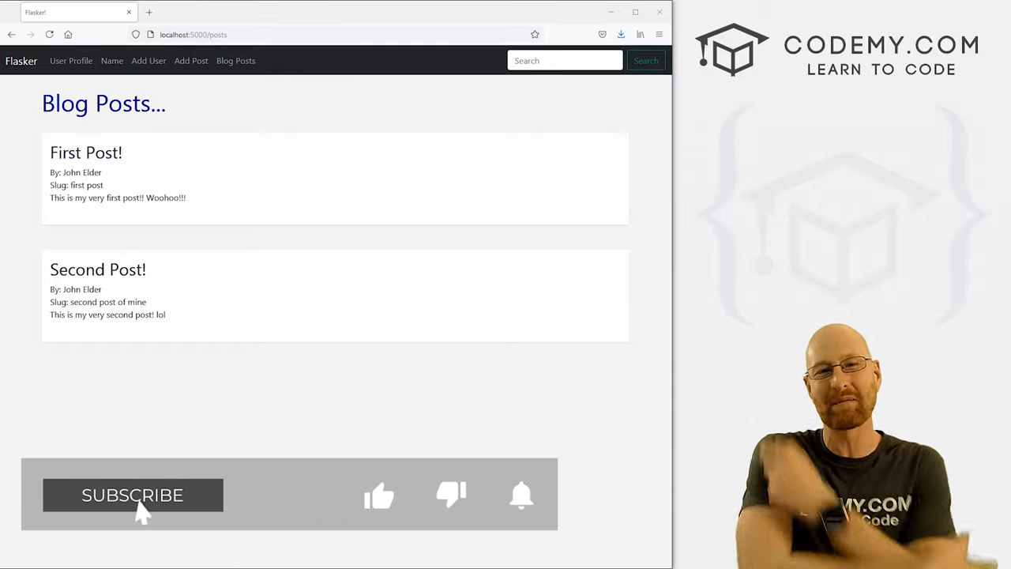
# Look over the First Post card on the rendered page, briefly highlighting its text.
pyautogui.click(132, 494)
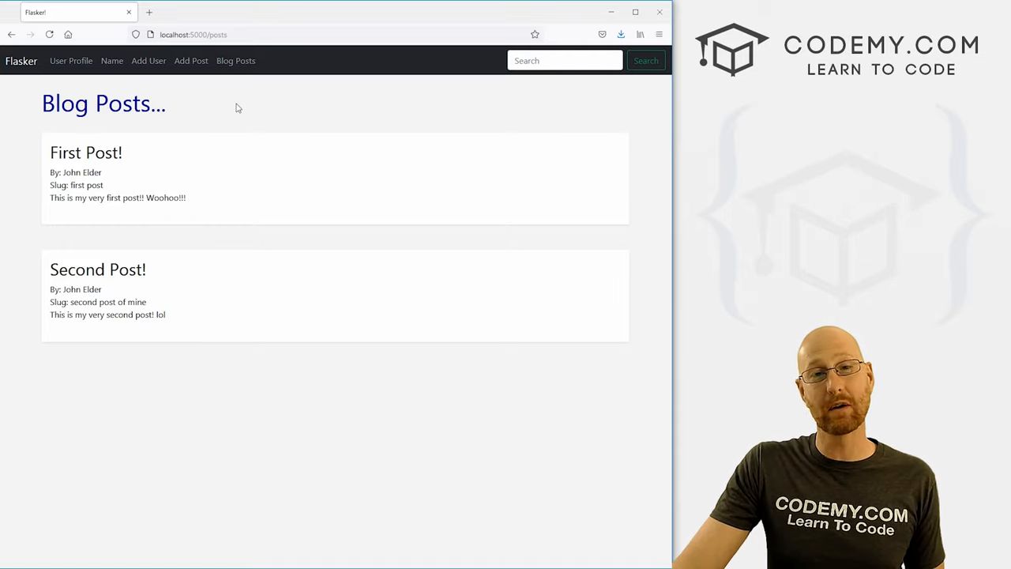
pyautogui.doubleClick(104, 103)
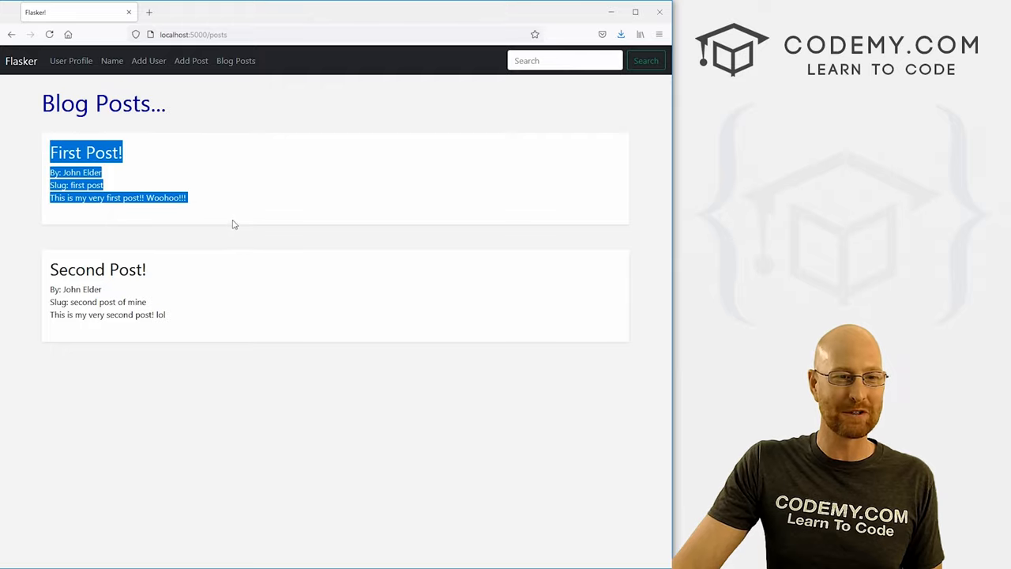
pyautogui.moveTo(255, 224)
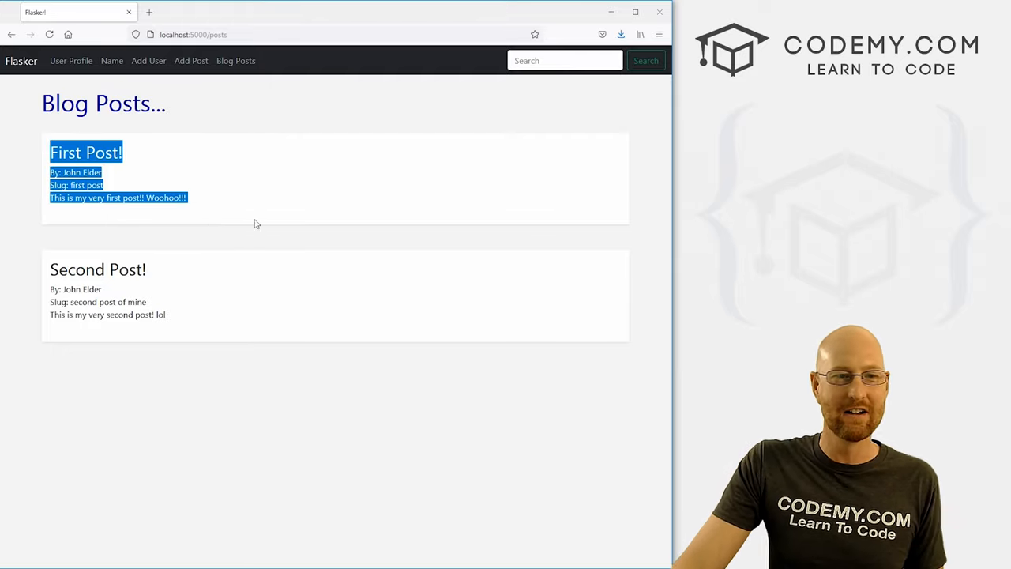
pyautogui.click(256, 224)
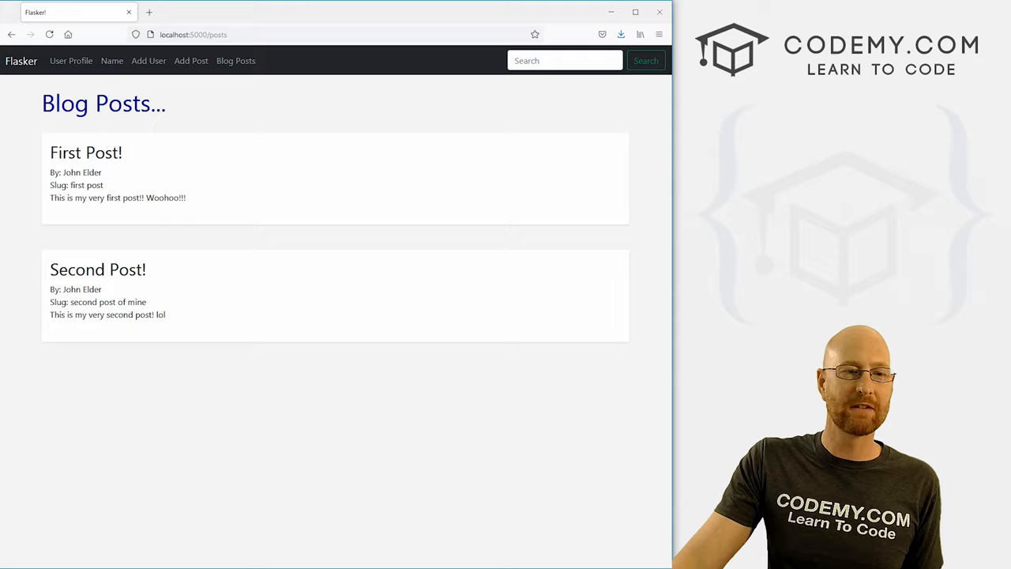
pyautogui.moveTo(998, 88)
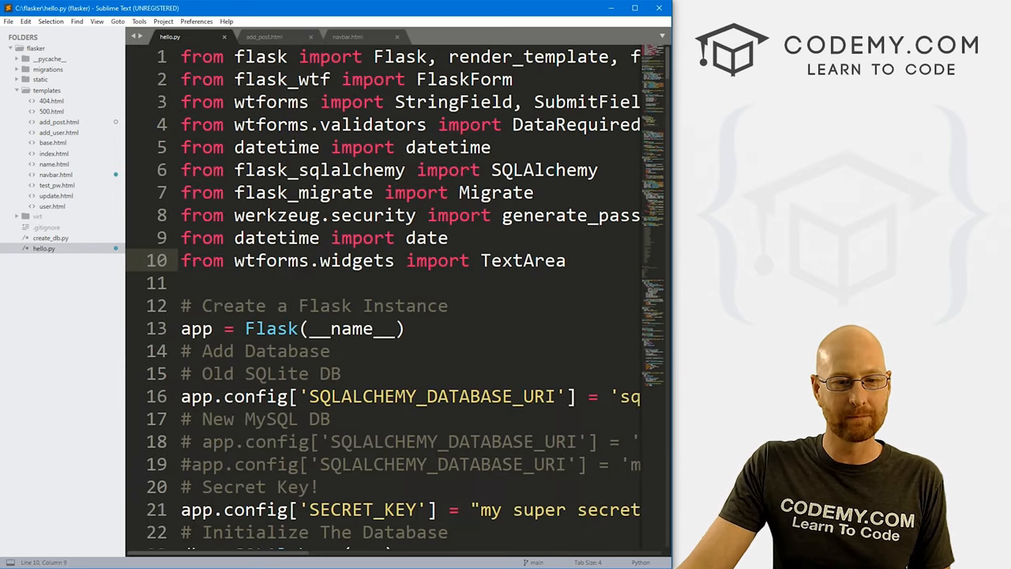
# Scroll hello.py past the PostForm class to the spot before '# Add Post Page'.
pyautogui.scroll(-3)
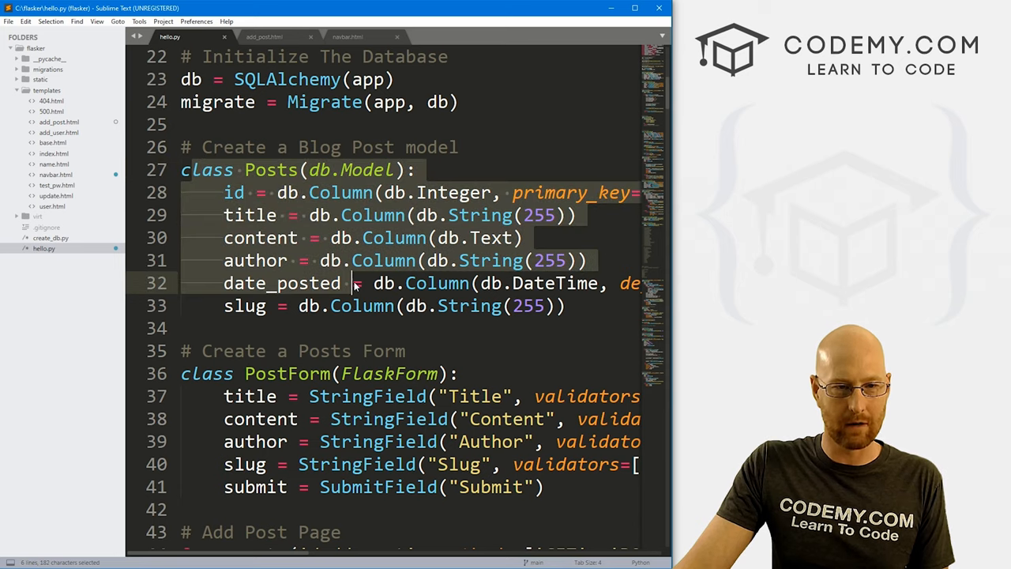
pyautogui.scroll(-3)
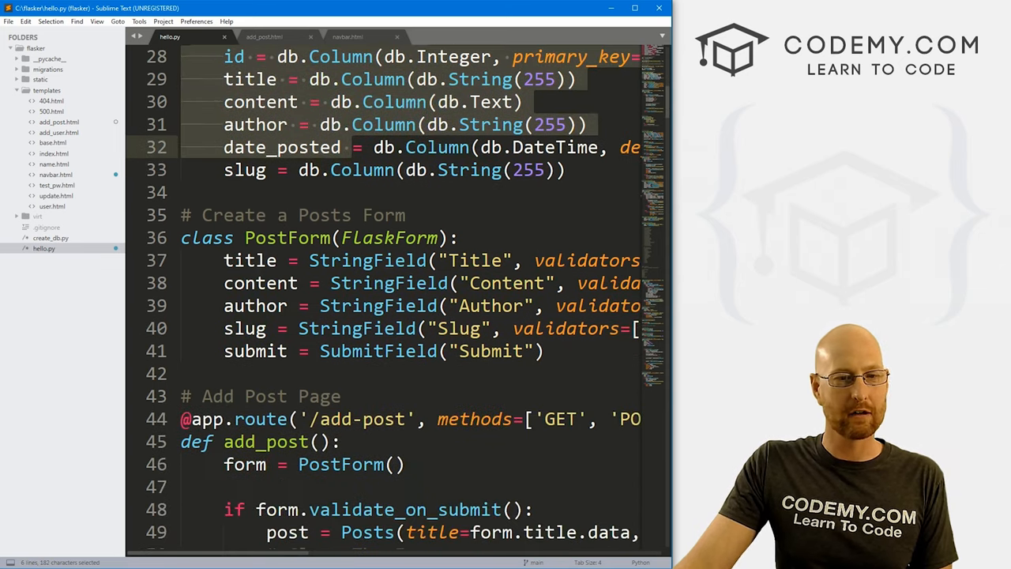
pyautogui.scroll(-3)
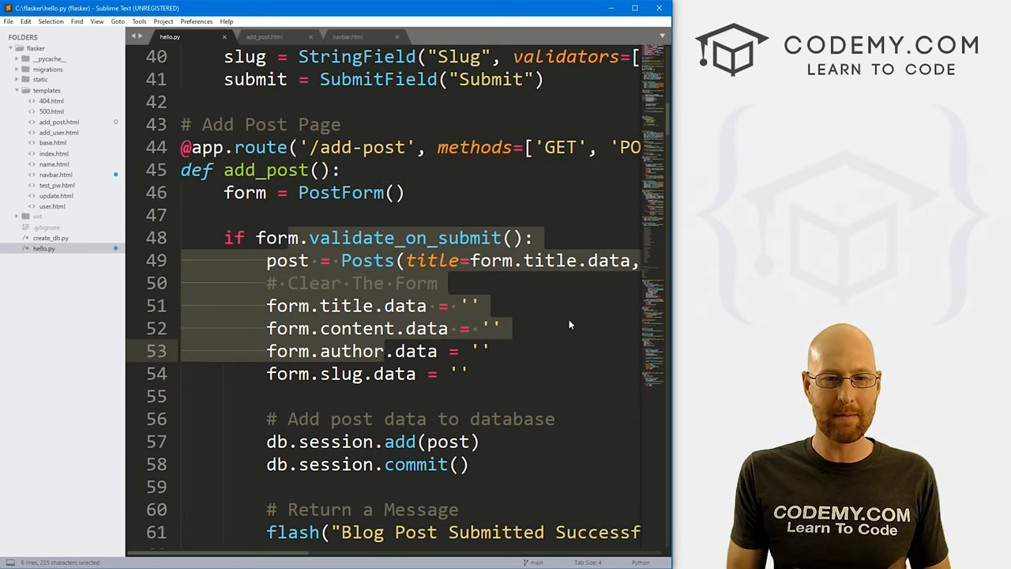
pyautogui.scroll(3)
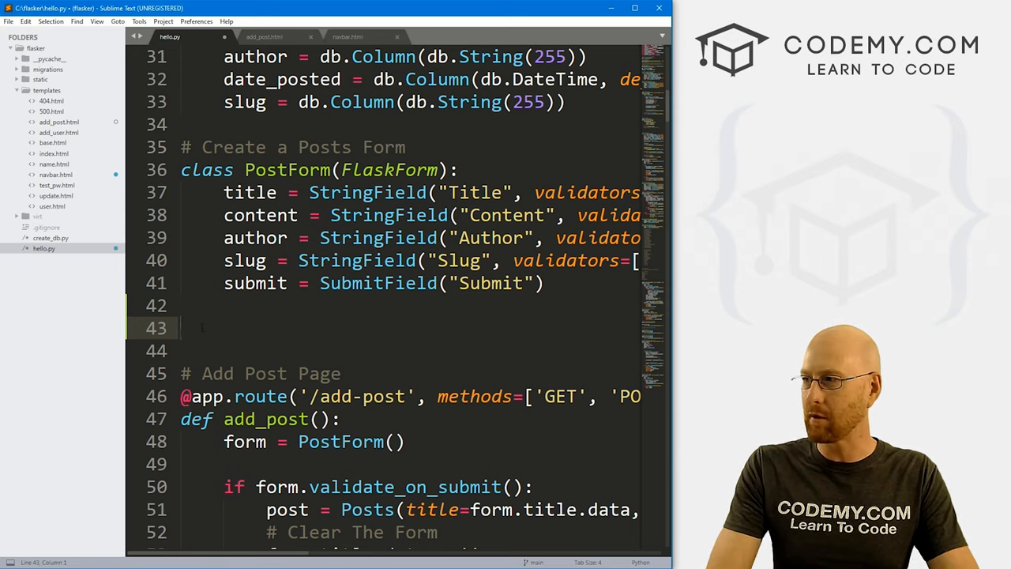
pyautogui.write('@app')
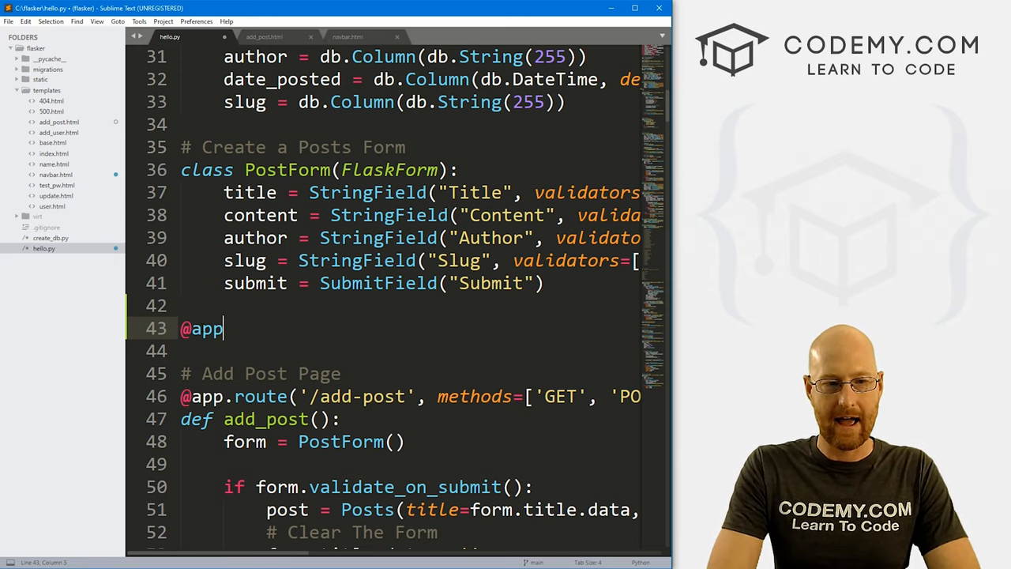
pyautogui.write('.route')
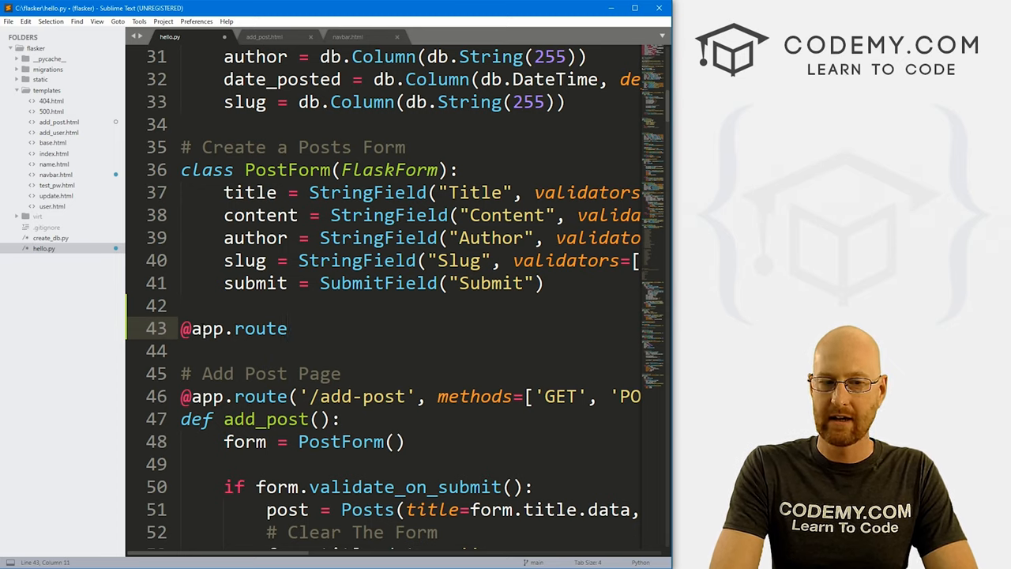
pyautogui.write("('')")
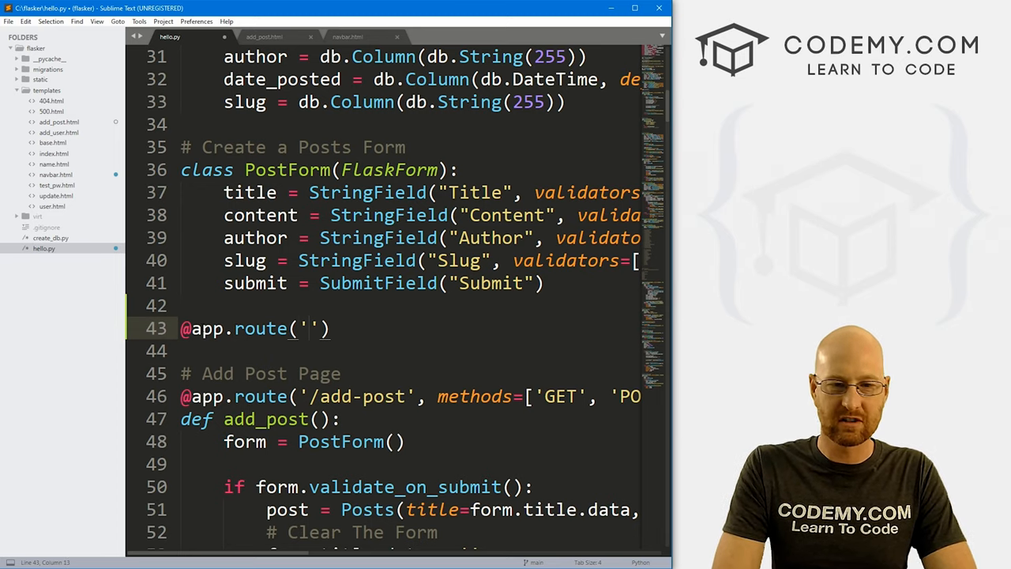
pyautogui.write('/posts')
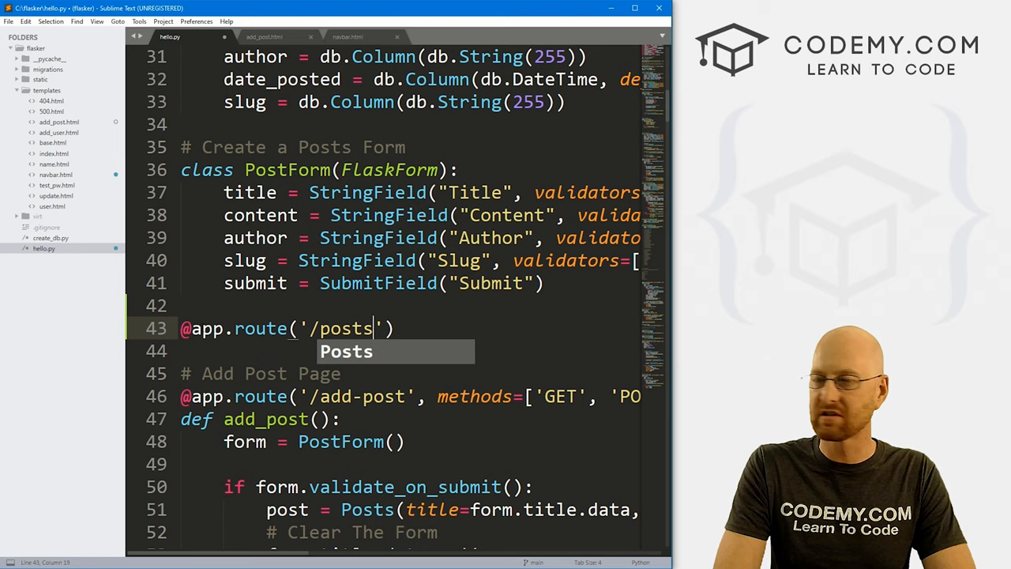
pyautogui.press('enter')
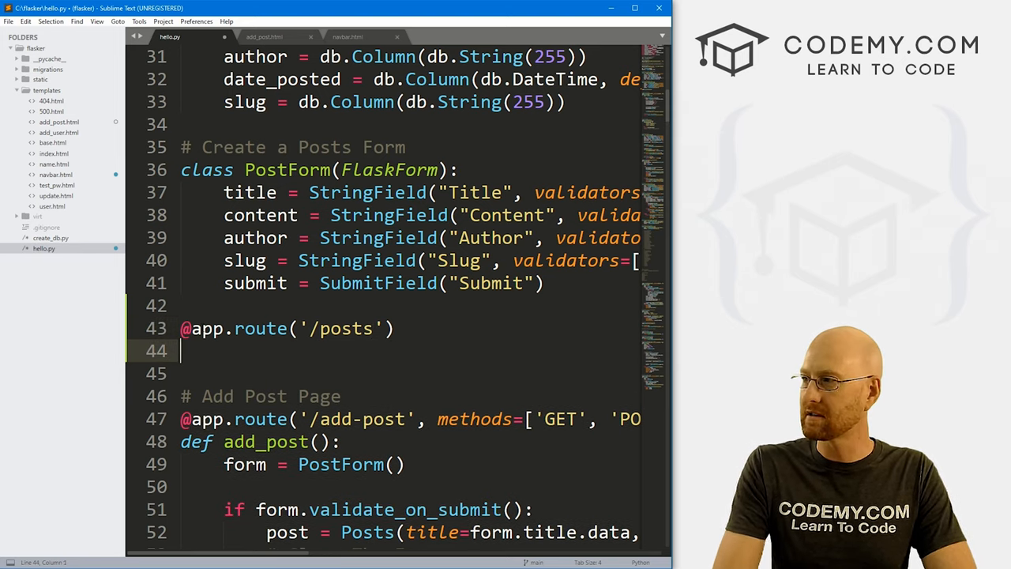
# Define posts() returning render_template("posts.html").
pyautogui.write('def posts():')
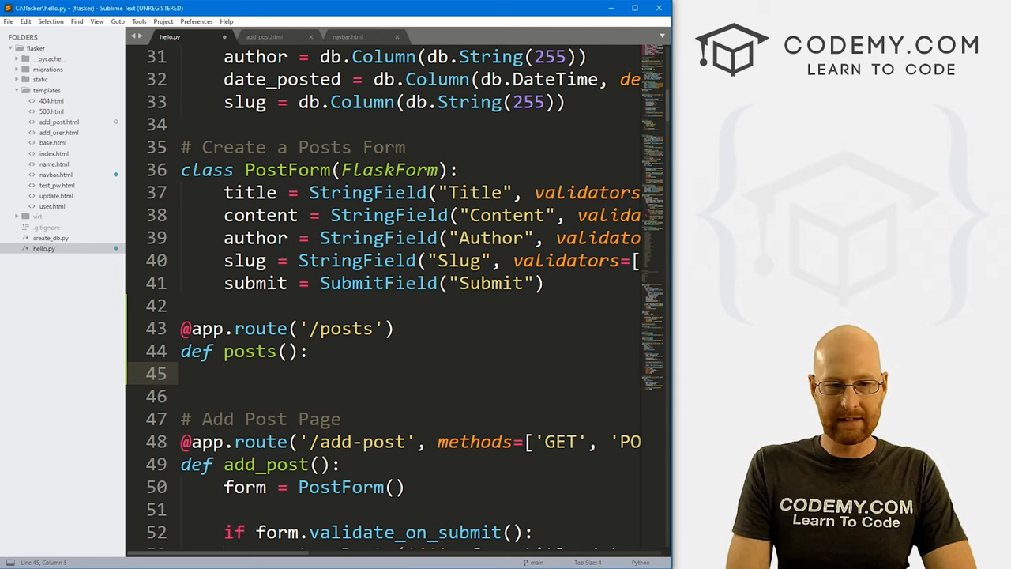
pyautogui.write('r')
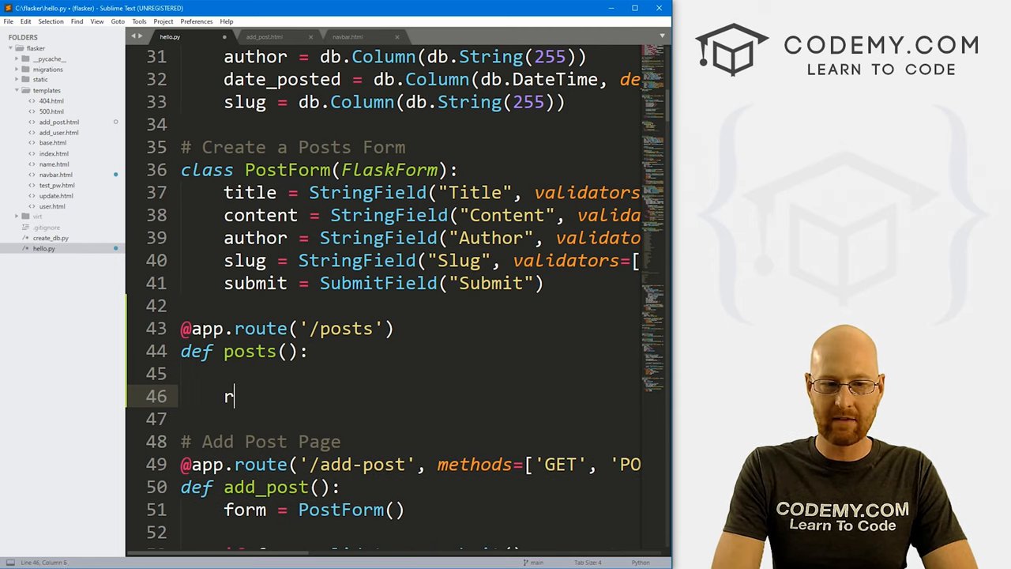
pyautogui.write('eturn render_template')
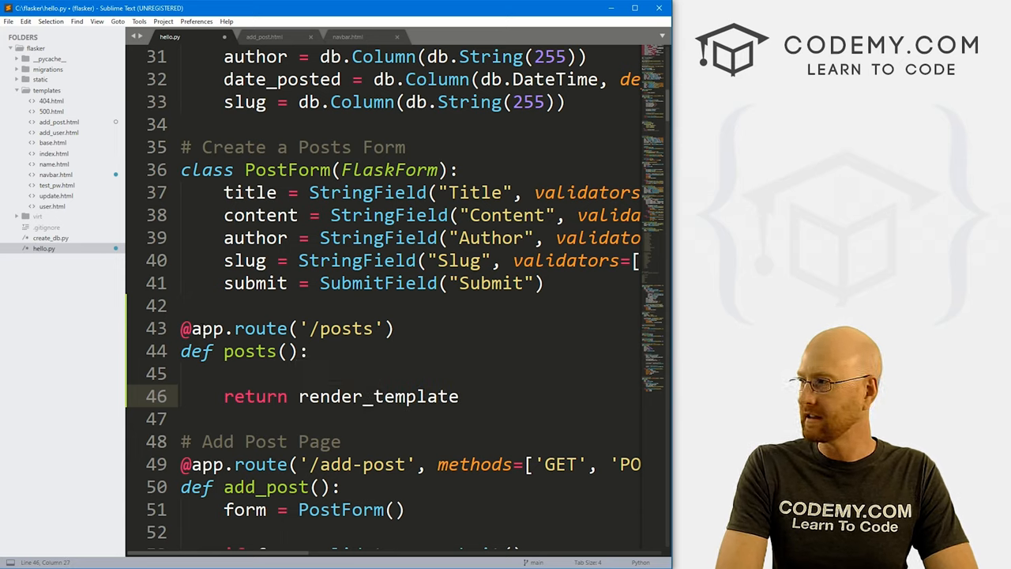
pyautogui.write('("")')
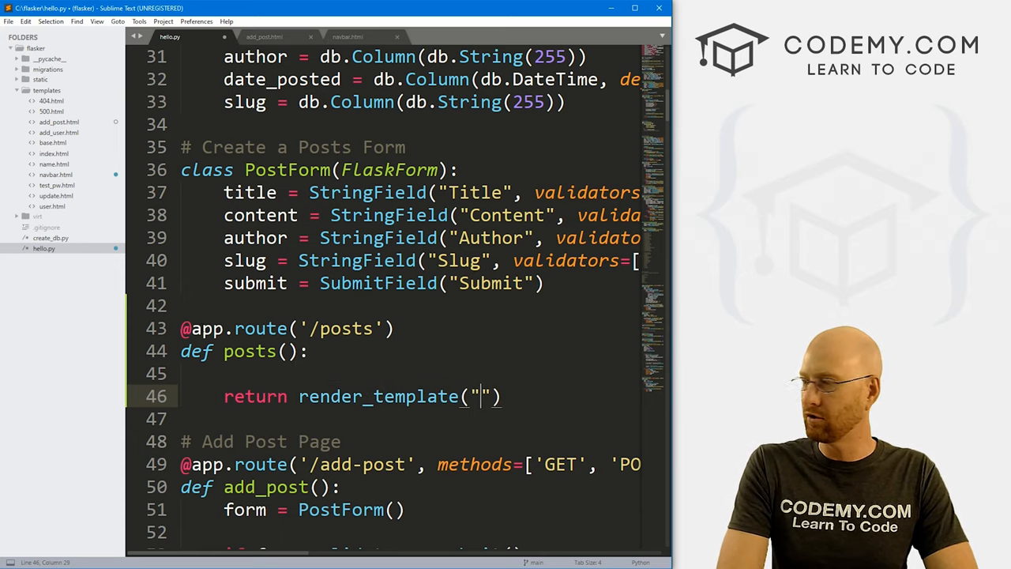
pyautogui.write('posts.html')
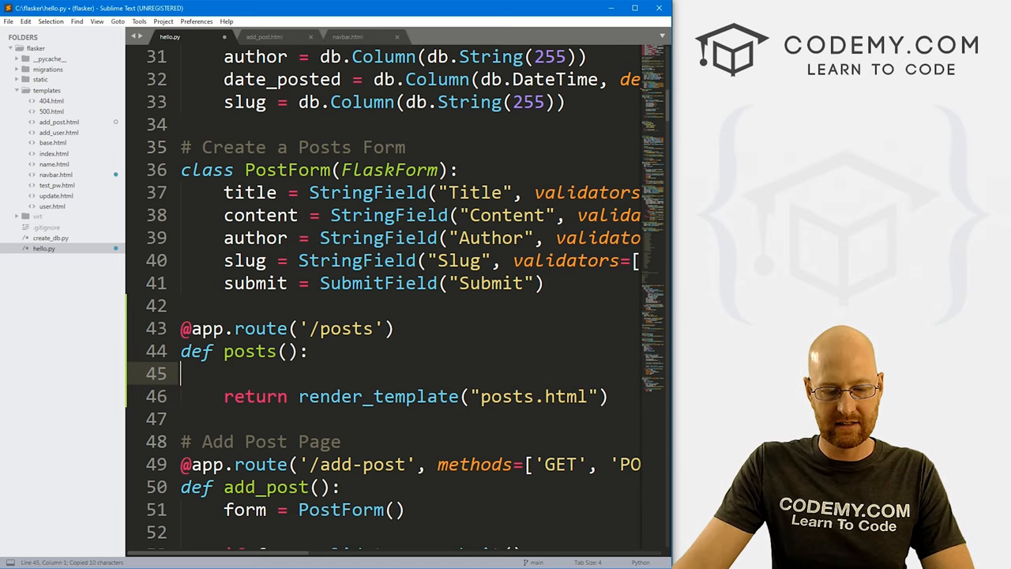
pyautogui.rightClick(48, 90)
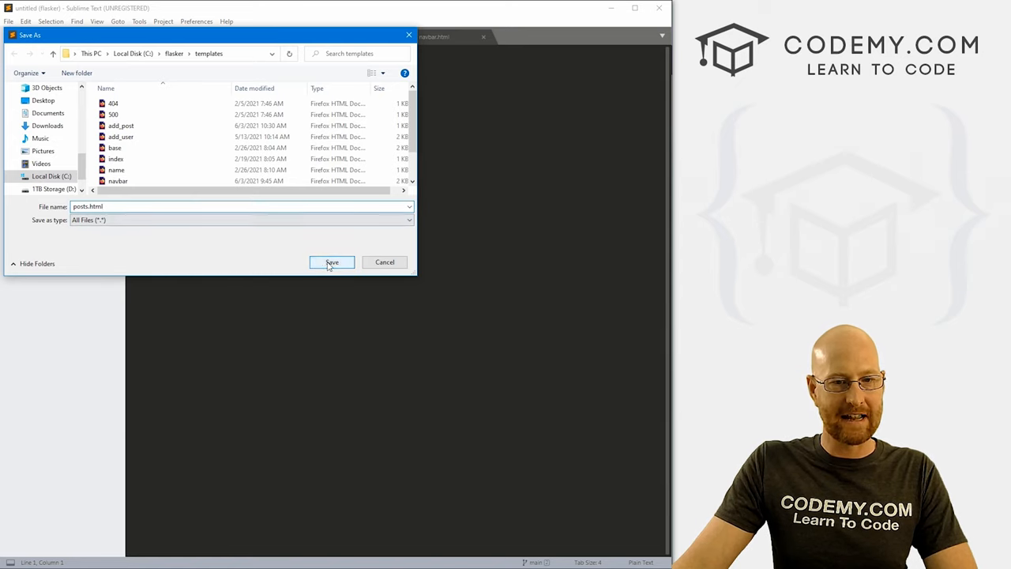
# Name the new template posts.html and seed it with add_post.html's base-extending markup and flash loop.
pyautogui.click(331, 262)
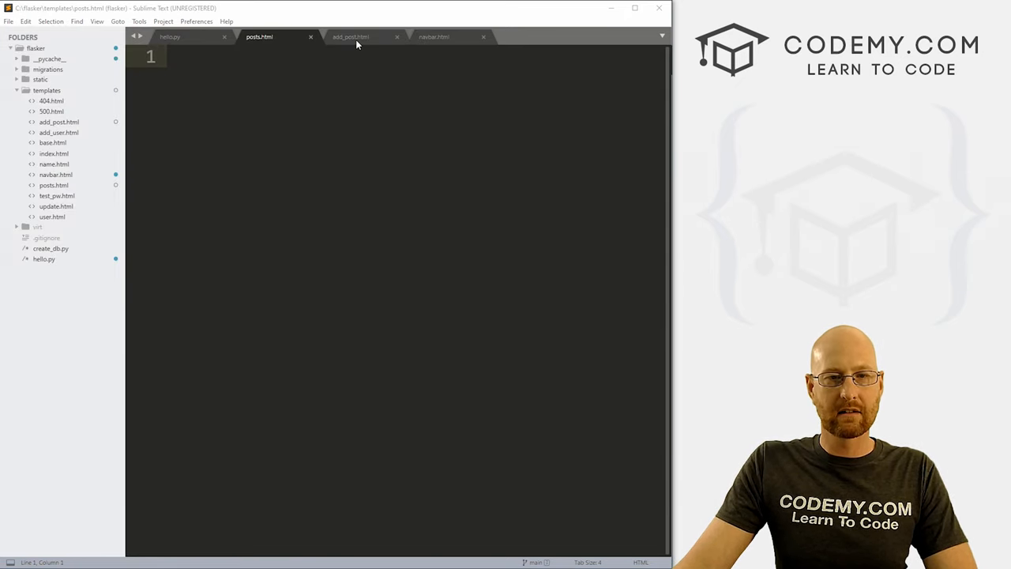
pyautogui.click(350, 36)
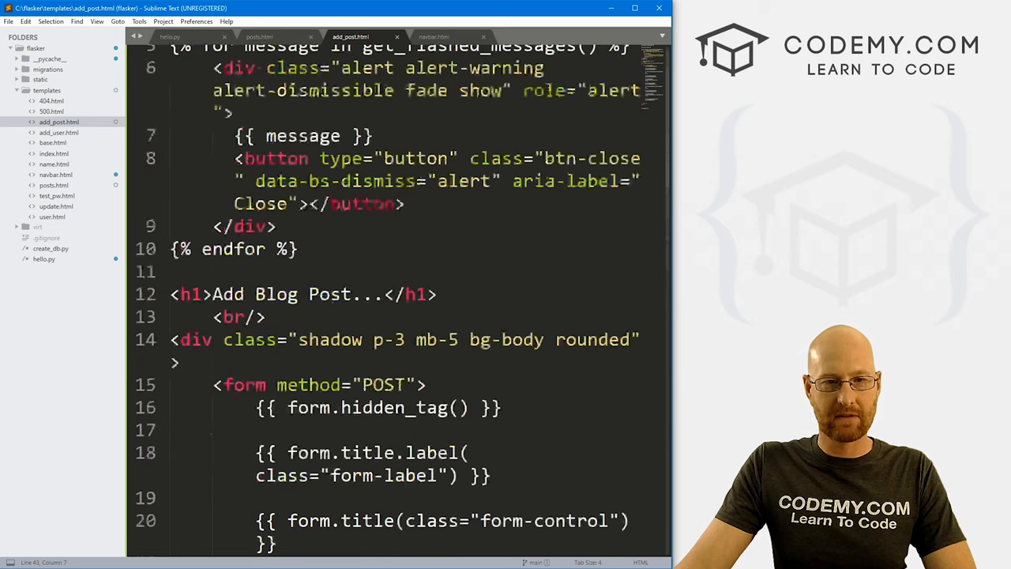
pyautogui.scroll(3)
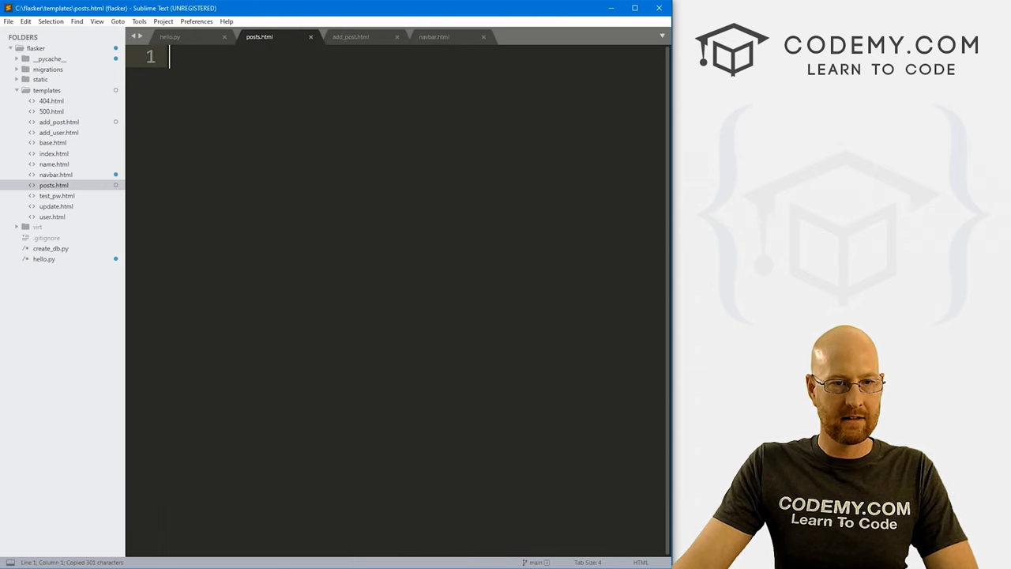
pyautogui.press('ctrl+v')
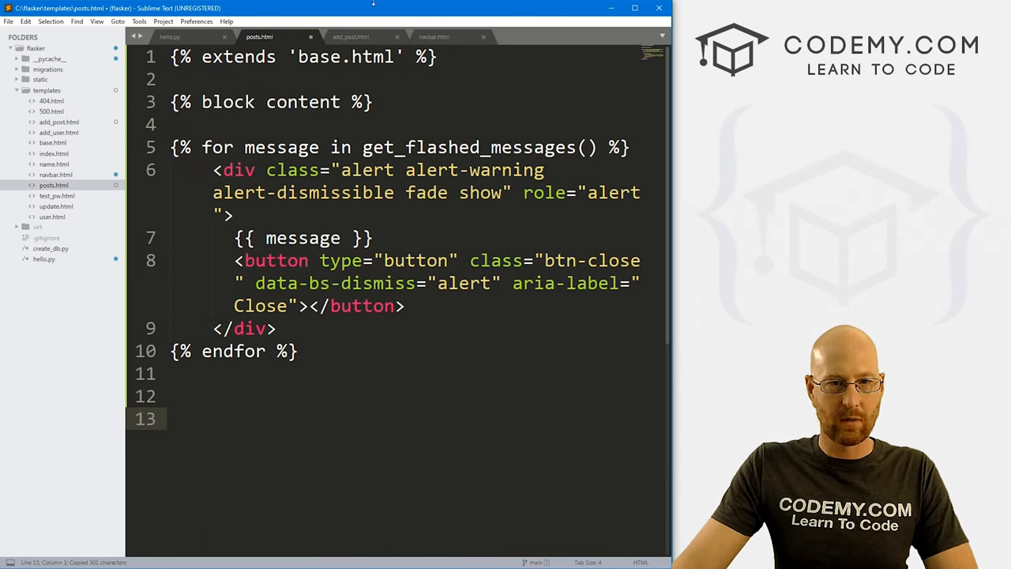
pyautogui.click(351, 37)
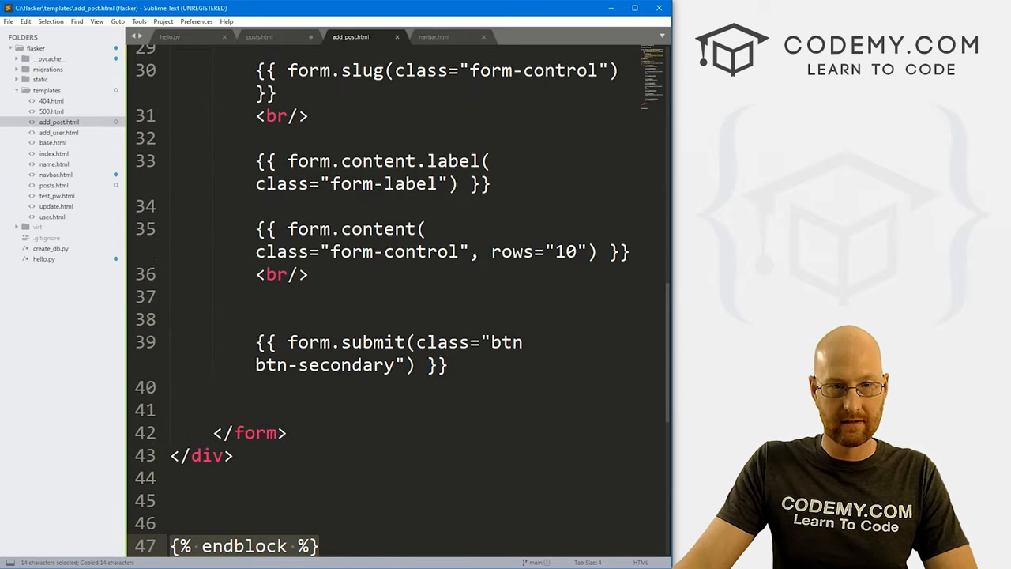
pyautogui.click(259, 37)
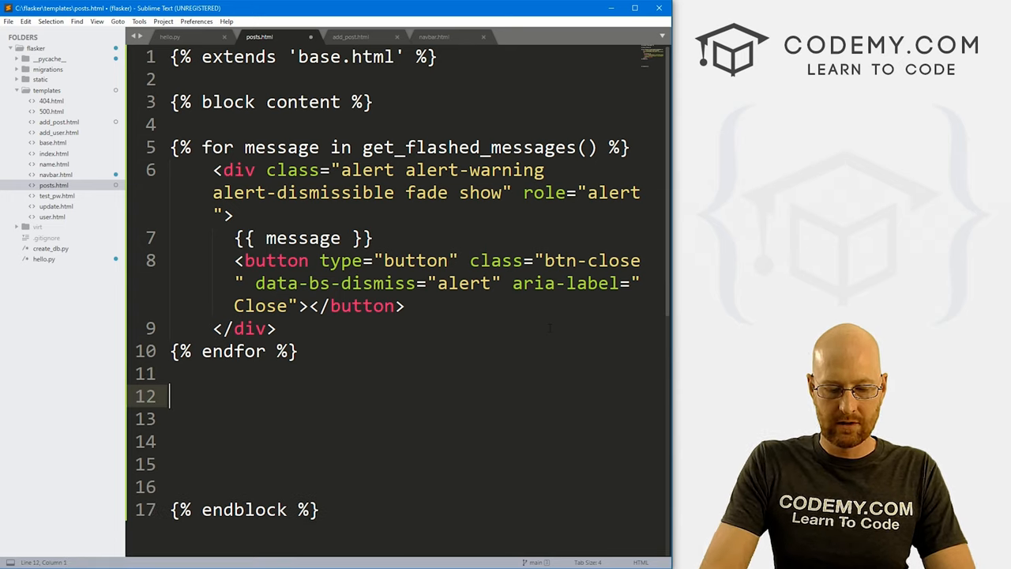
# Add a <h1>Blog Posts...</h1> heading followed by a <br/>, and save.
pyautogui.write('<h1>Bl')
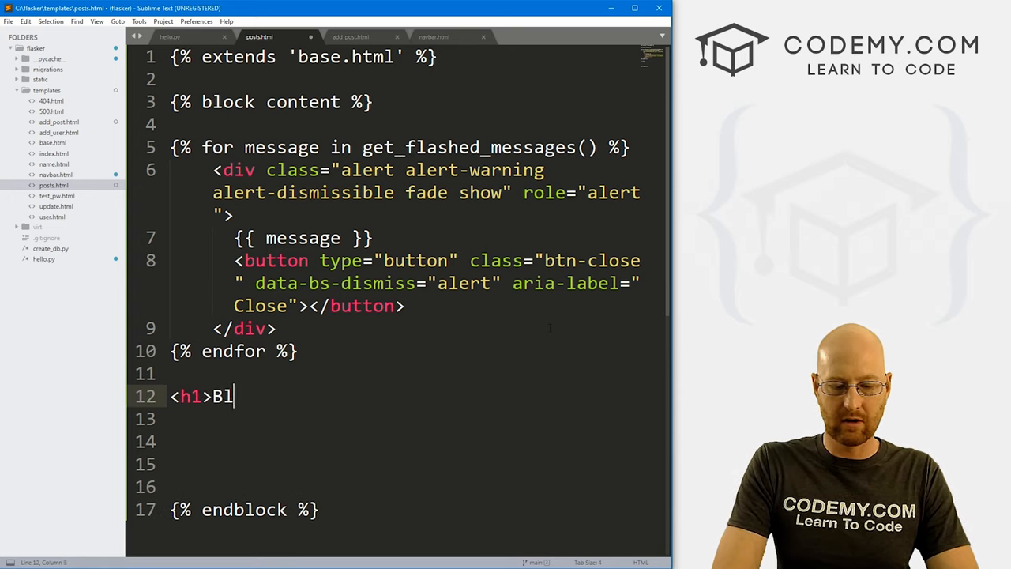
pyautogui.write('og Posts...<')
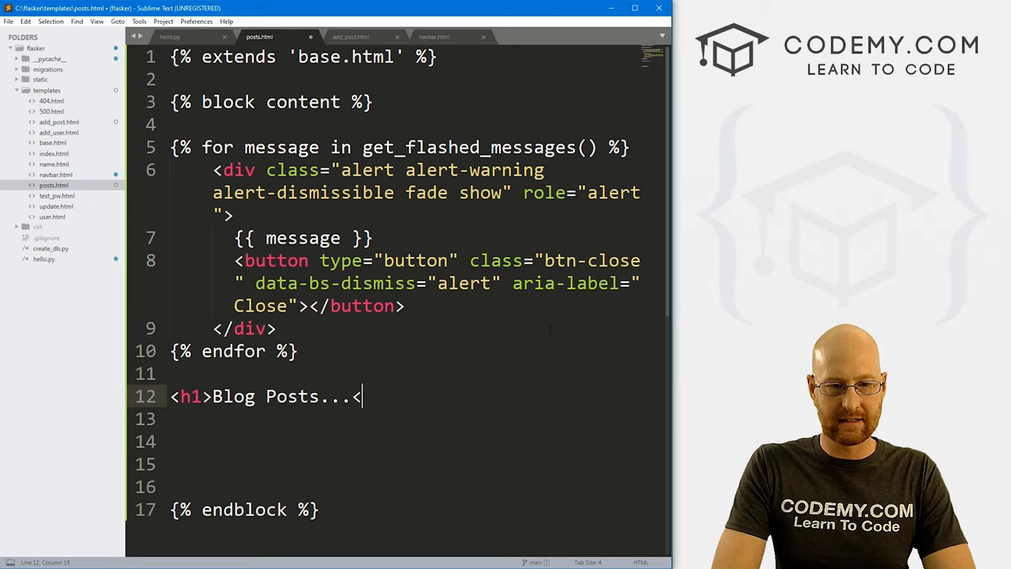
pyautogui.write('</h1>')
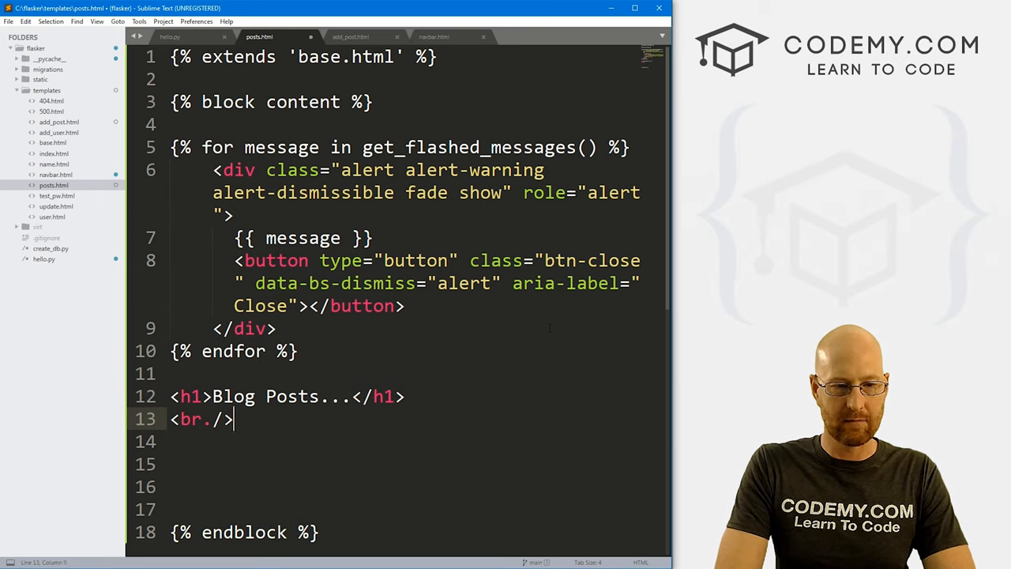
pyautogui.press('Backspace')
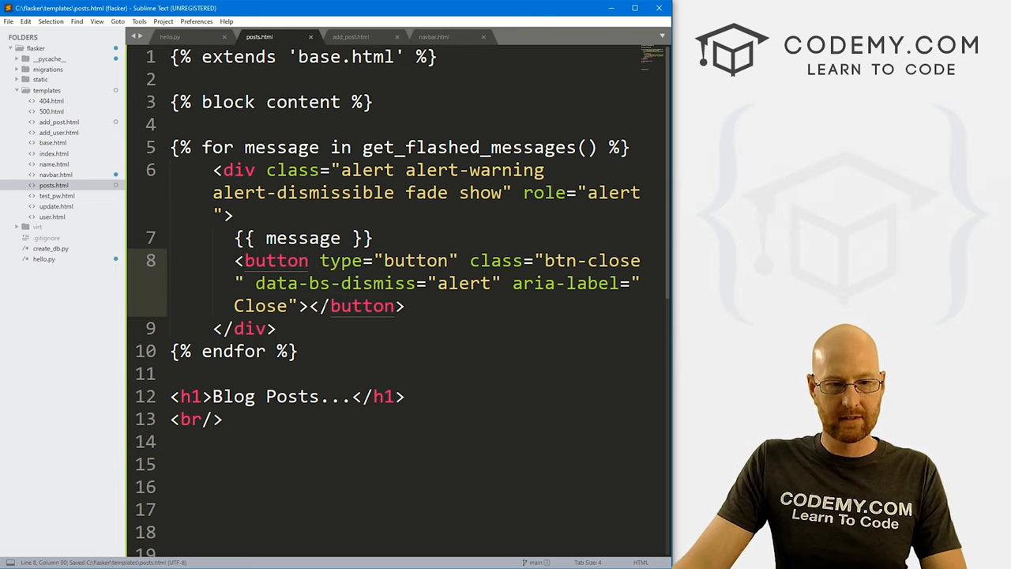
pyautogui.moveTo(66, 123)
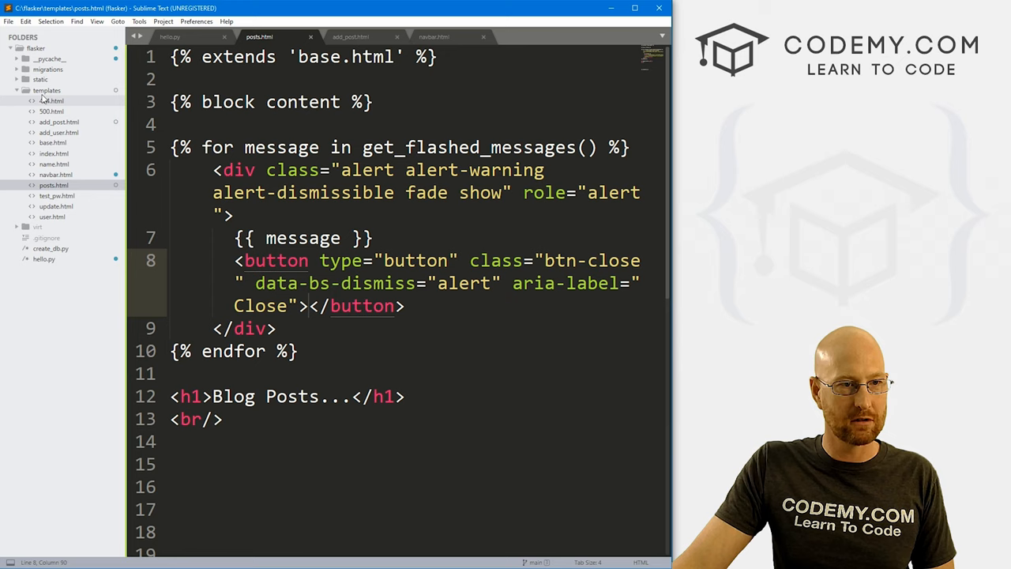
# Add a Posts nav item in navbar.html with url_for pointing to 'posts'.
pyautogui.click(433, 36)
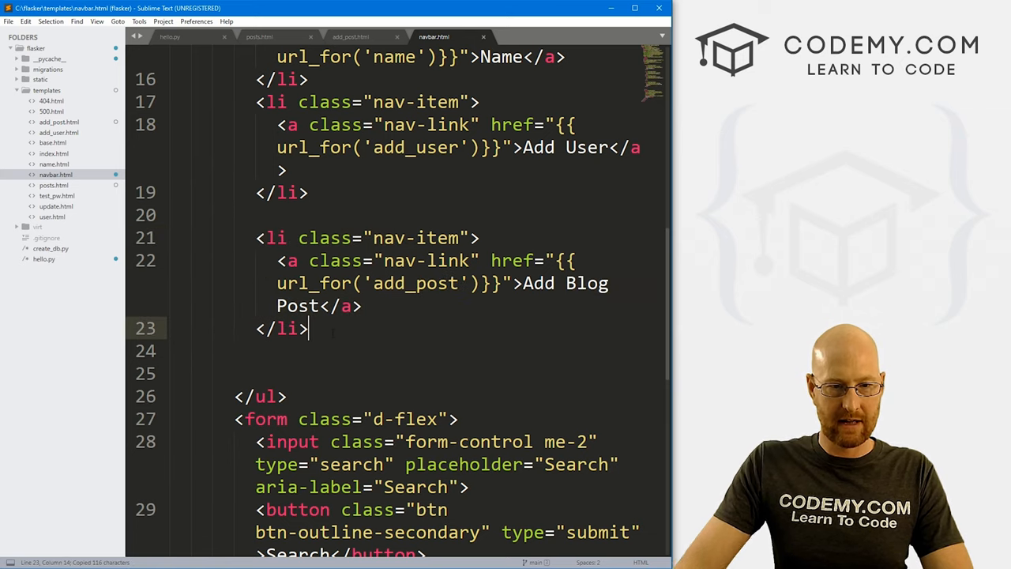
pyautogui.press('ctrl+v')
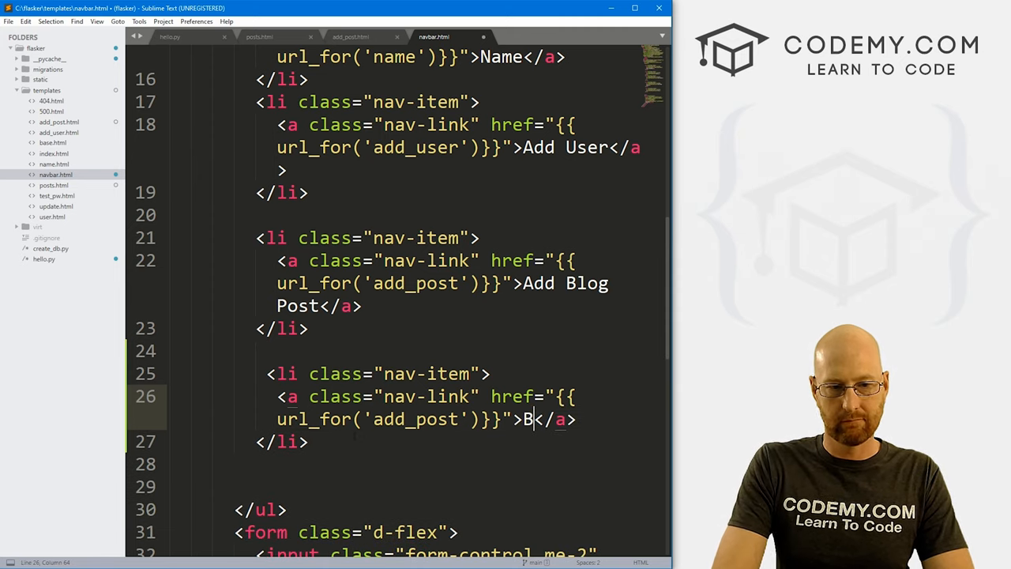
pyautogui.write('log Post')
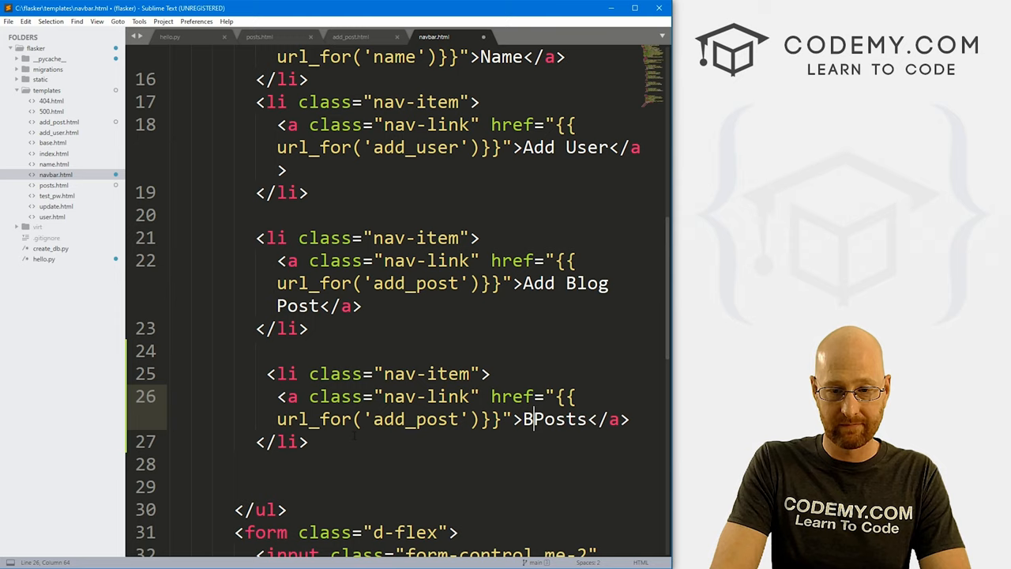
pyautogui.press('Backspace')
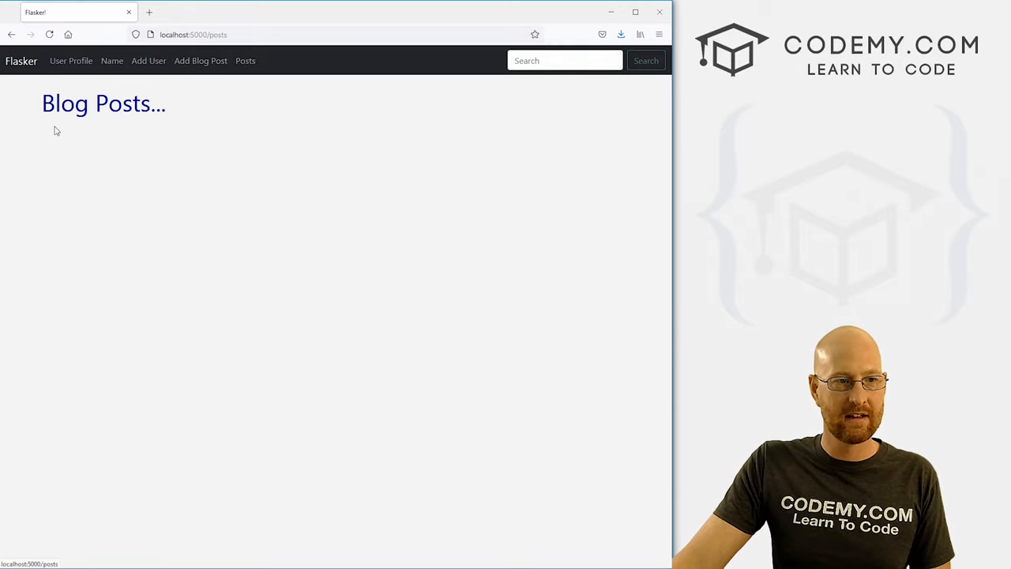
pyautogui.moveTo(88, 193)
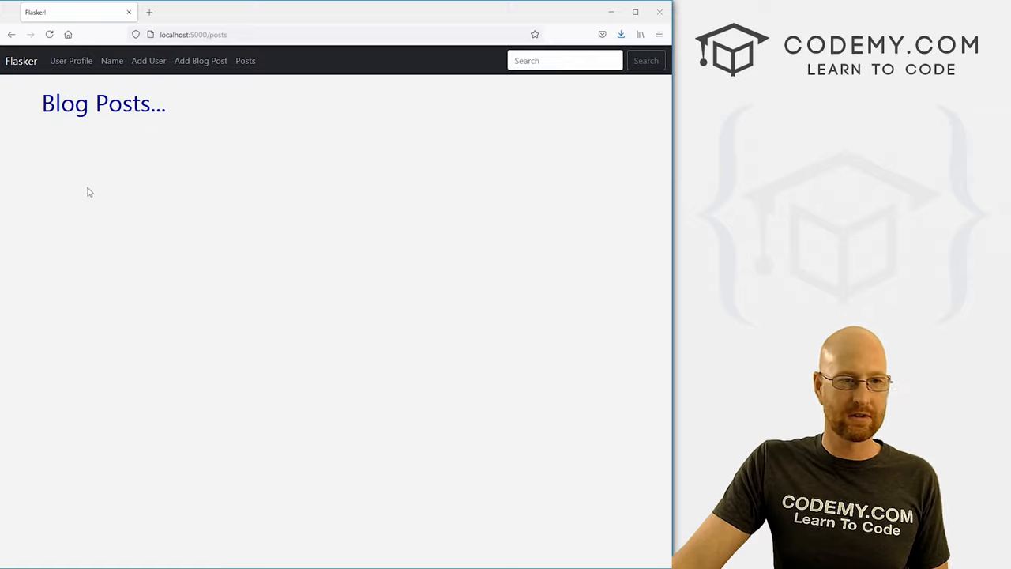
pyautogui.moveTo(308, 133)
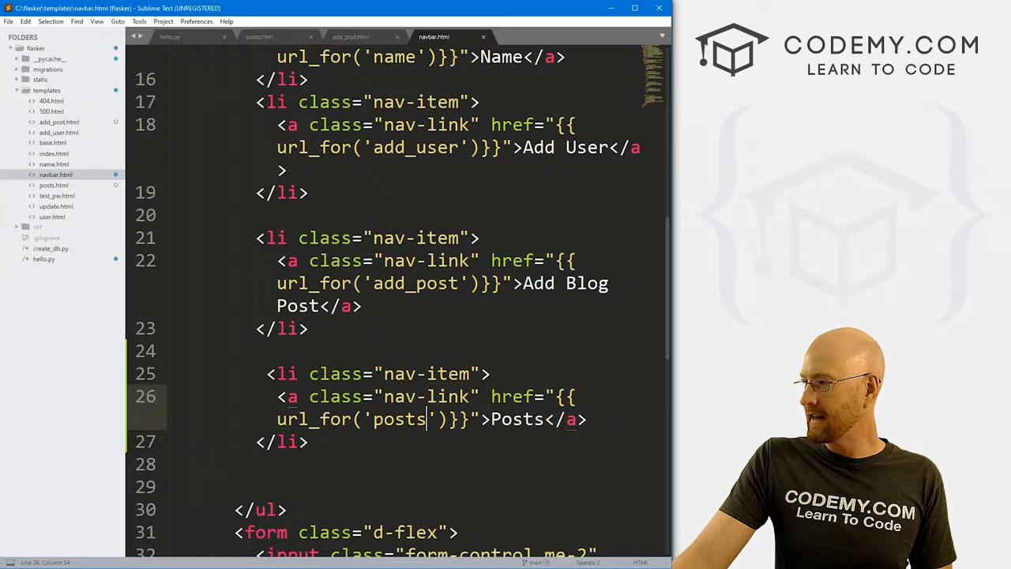
# In the posts route, grab all posts with Posts.query.order_by(Posts.date_posted).
pyautogui.click(169, 36)
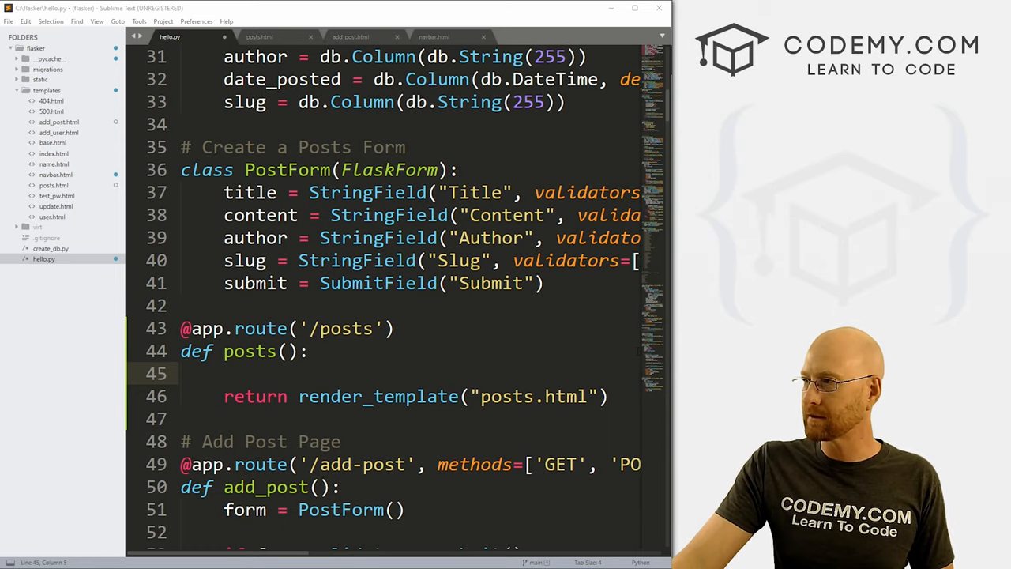
pyautogui.write('posts =')
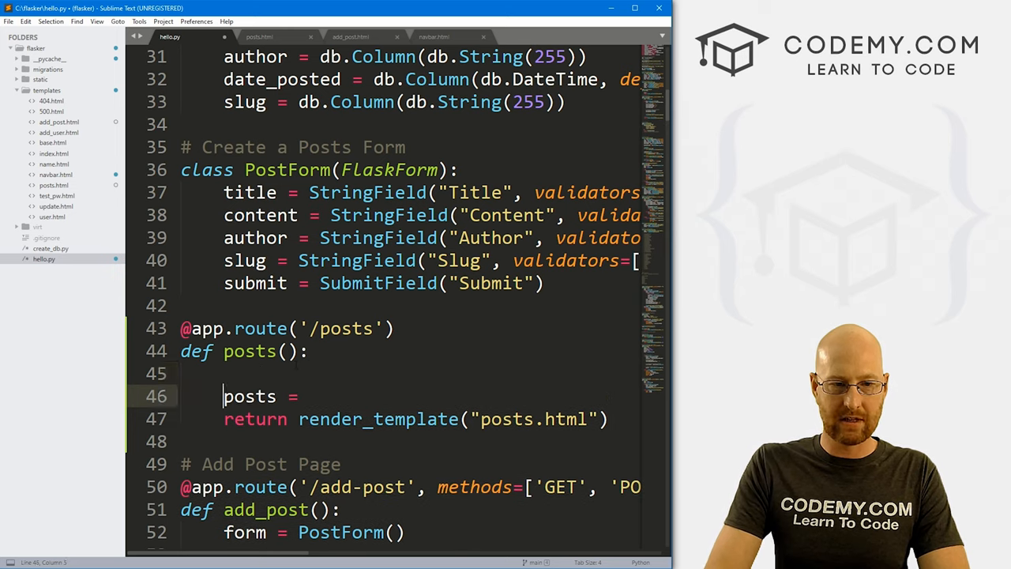
pyautogui.write('#')
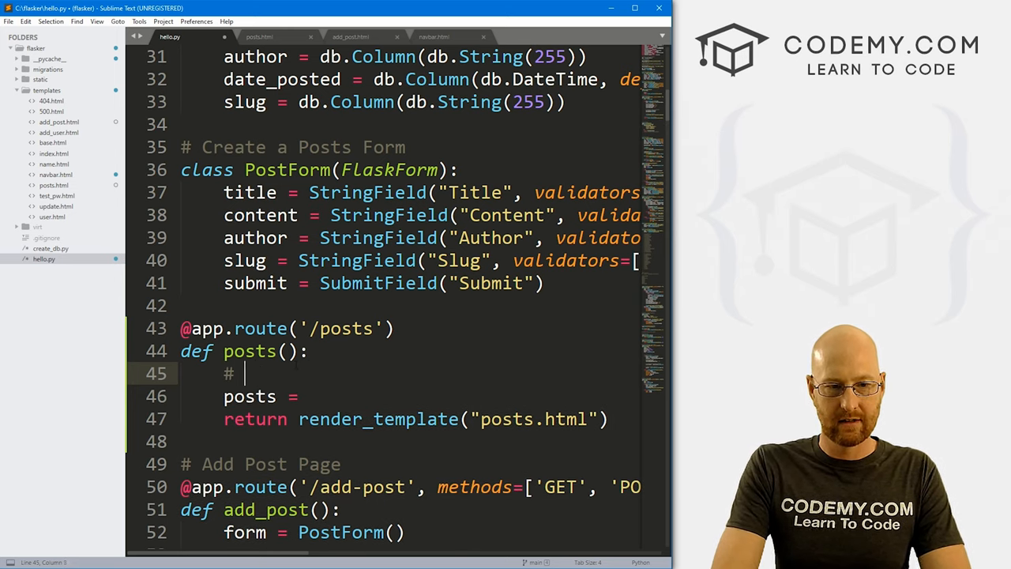
pyautogui.write('Grab all the posts from the database')
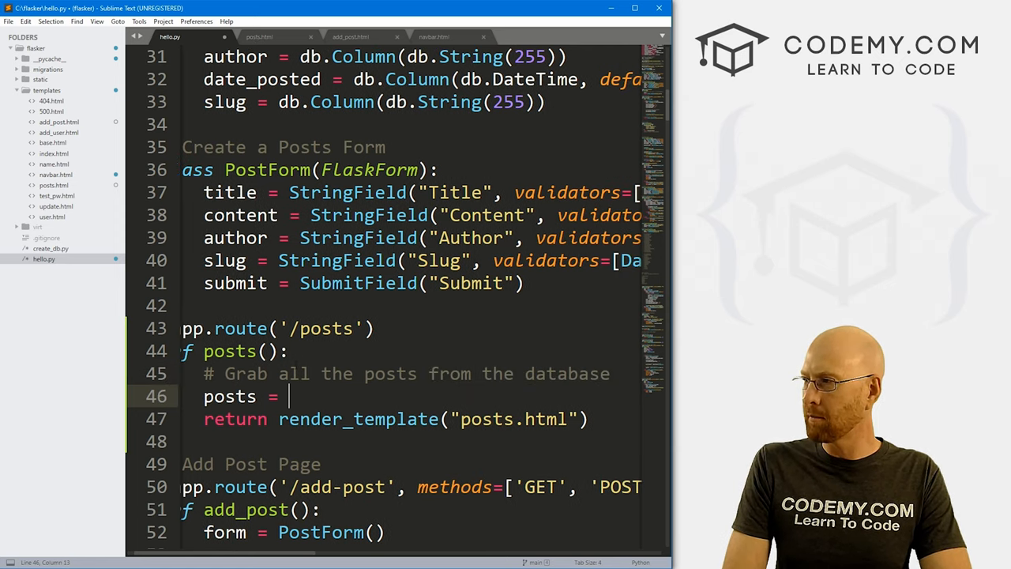
pyautogui.write('Posts')
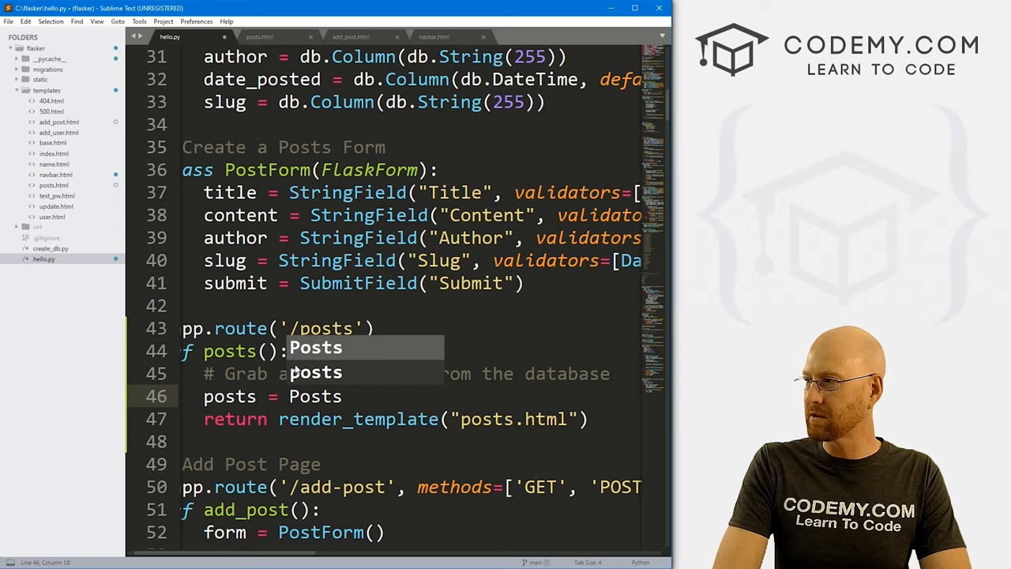
pyautogui.write('.query')
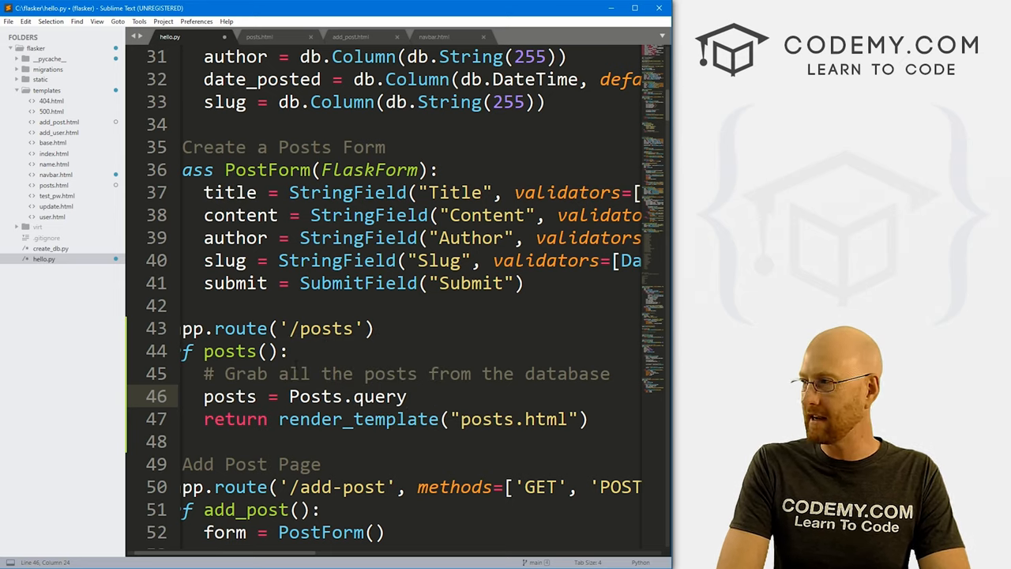
pyautogui.write('.o')
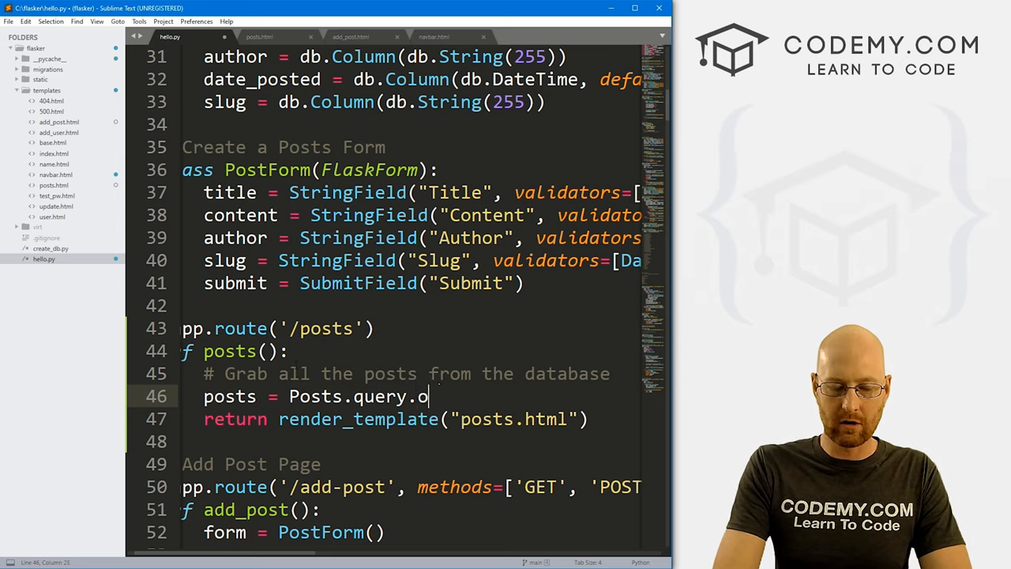
pyautogui.write('rder_by')
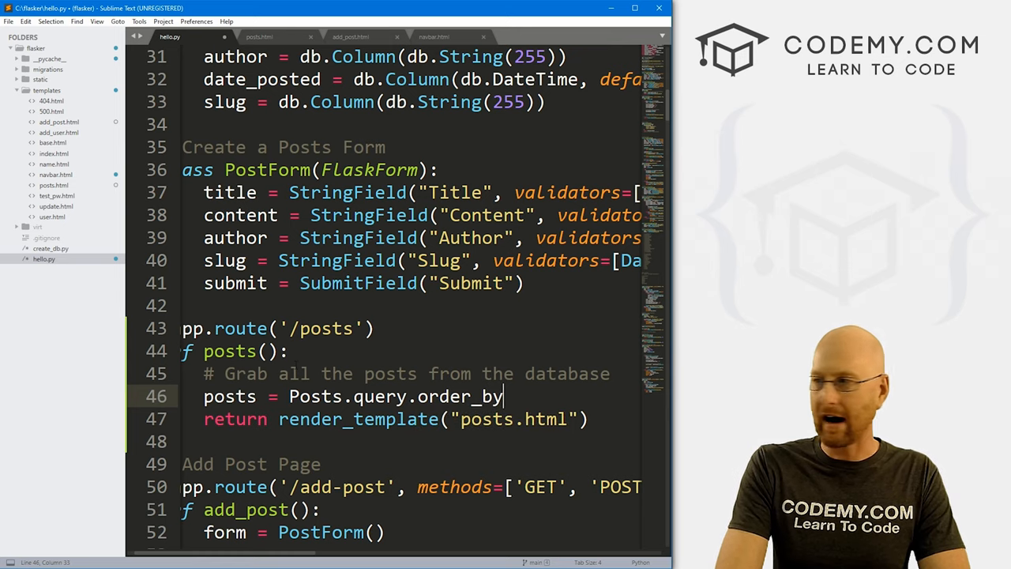
pyautogui.write('(Posts.date_posted')
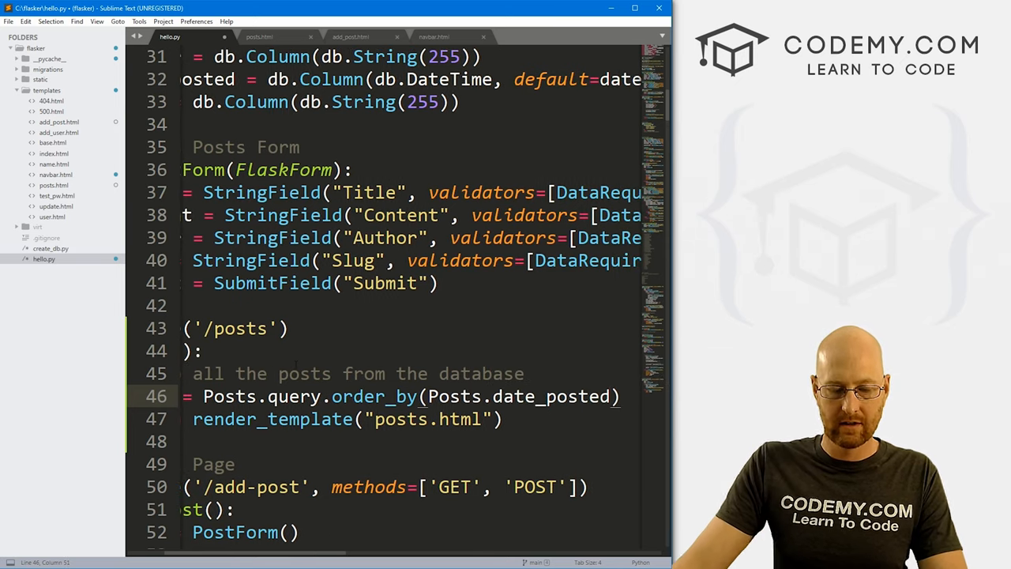
# Pass posts=posts into render_template("posts.html").
pyautogui.scroll(3)
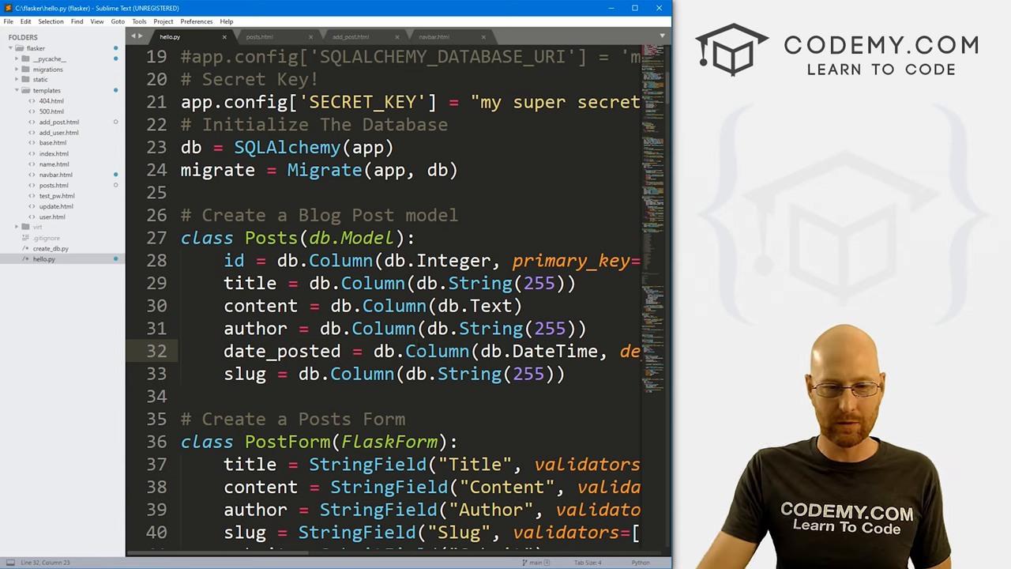
pyautogui.scroll(-3)
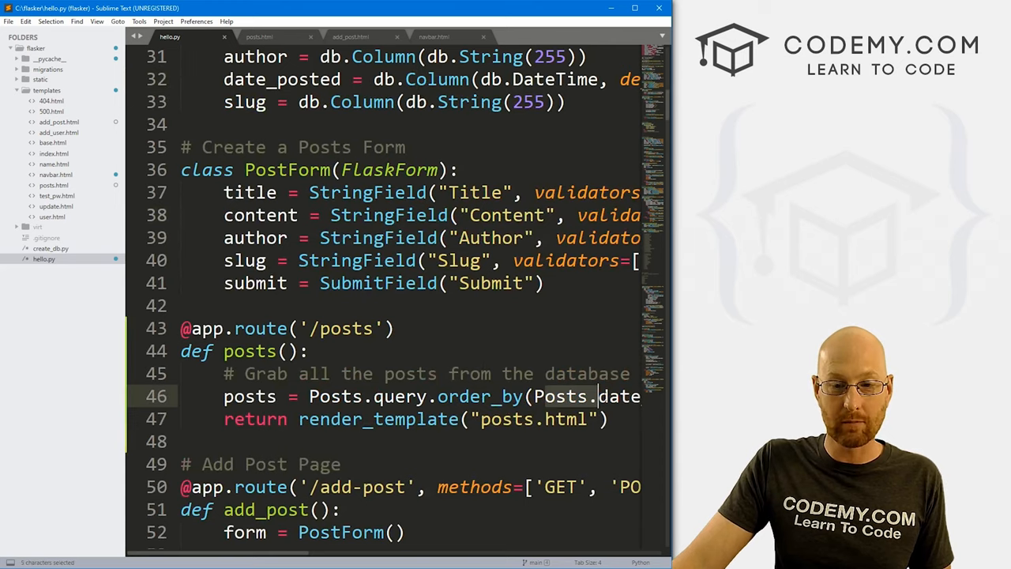
pyautogui.hscroll(3)
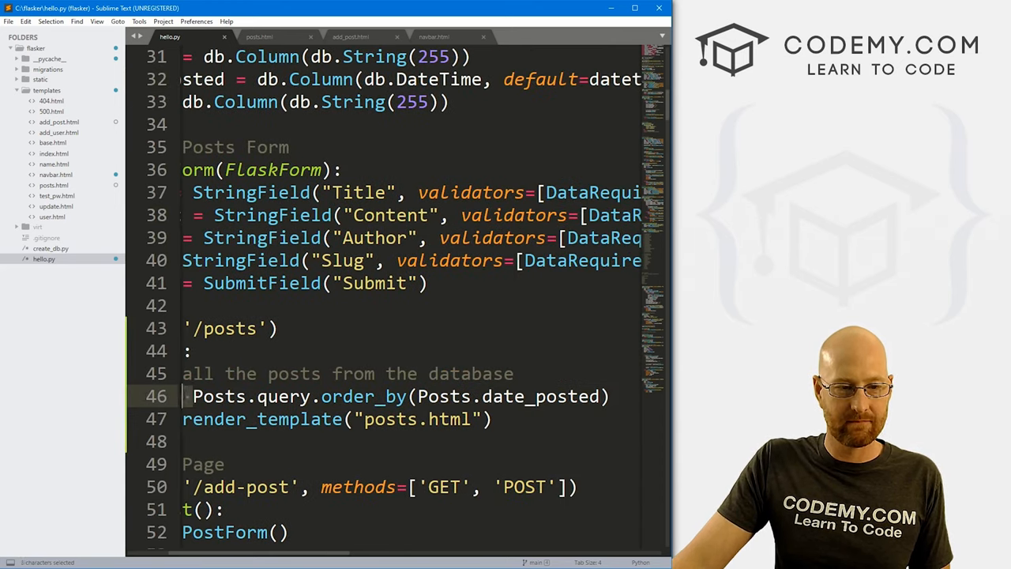
pyautogui.hscroll(-3)
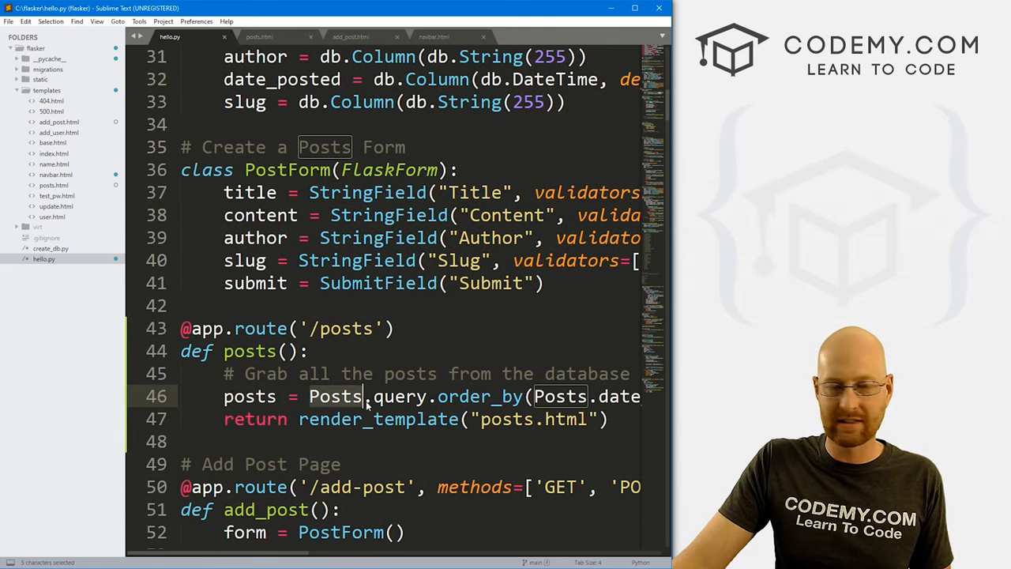
pyautogui.scroll(3)
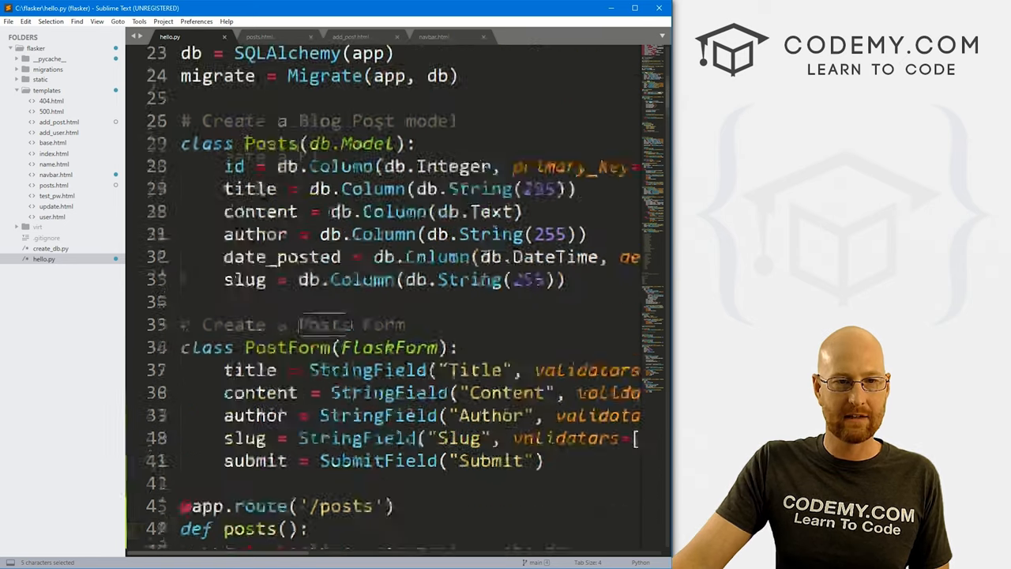
pyautogui.scroll(3)
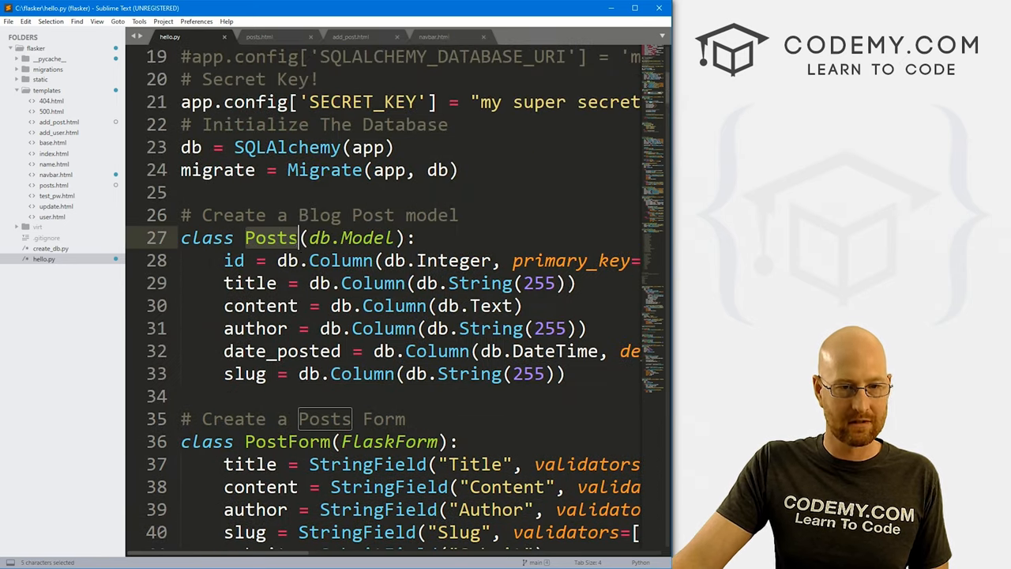
pyautogui.scroll(-3)
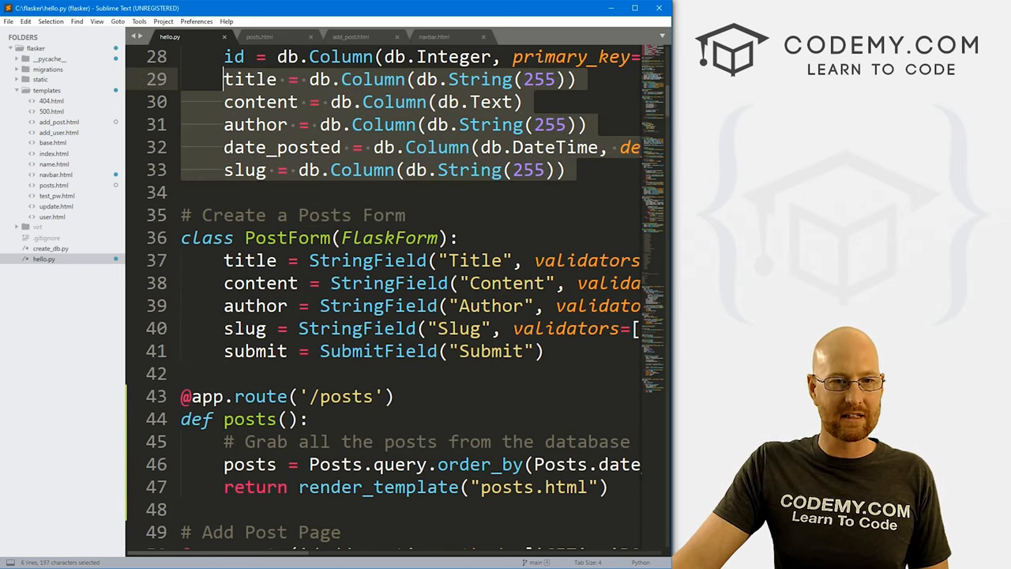
pyautogui.scroll(-3)
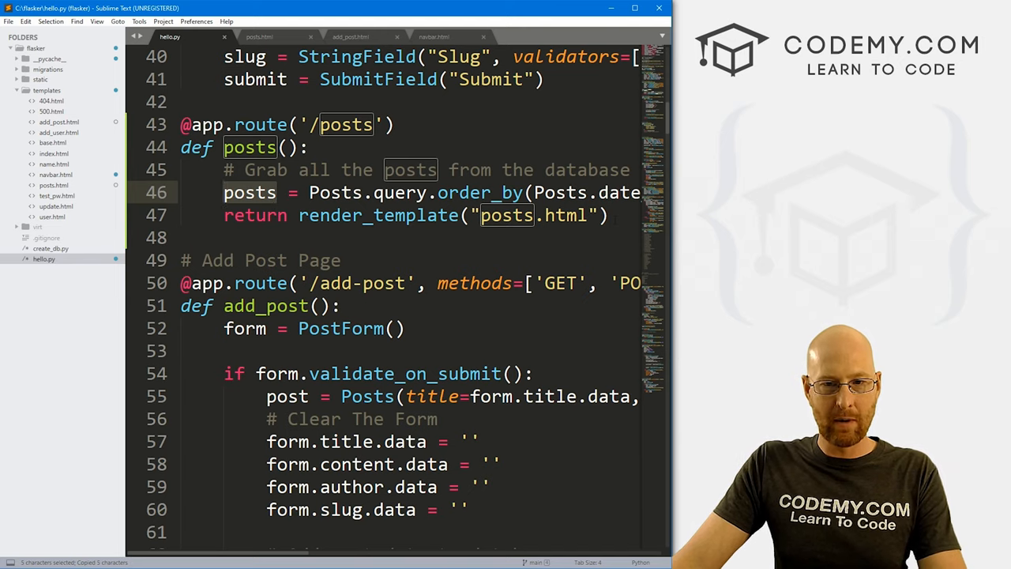
pyautogui.write(',')
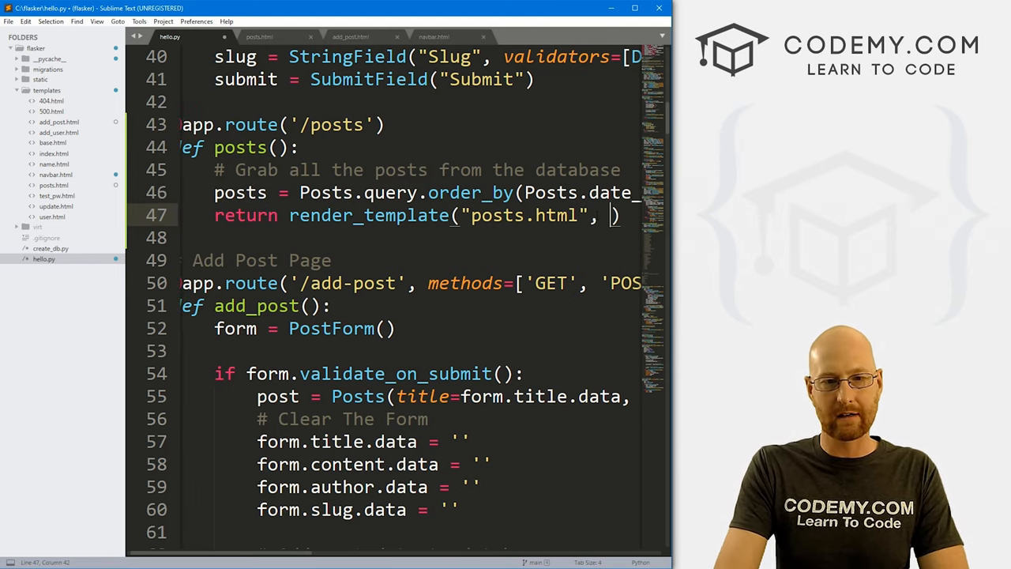
pyautogui.write('posts=posts')
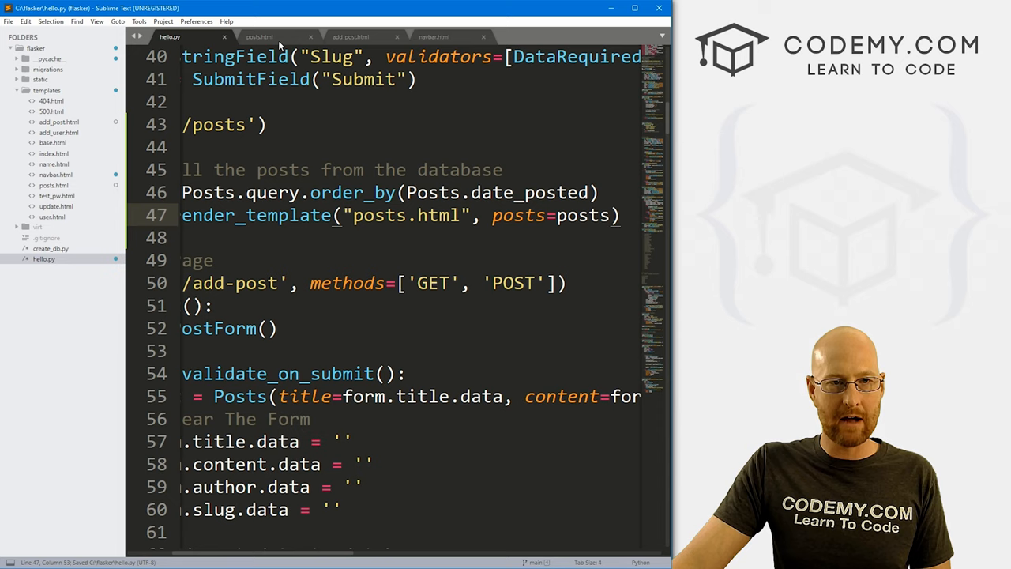
pyautogui.click(259, 36)
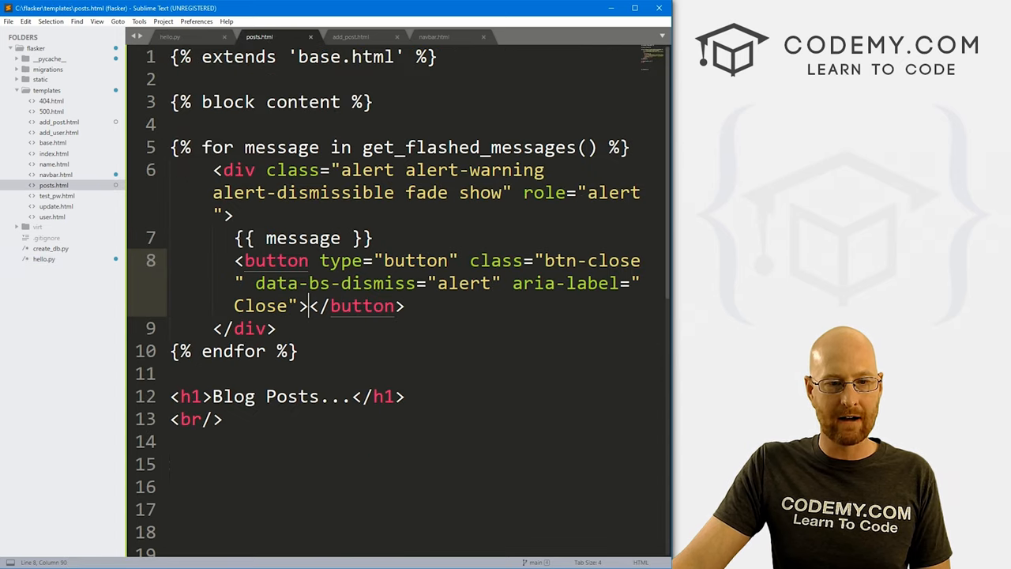
# Add a {% for post in posts %} … {% endfor %} loop, confirming the posts variable name in hello.py.
pyautogui.scroll(-3)
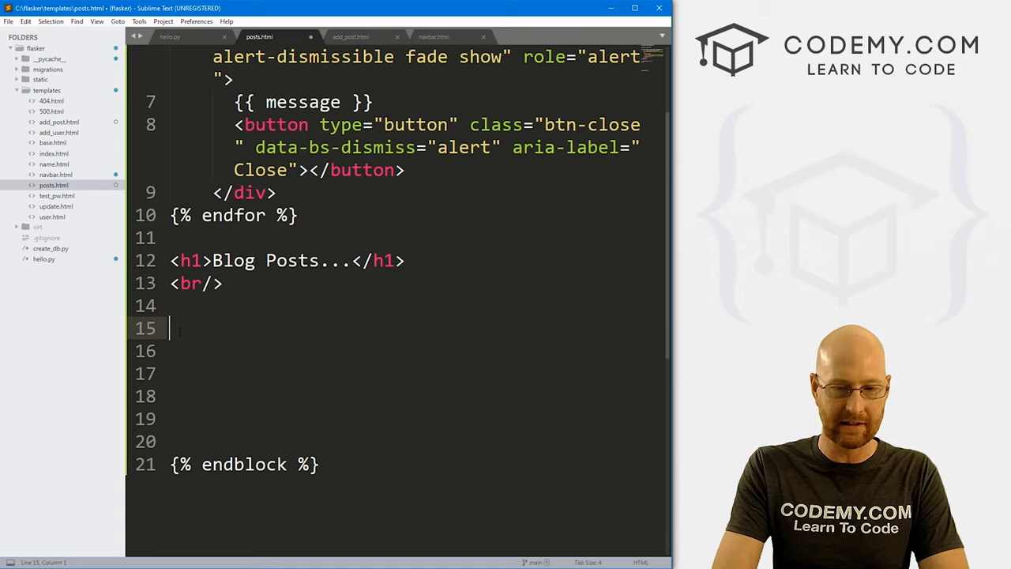
pyautogui.write('{}')
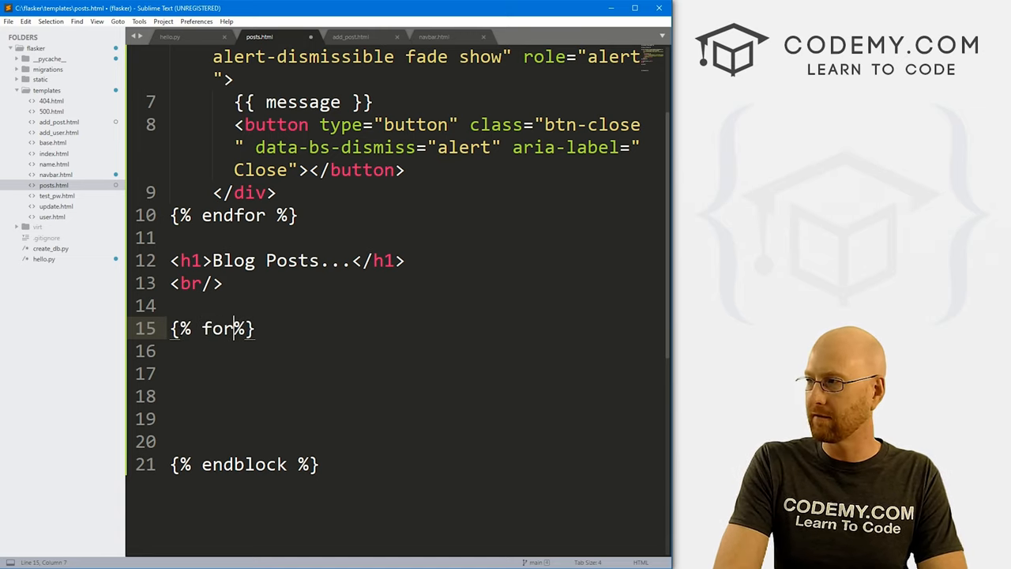
pyautogui.write('post in posts')
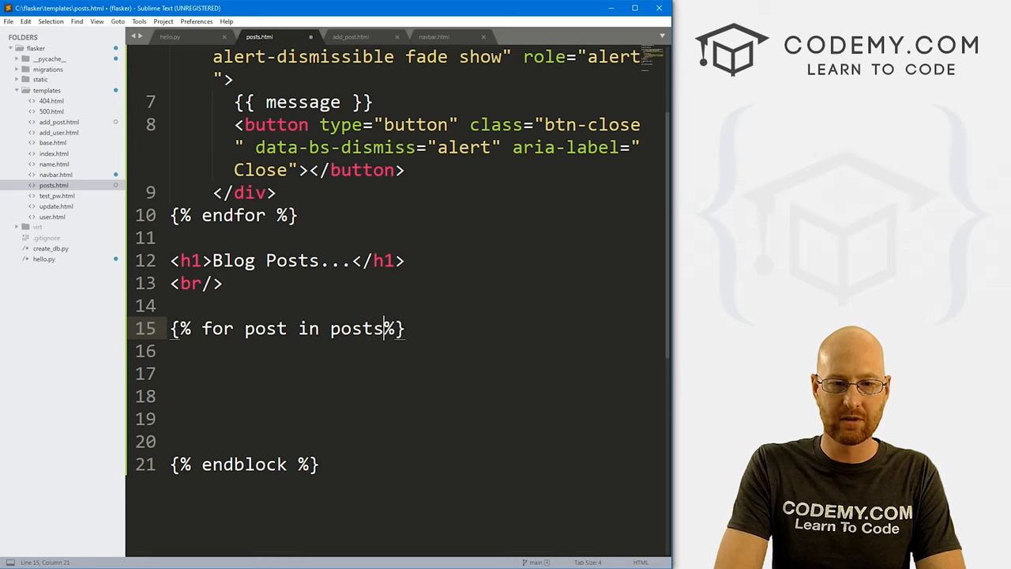
pyautogui.click(169, 36)
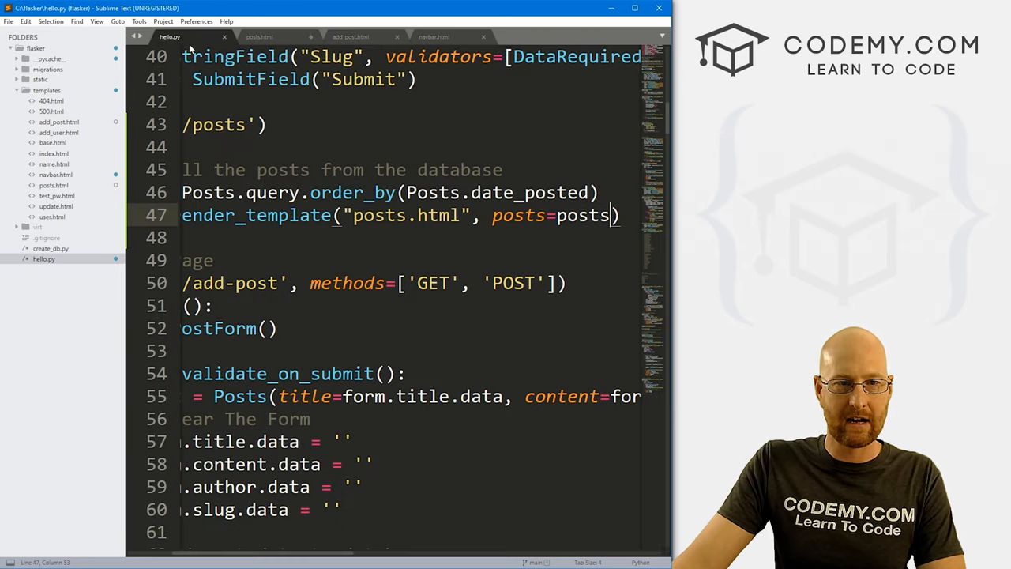
pyautogui.doubleClick(584, 214)
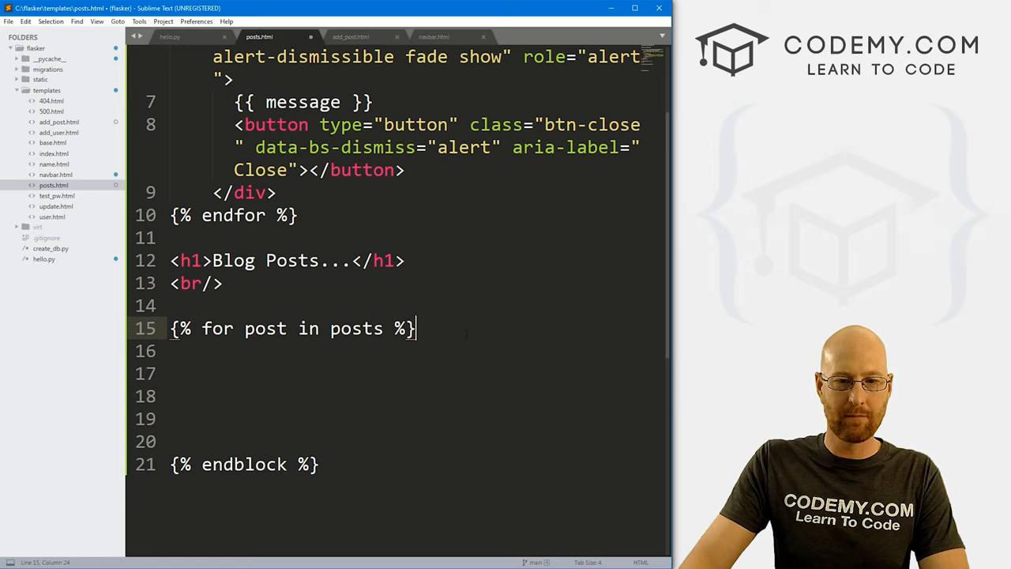
pyautogui.write('{%%}')
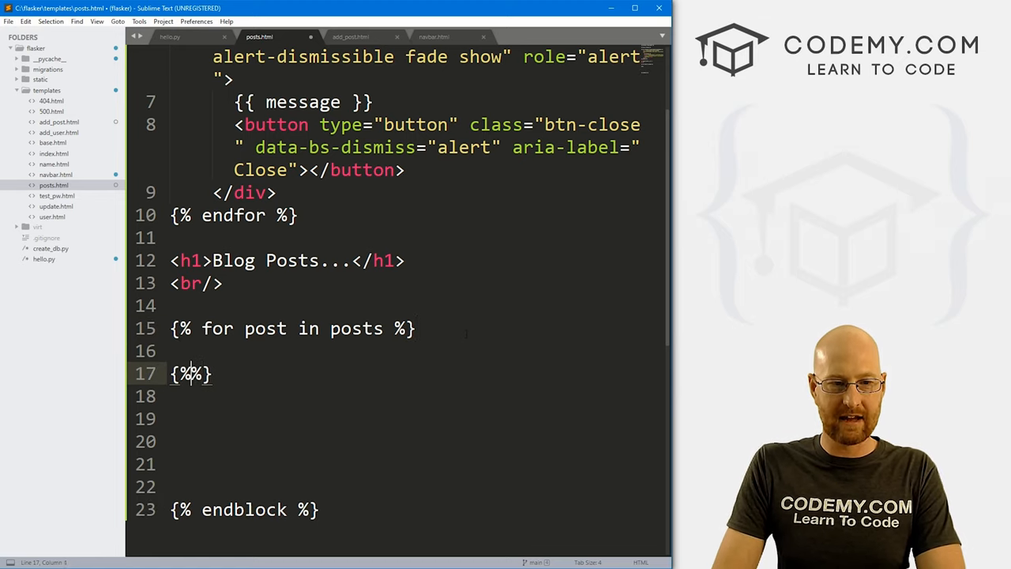
pyautogui.write('endfor')
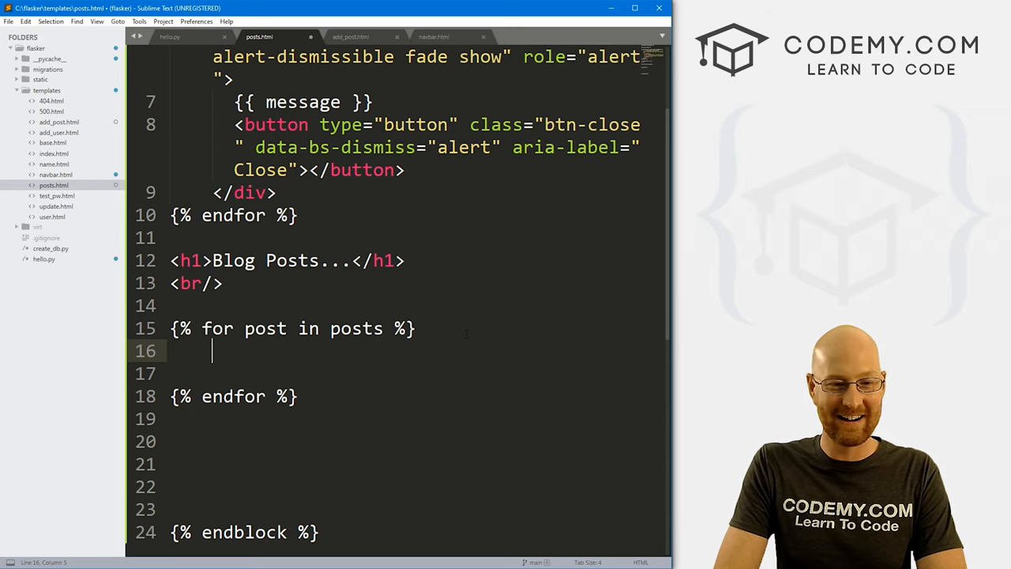
pyautogui.moveTo(922, 306)
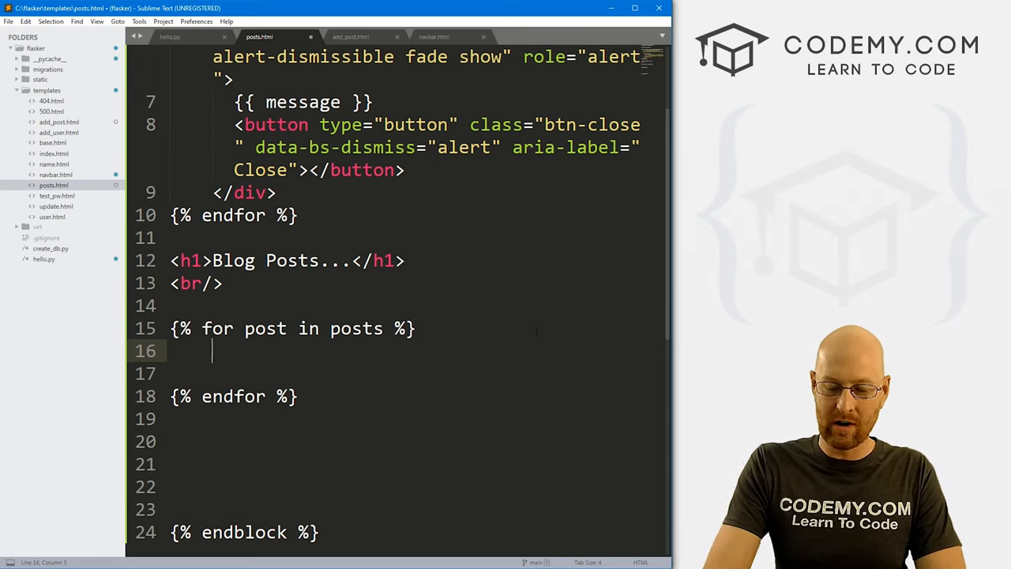
# Fill the loop with unfinished {{ post. }}<br/> placeholder lines.
pyautogui.write('{{}}')
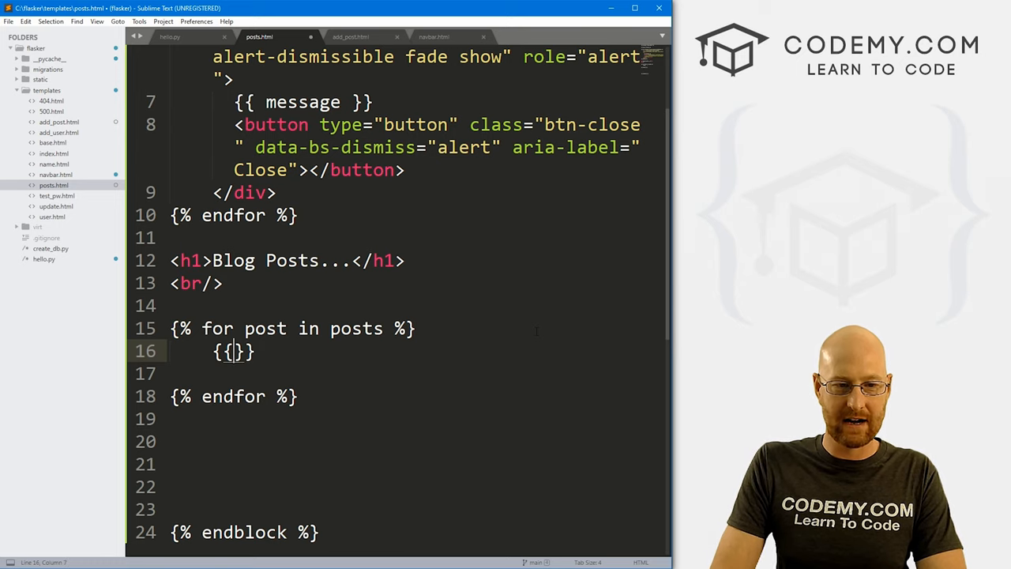
pyautogui.write('post.')
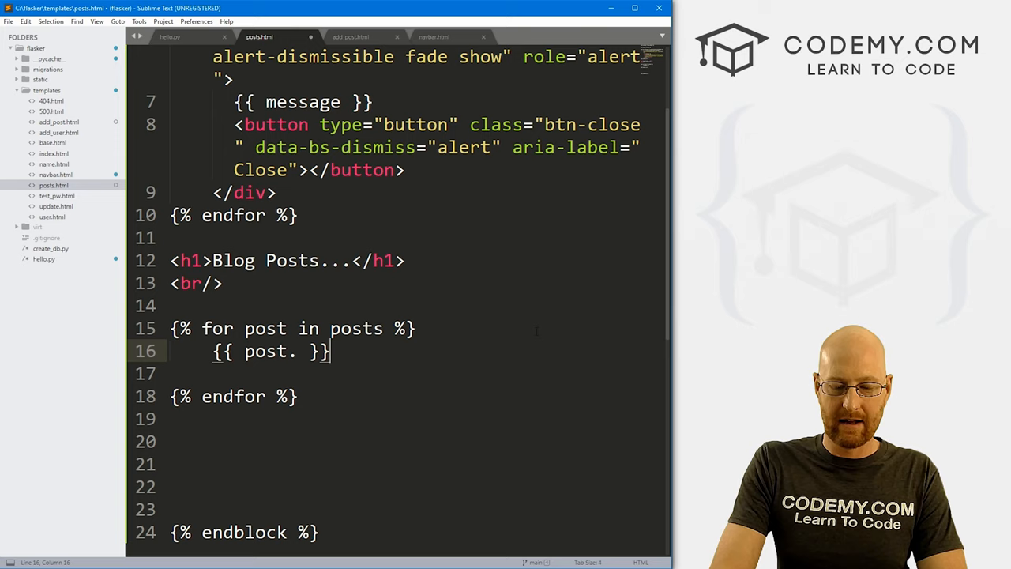
pyautogui.write('<br/>')
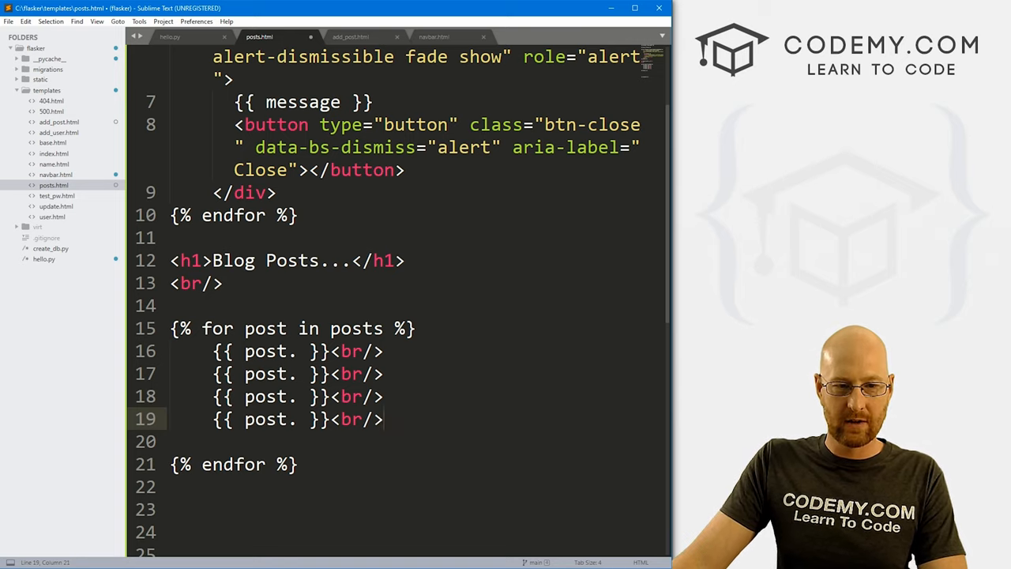
# Complete the placeholders as post.title, post.author, post.slug and post.content.
pyautogui.write('title')
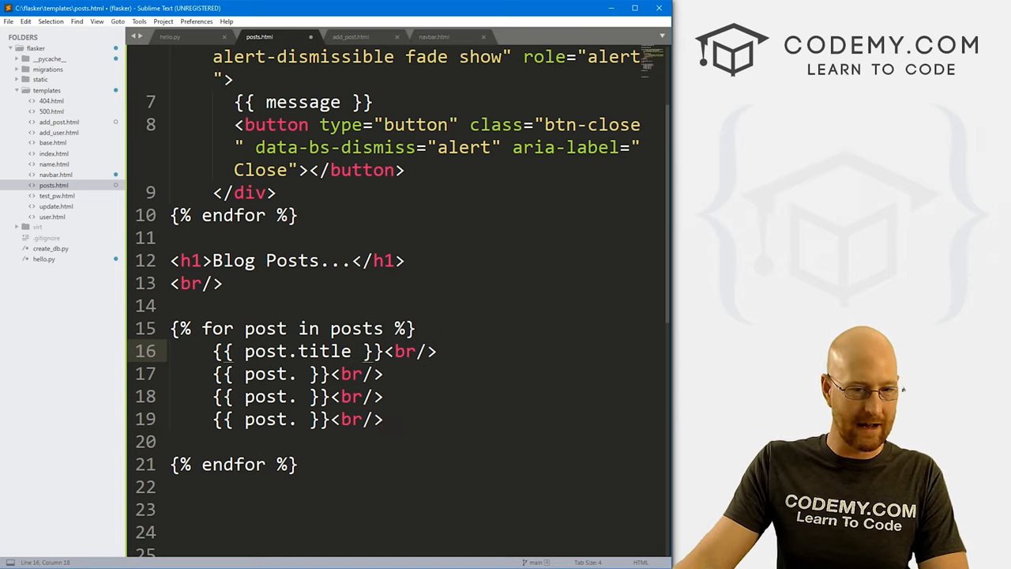
pyautogui.click(297, 373)
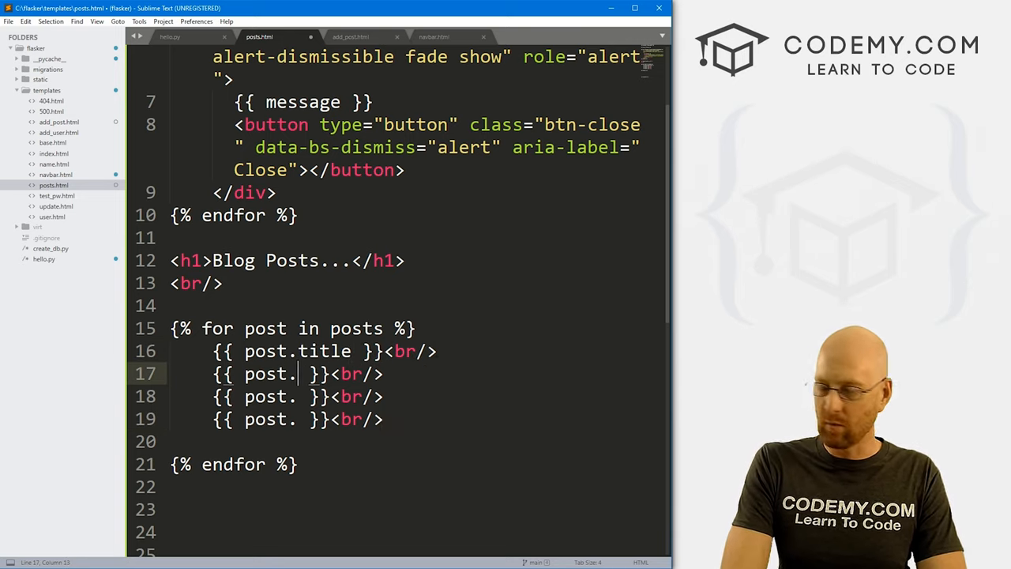
pyautogui.write('author')
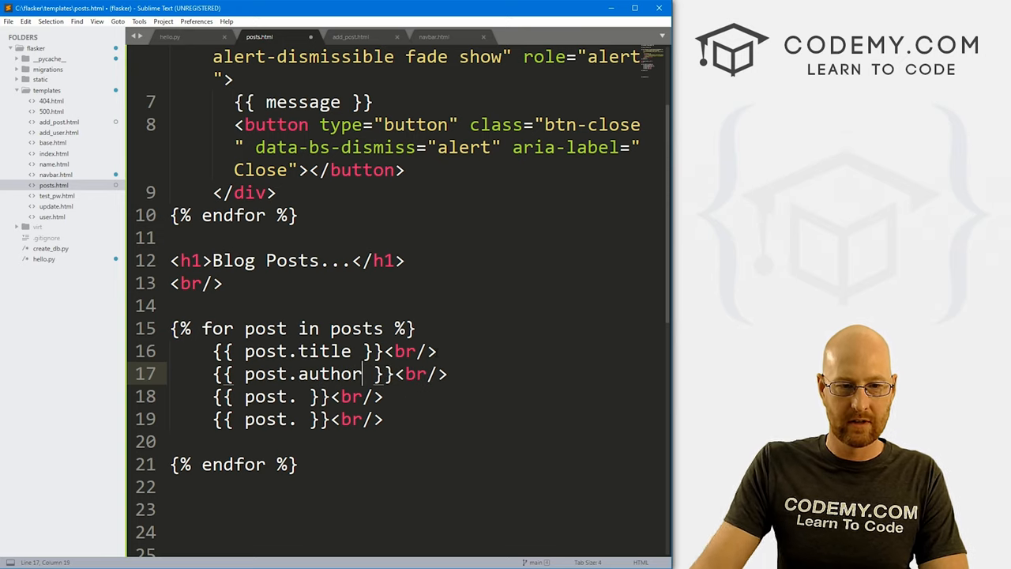
pyautogui.write('slug')
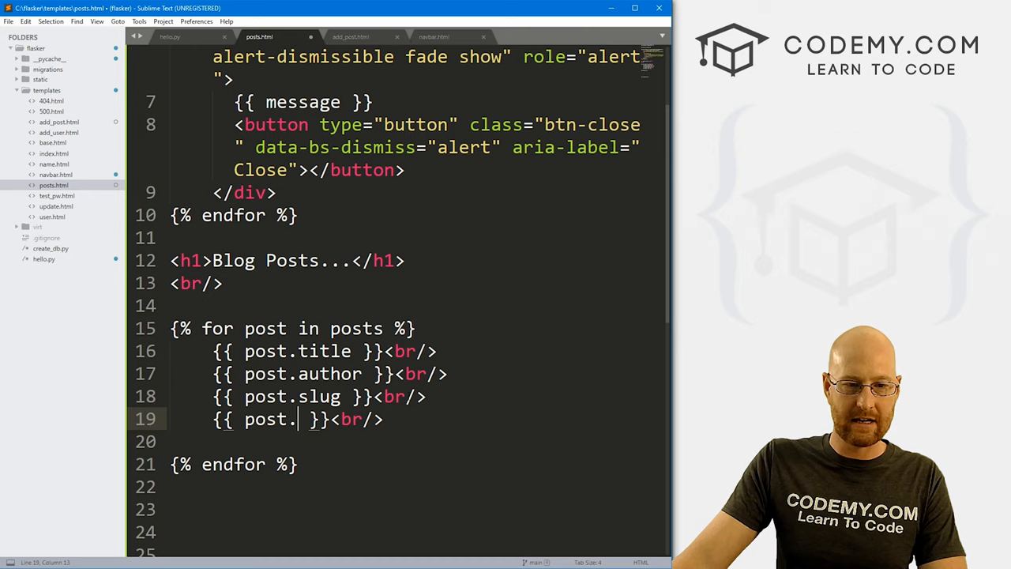
pyautogui.write('content')
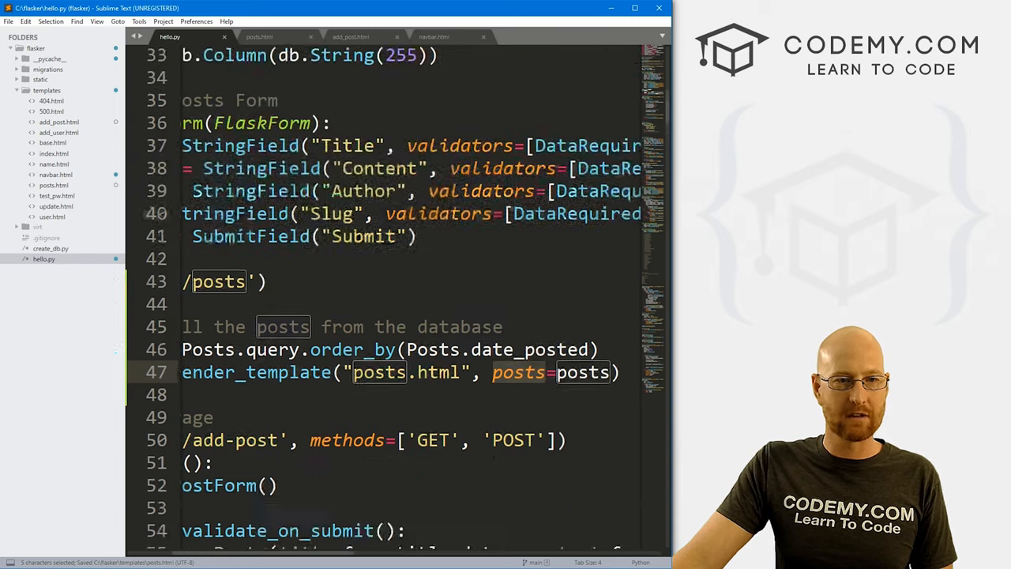
# After checking the model, add a {{ post.date_posted }} line with <br/> tags above content.
pyautogui.scroll(3)
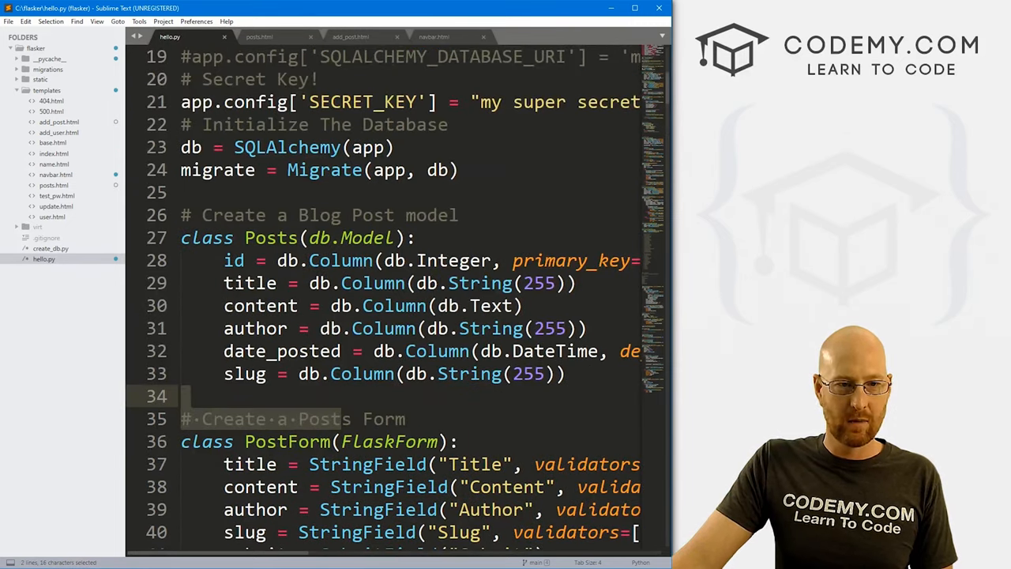
pyautogui.click(225, 306)
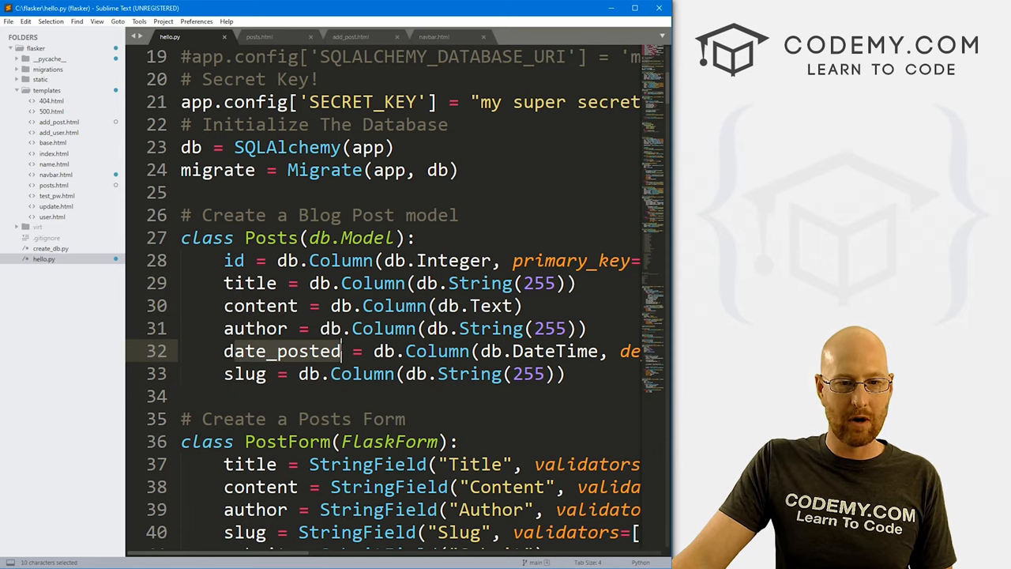
pyautogui.click(259, 37)
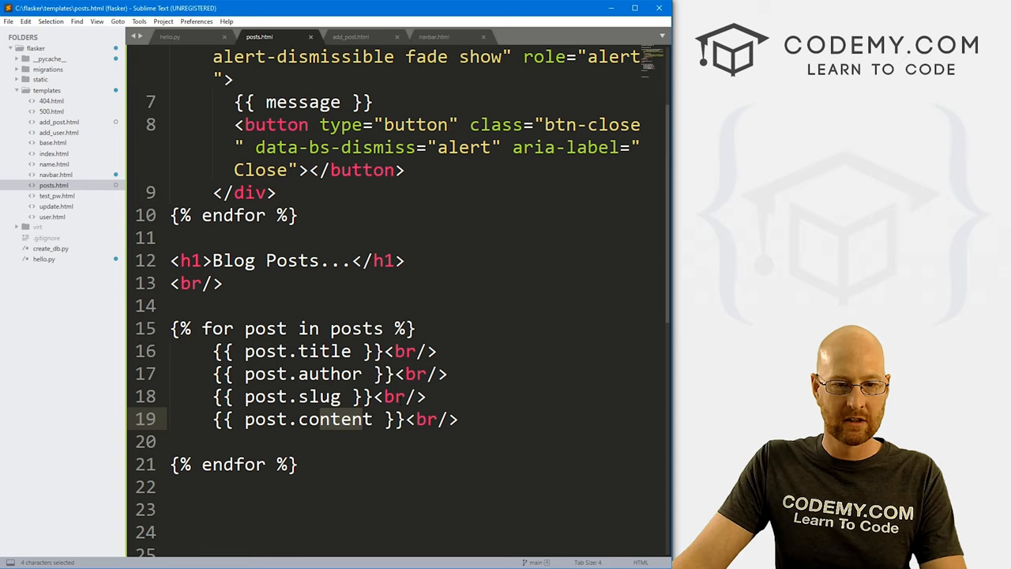
pyautogui.click(426, 395)
pyautogui.write('{{ p')
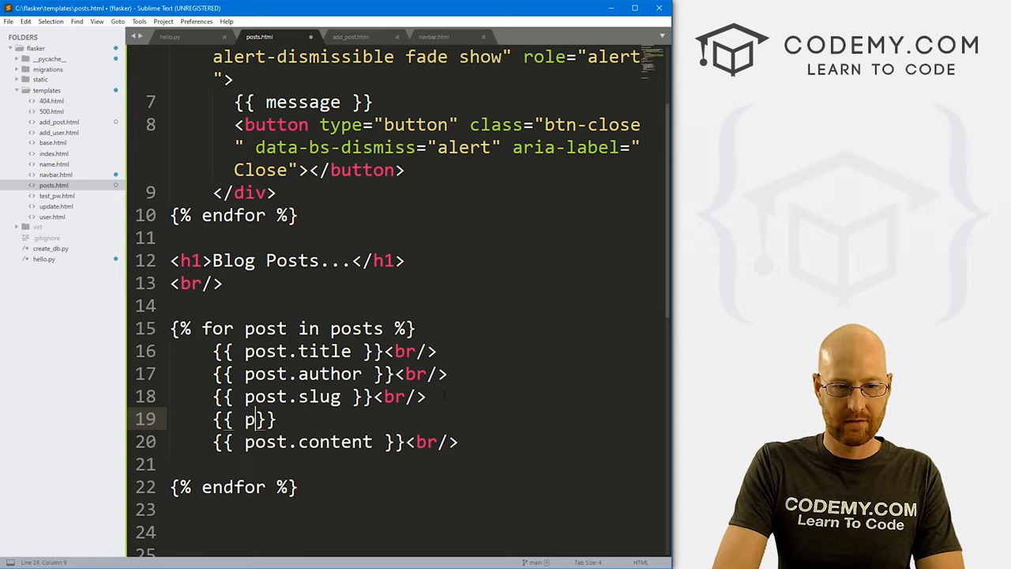
pyautogui.write('ost.date_po')
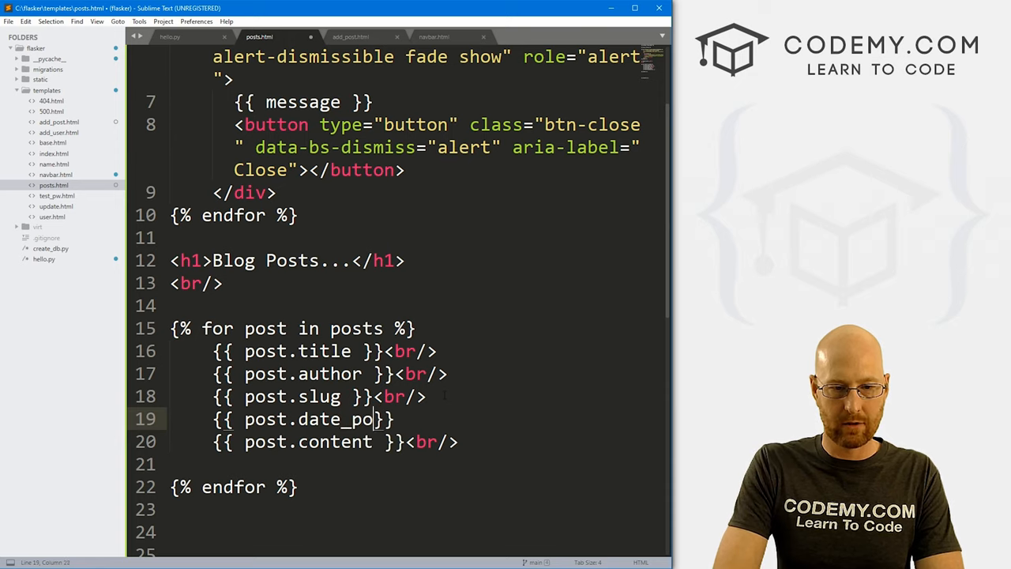
pyautogui.write('sted }}')
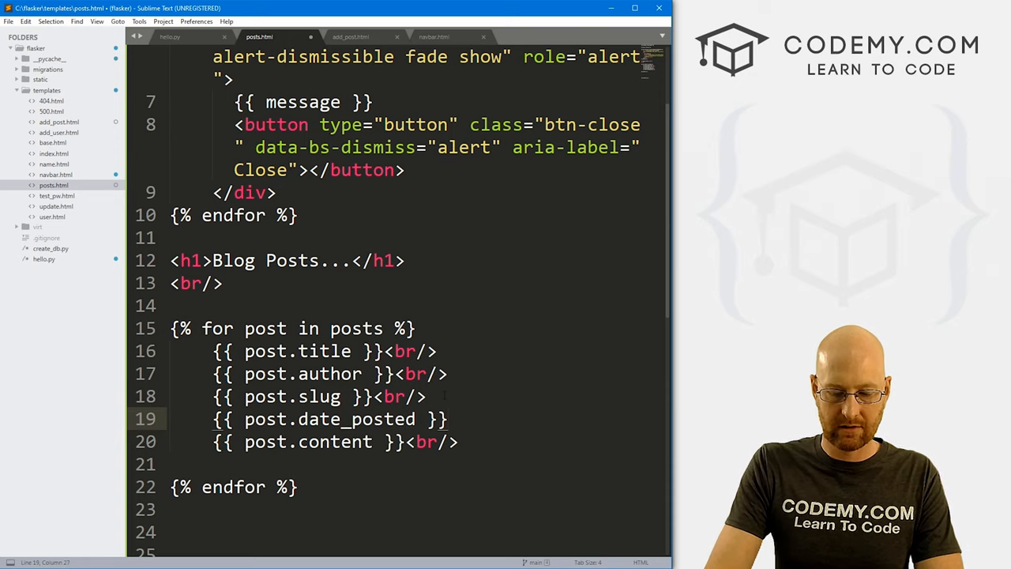
pyautogui.write('<br/>')
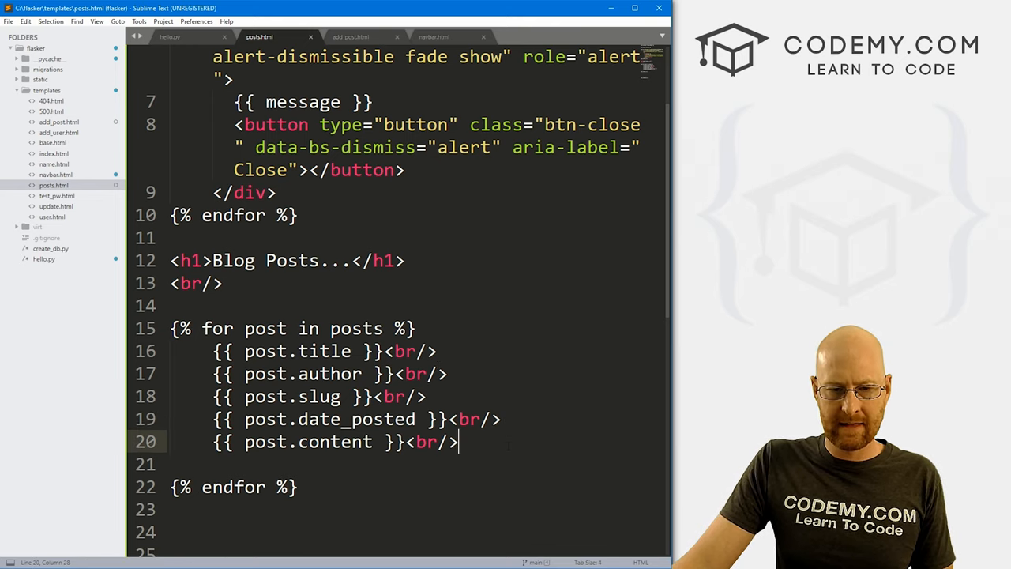
pyautogui.write('<br/>')
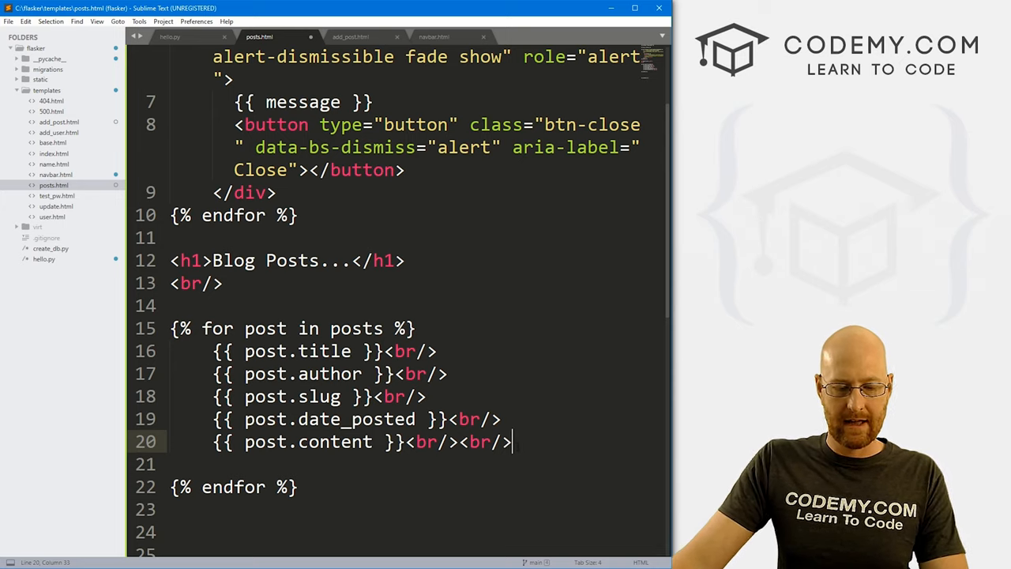
# Save the template and review the first post's listed details on /posts.
pyautogui.press('ctrl+s')
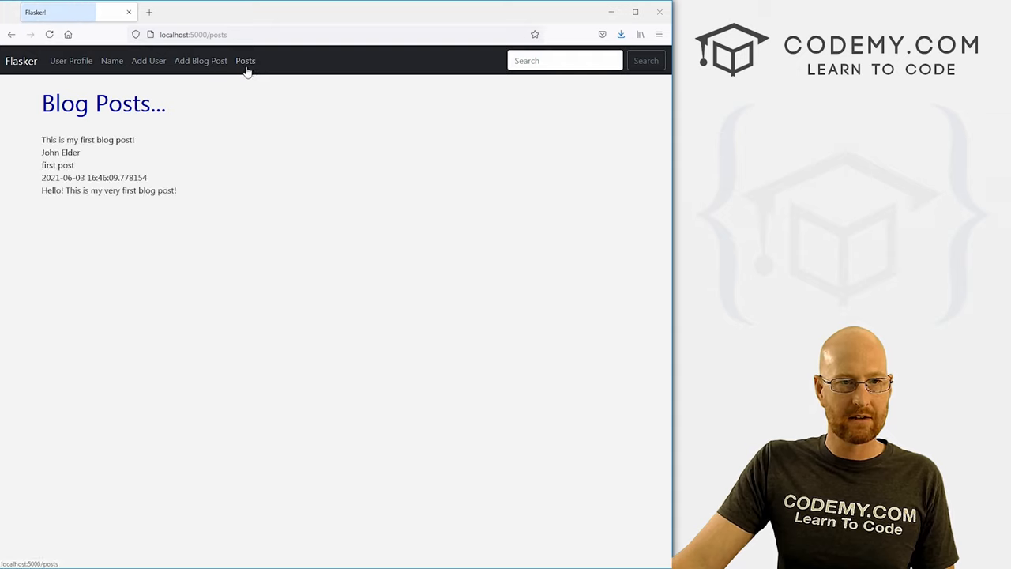
pyautogui.moveTo(41, 139); pyautogui.dragTo(177, 189)
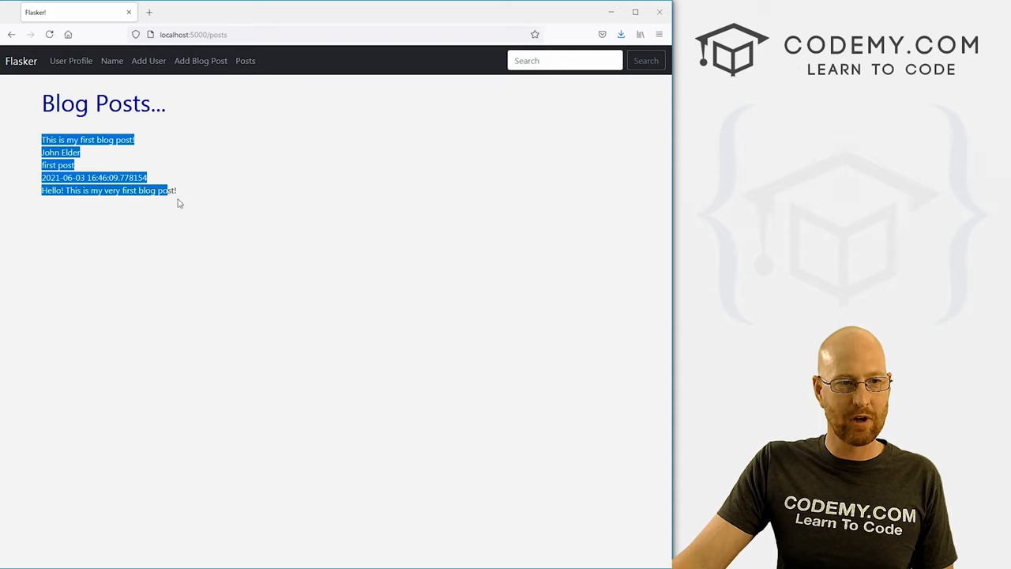
pyautogui.click(200, 60)
pyautogui.write('This is my')
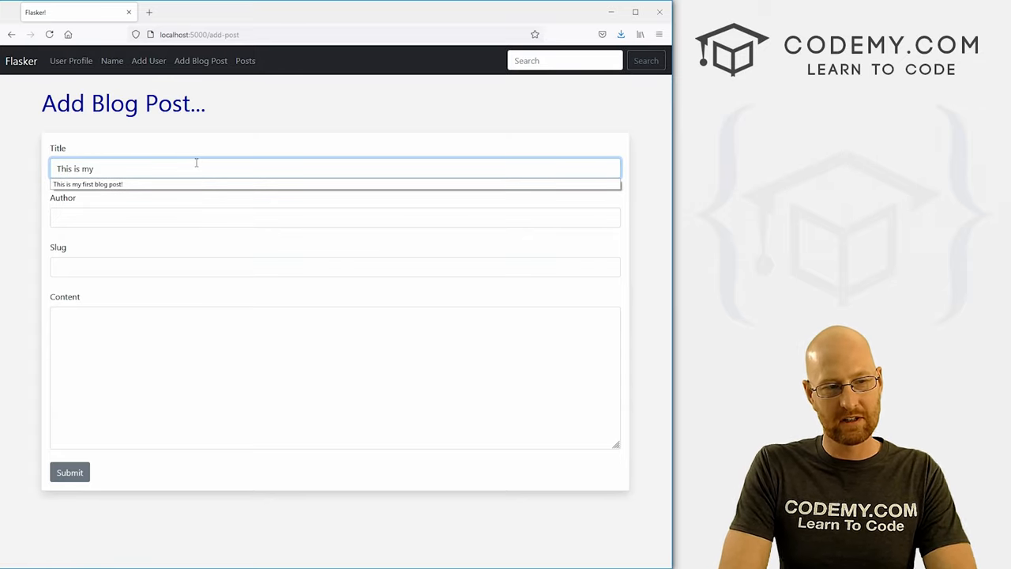
# Submit a post titled Second Post!! by John, slug I like cheese, content 'my very second blog post! What do you think?!'.
pyautogui.write('Second PO')
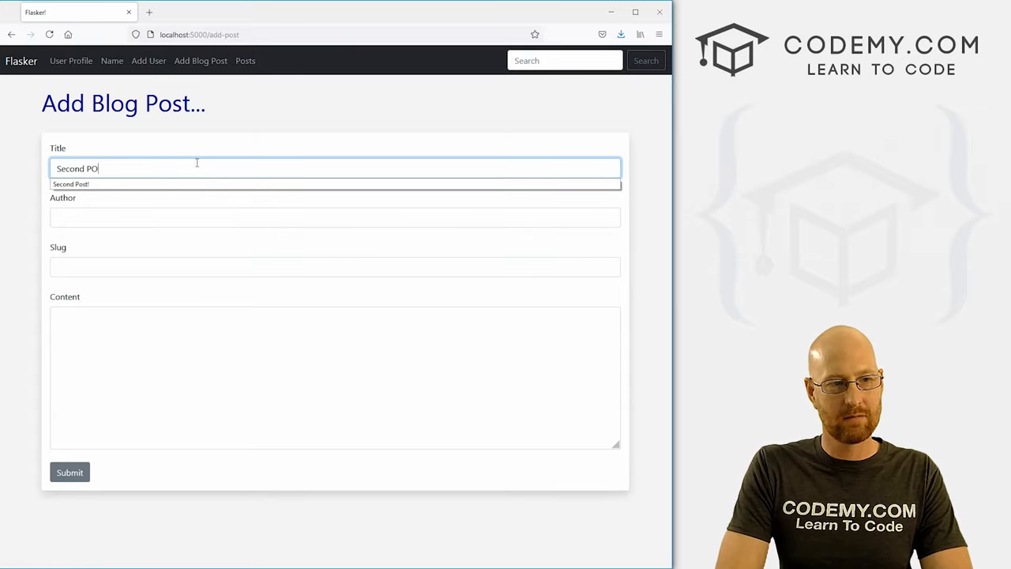
pyautogui.write('st!')
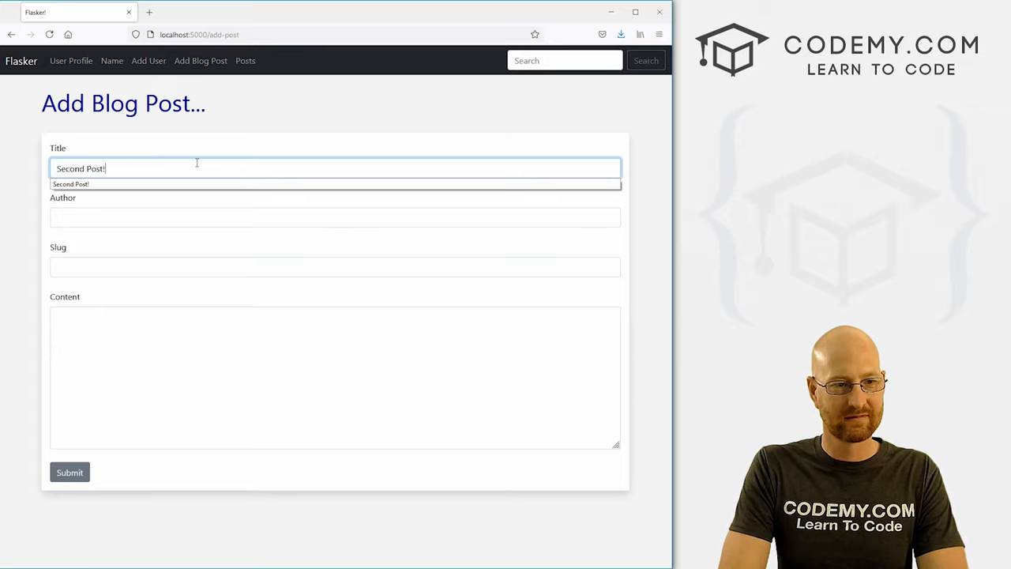
pyautogui.write('John Elder')
pyautogui.click(334, 266)
pyautogui.write('t')
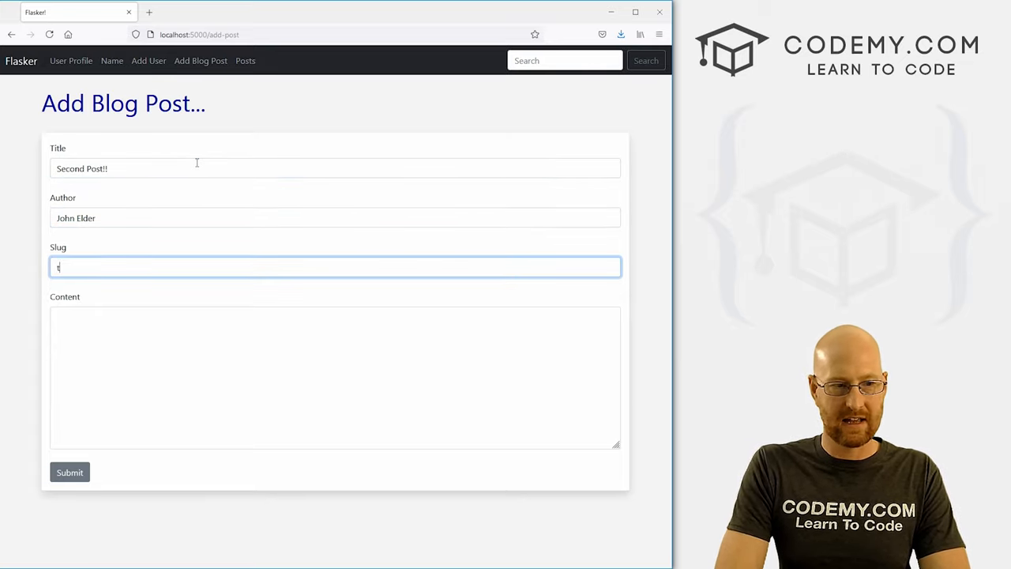
pyautogui.write('I like cheese')
pyautogui.click(334, 377)
pyautogui.write('This is')
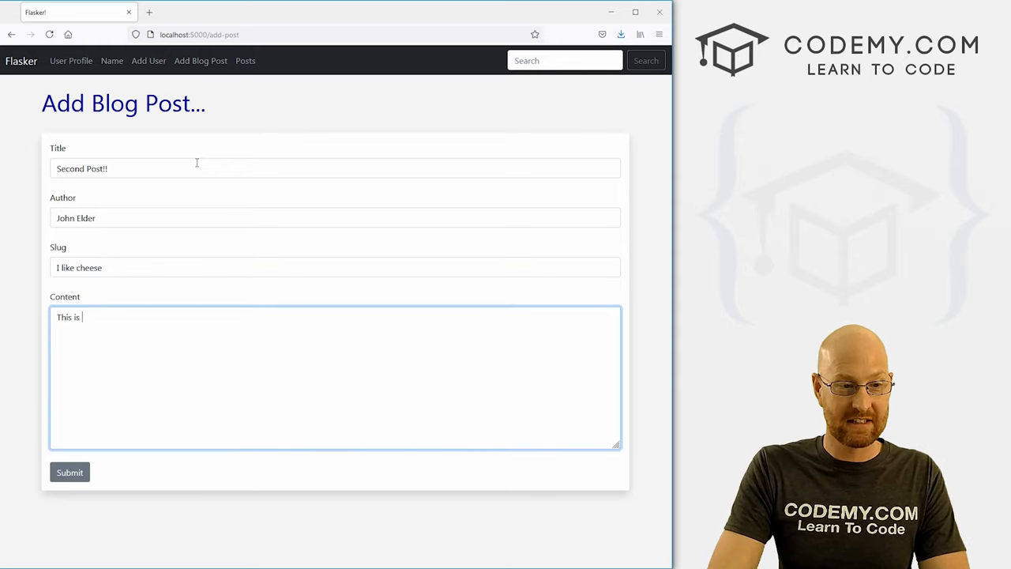
pyautogui.write('my ve')
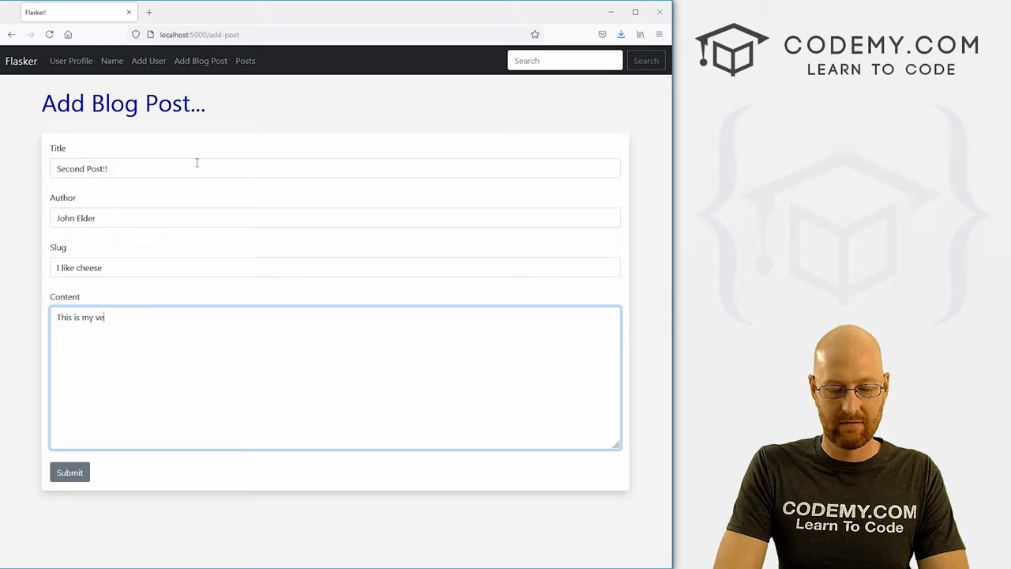
pyautogui.write('ry second')
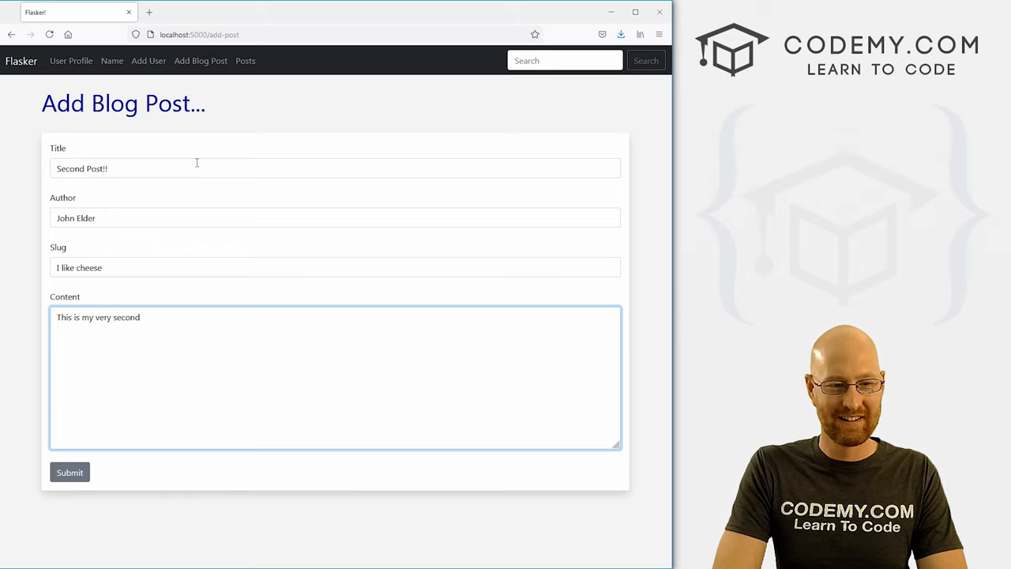
pyautogui.write('blog post!')
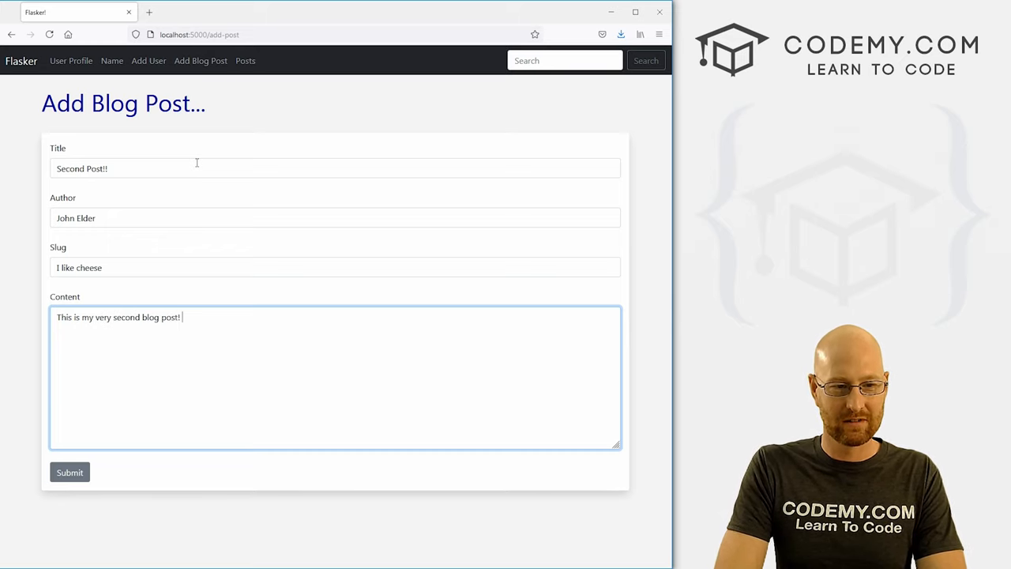
pyautogui.write('What do you think of it')
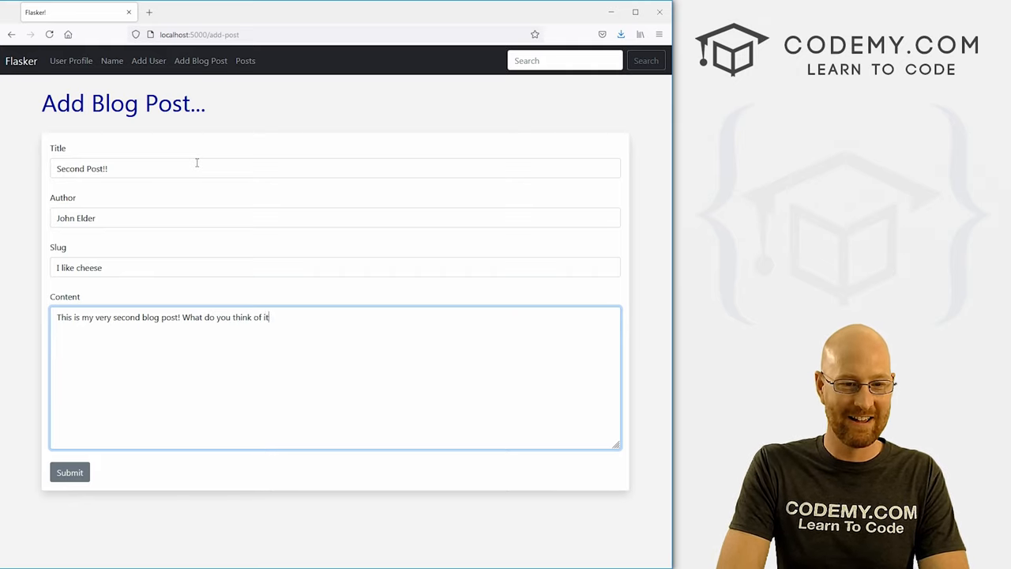
pyautogui.write('?!')
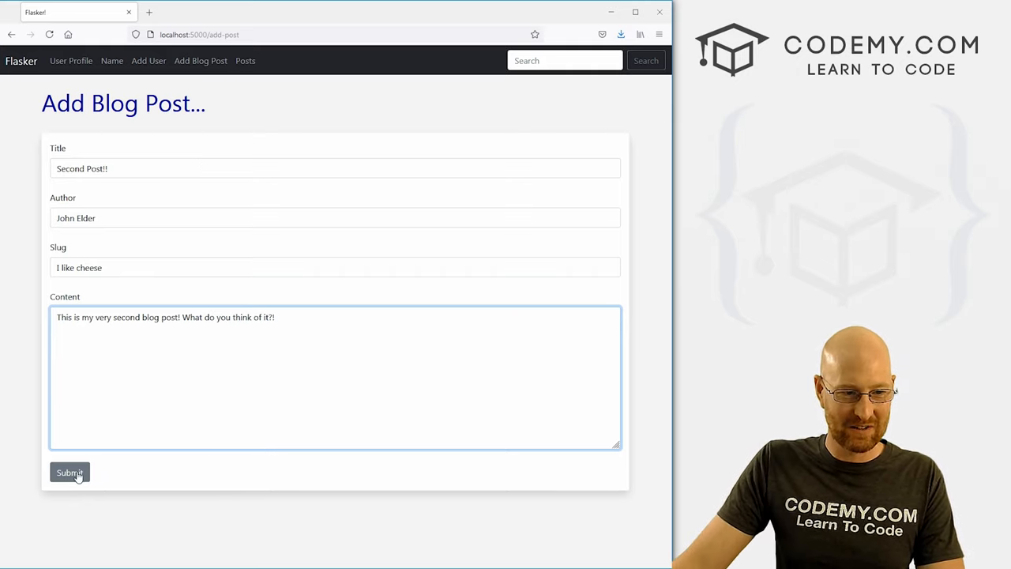
pyautogui.click(70, 472)
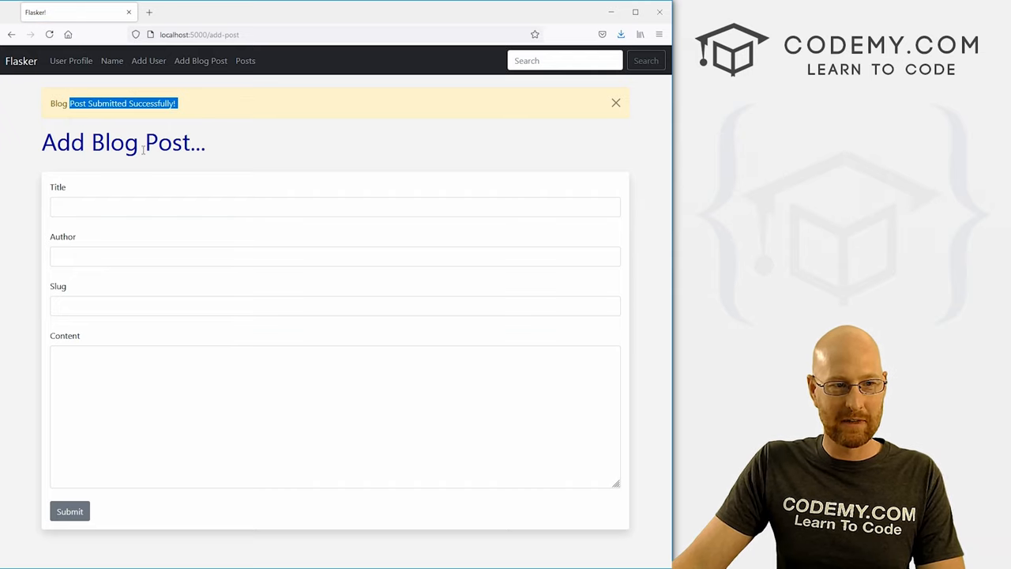
pyautogui.click(616, 103)
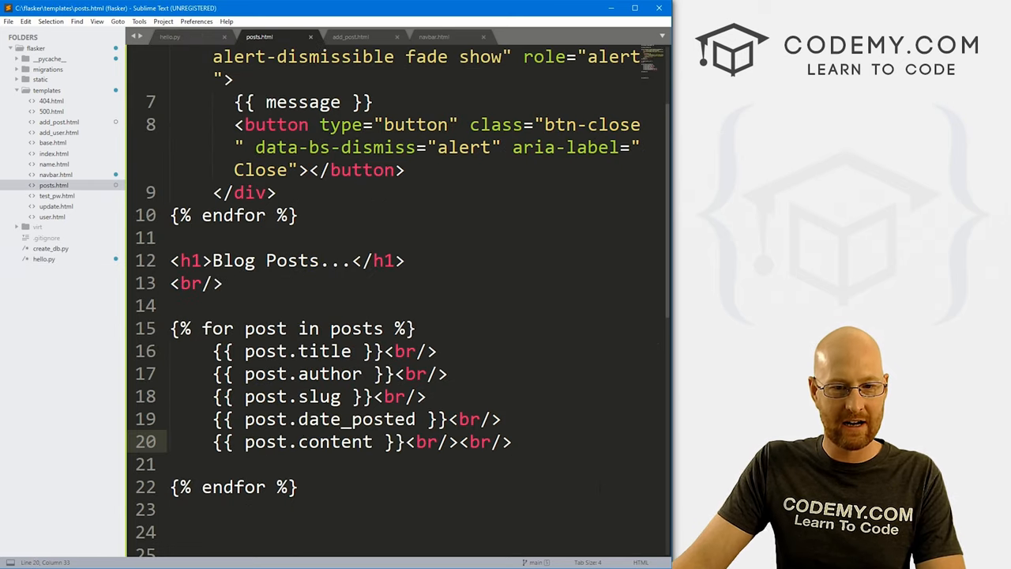
# Try an <hr><br/> divider between posts, then remove that line.
pyautogui.write('<h')
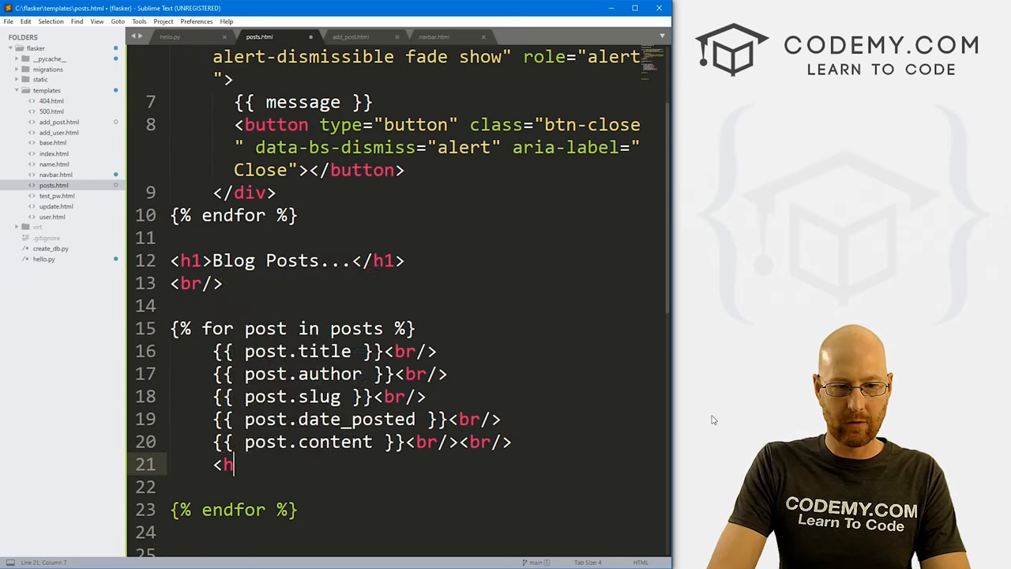
pyautogui.write('r><br')
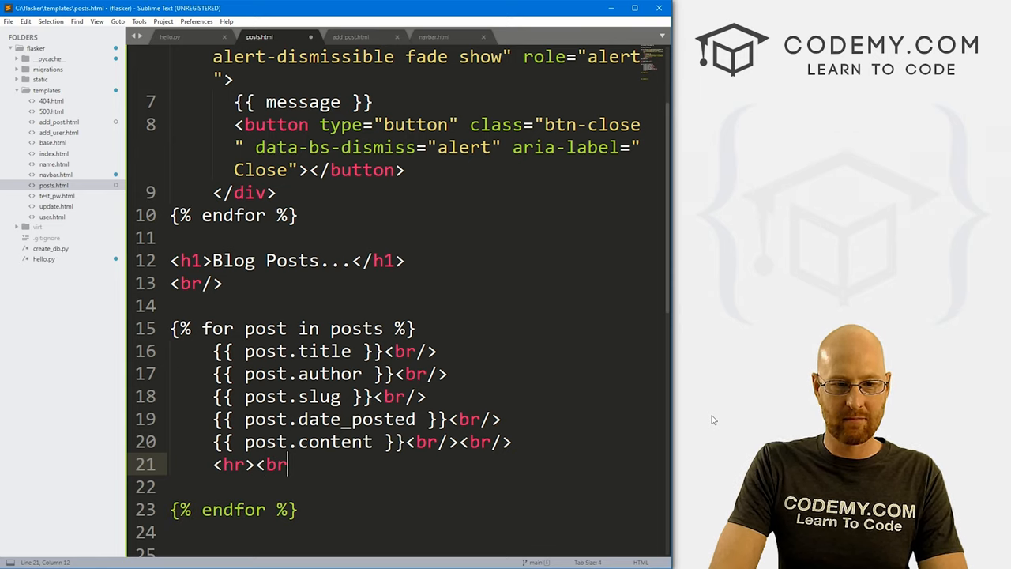
pyautogui.write('/>')
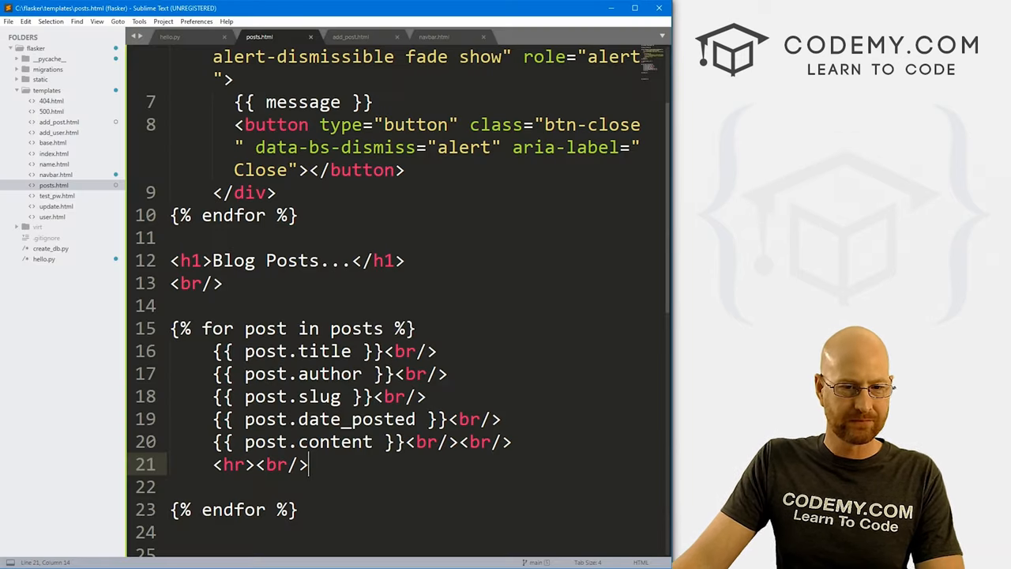
pyautogui.press('ctrl+shift+k')
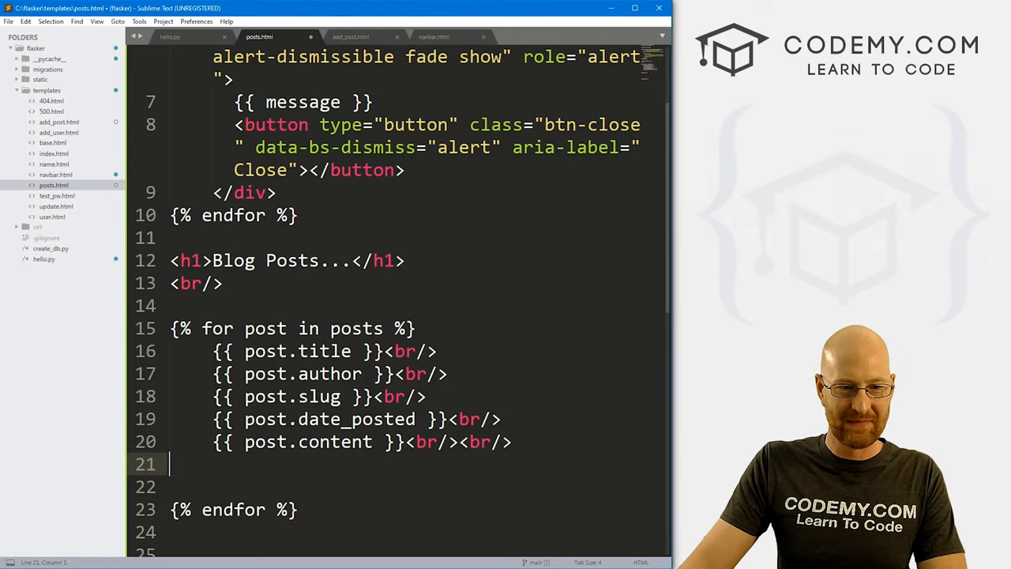
# Wrap the title in <h2>, label author with By:, put the slug beside date_posted, and save.
pyautogui.click(213, 350)
pyautogui.write('<h2')
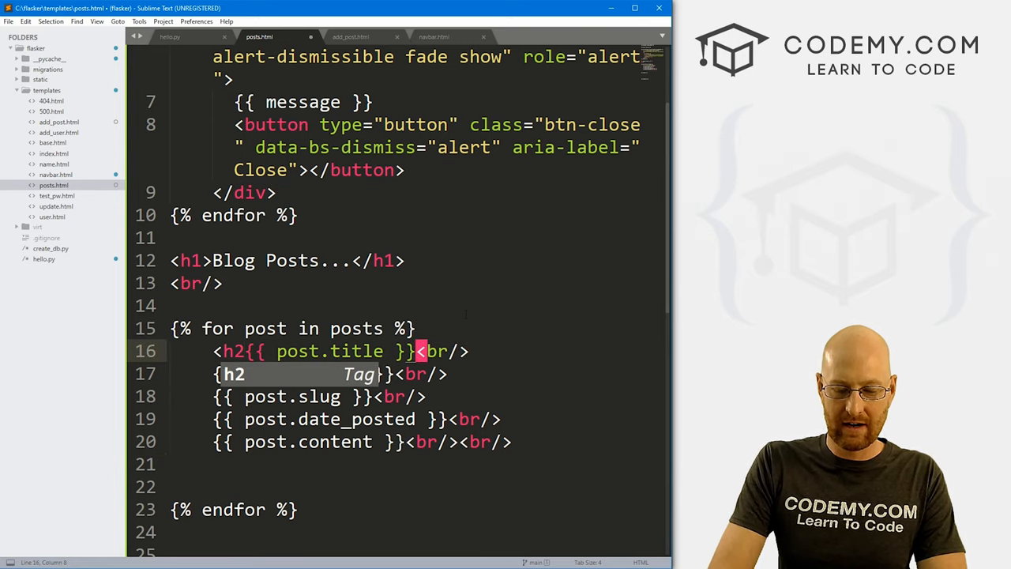
pyautogui.write('{{ post.author }}')
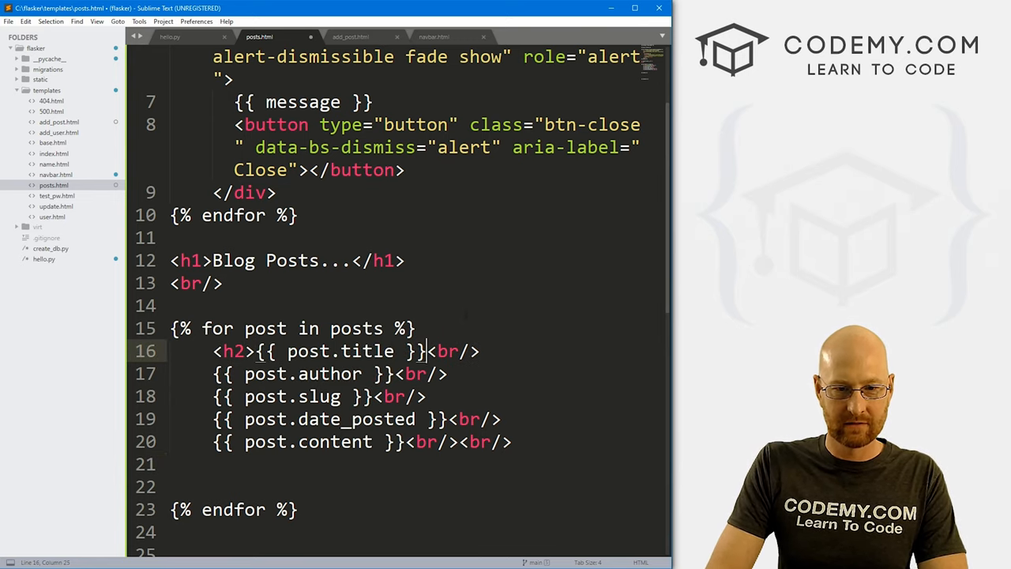
pyautogui.write('</h2>')
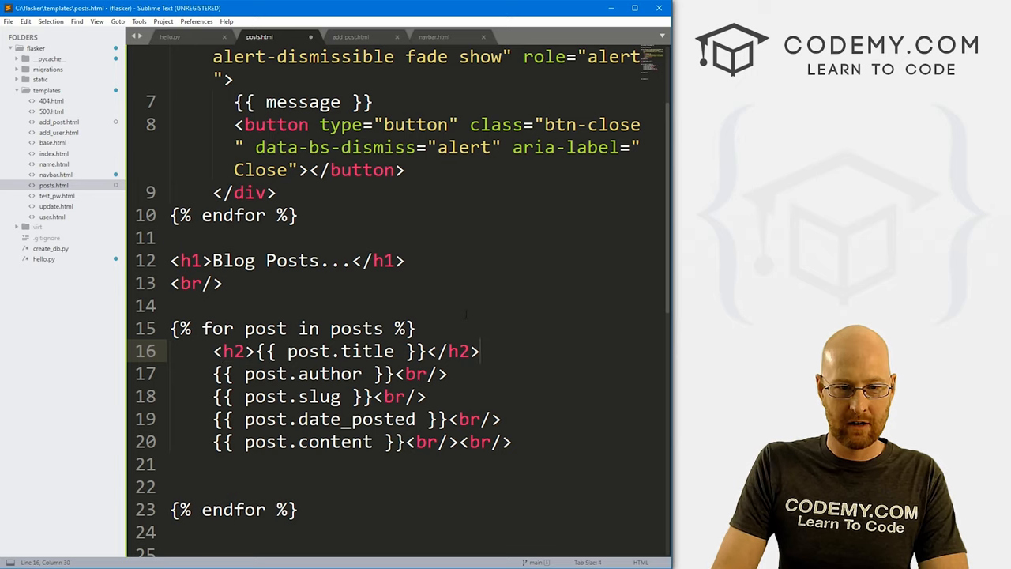
pyautogui.write('By:')
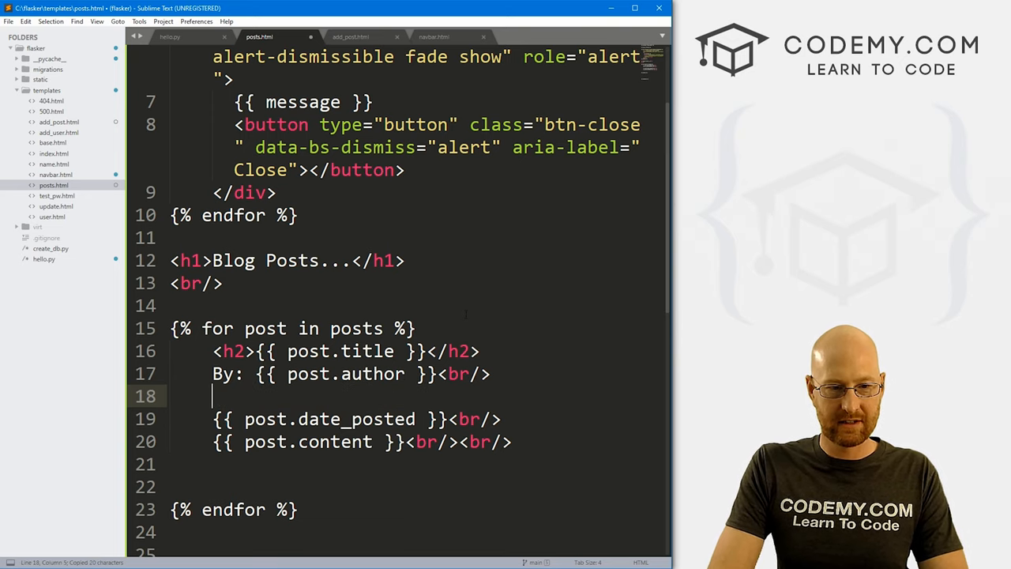
pyautogui.write('{{ post.date_posted }}')
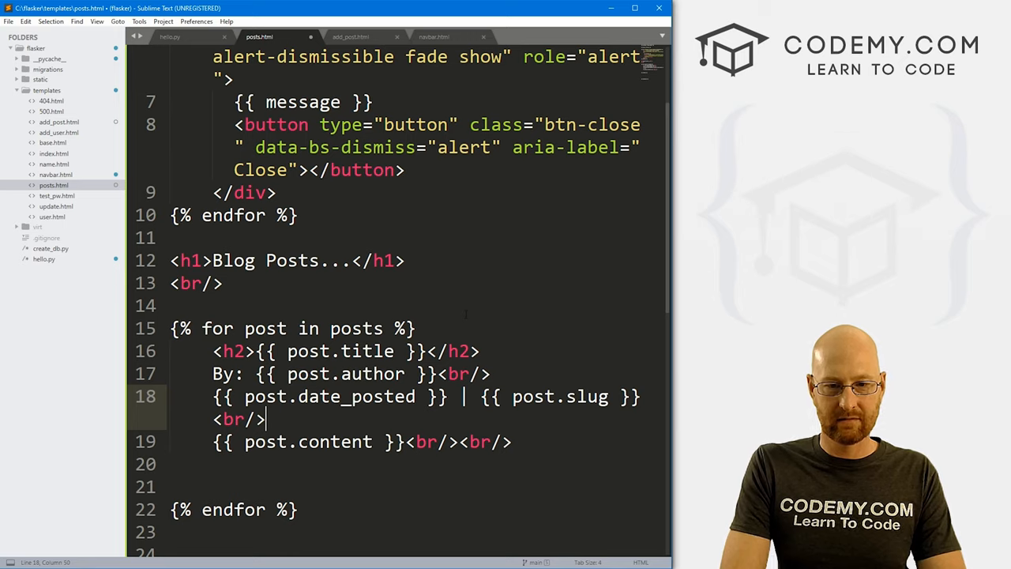
pyautogui.press('ctrl+s')
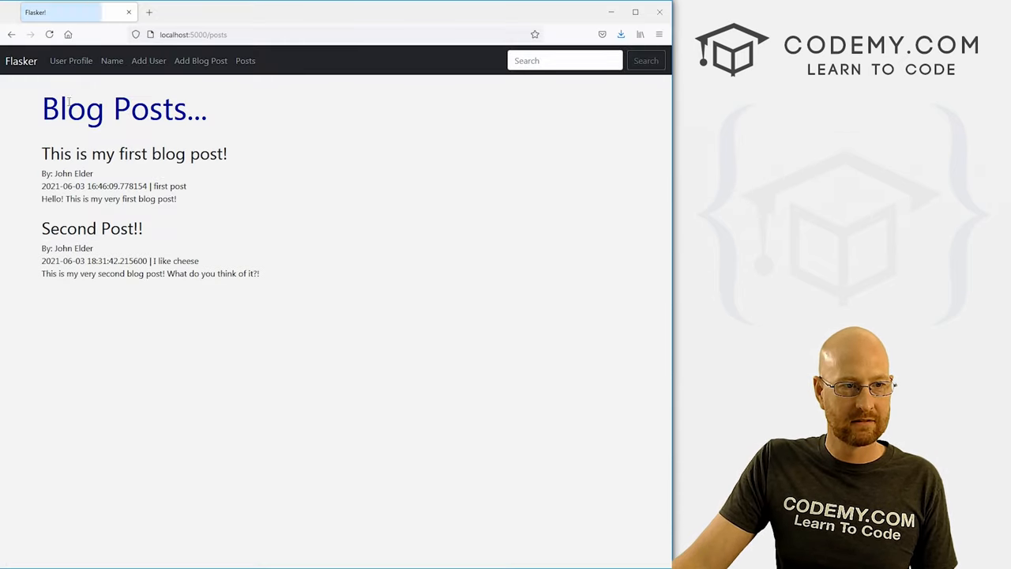
# Inspect the refreshed /posts page, selecting part of the first post's content.
pyautogui.doubleClick(66, 172)
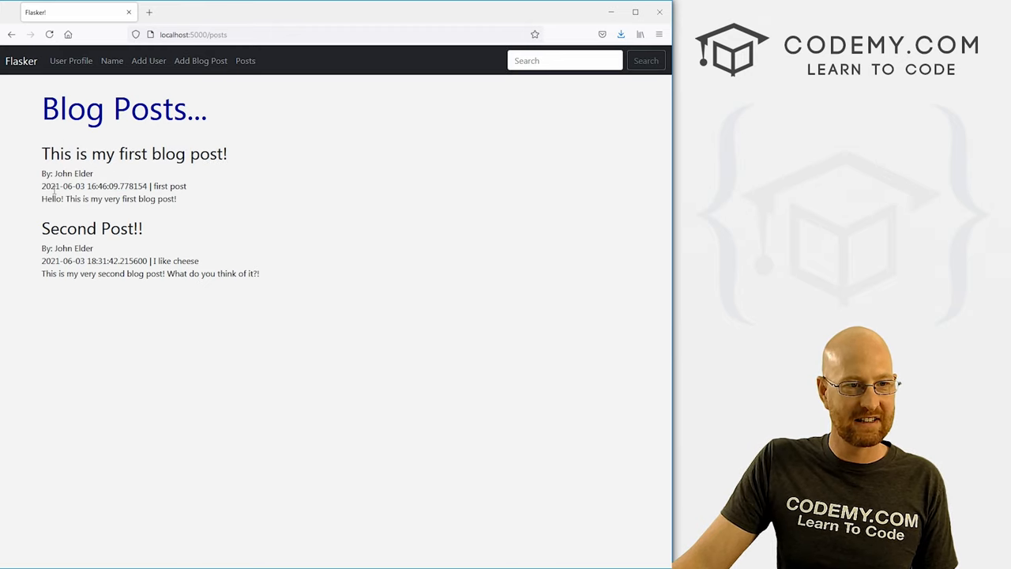
pyautogui.doubleClick(171, 187)
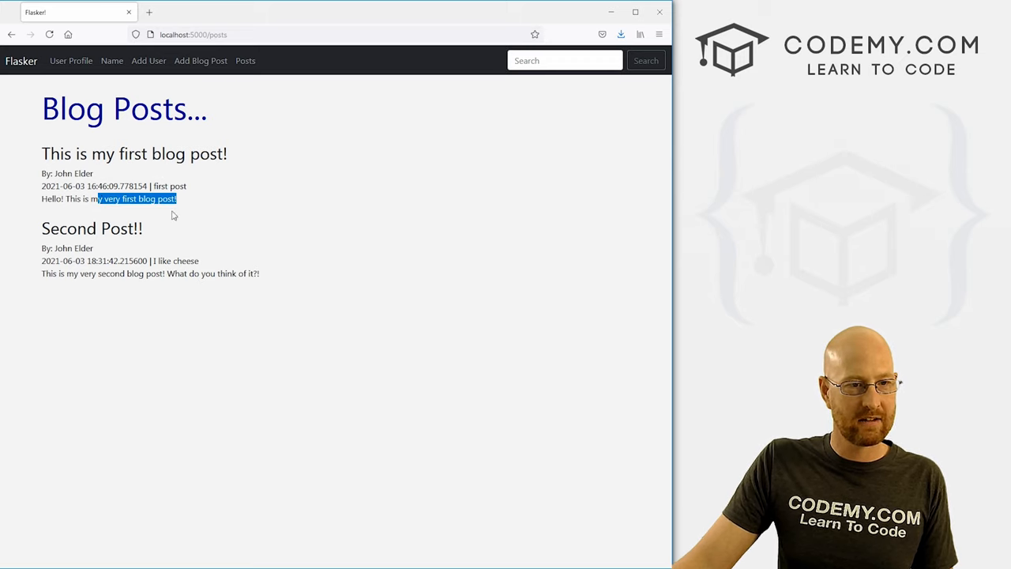
pyautogui.moveTo(166, 219)
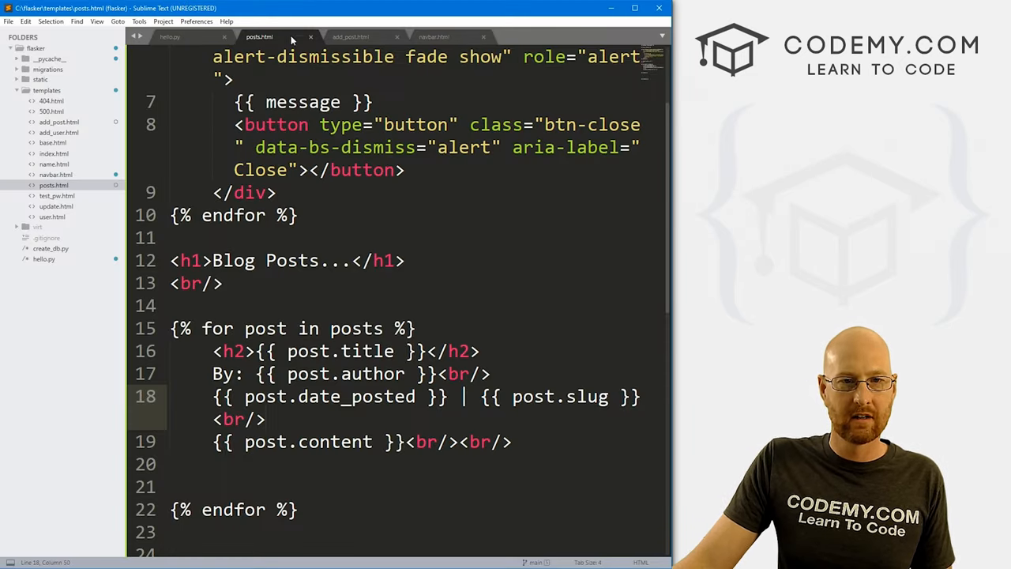
# Copy the shadowed rounded card div line from add_post.html into the posts loop above the title.
pyautogui.click(351, 36)
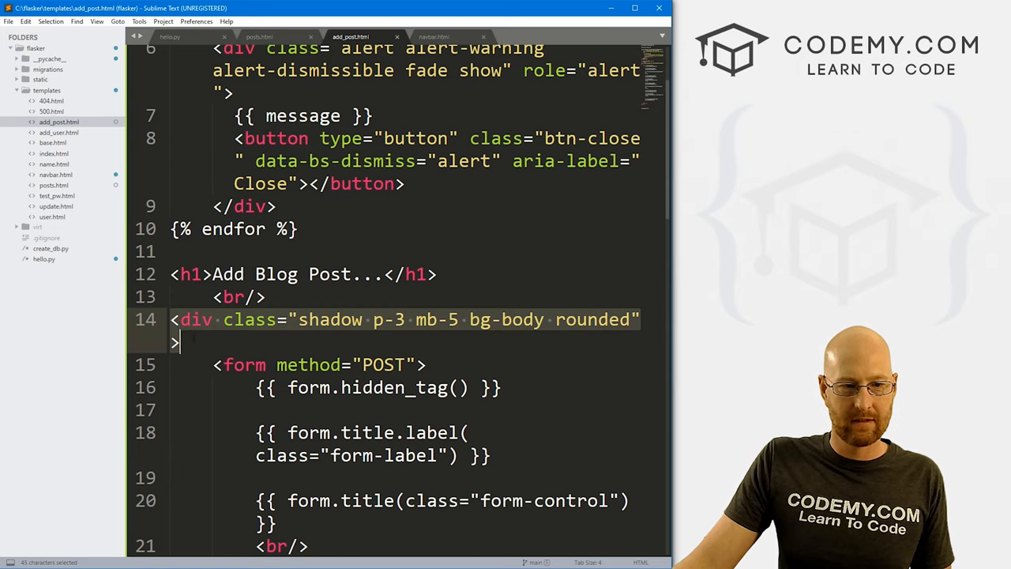
pyautogui.press('ctrl+c')
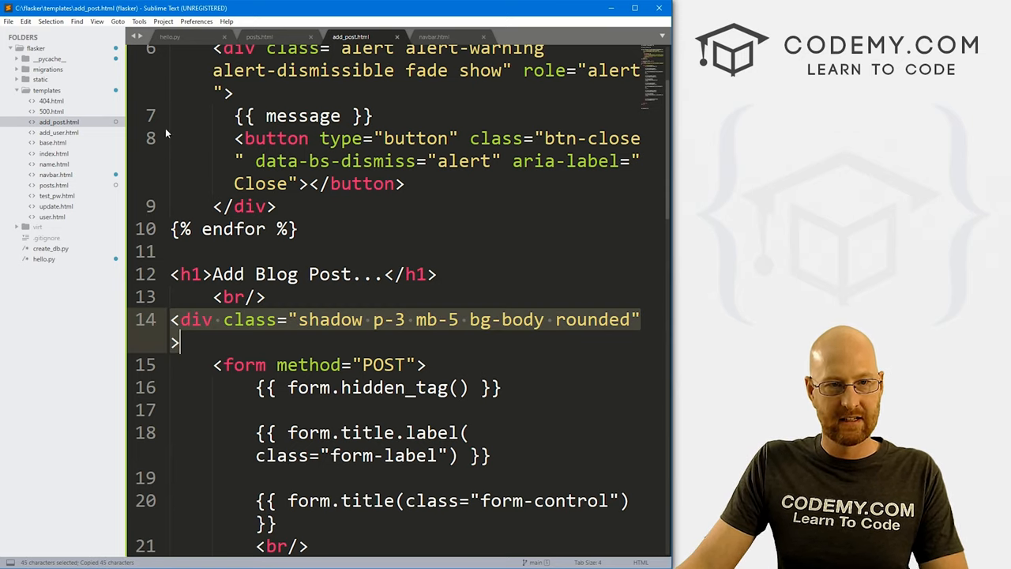
pyautogui.click(259, 37)
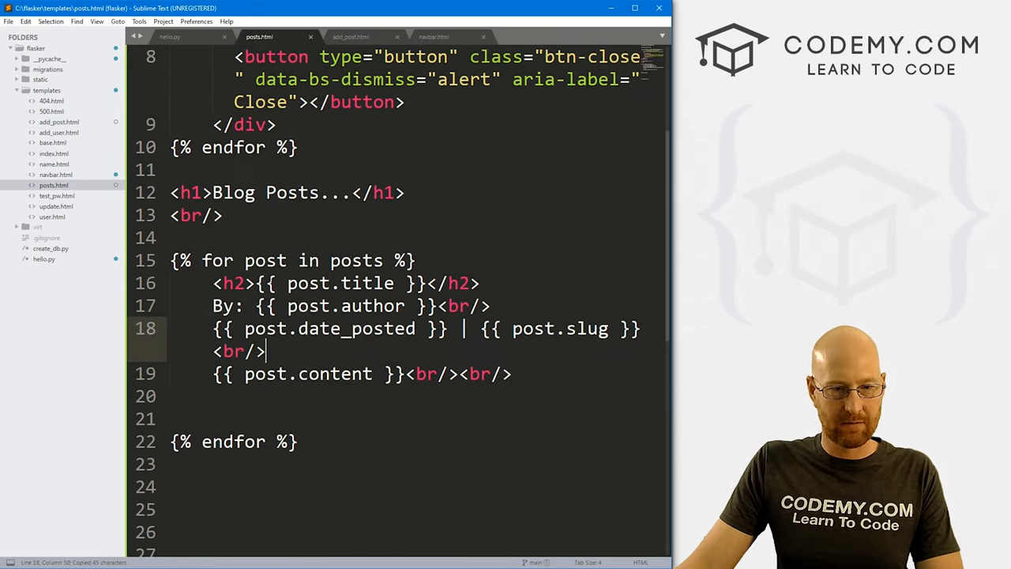
pyautogui.press('enter')
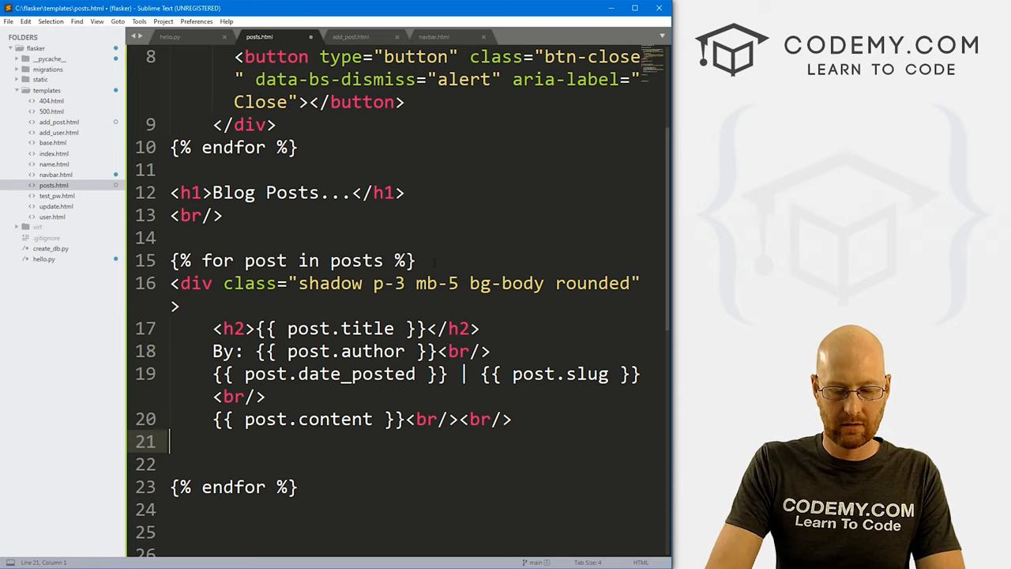
# Close each post's card with </div> and follow it with a <br/>.
pyautogui.write('</div>')
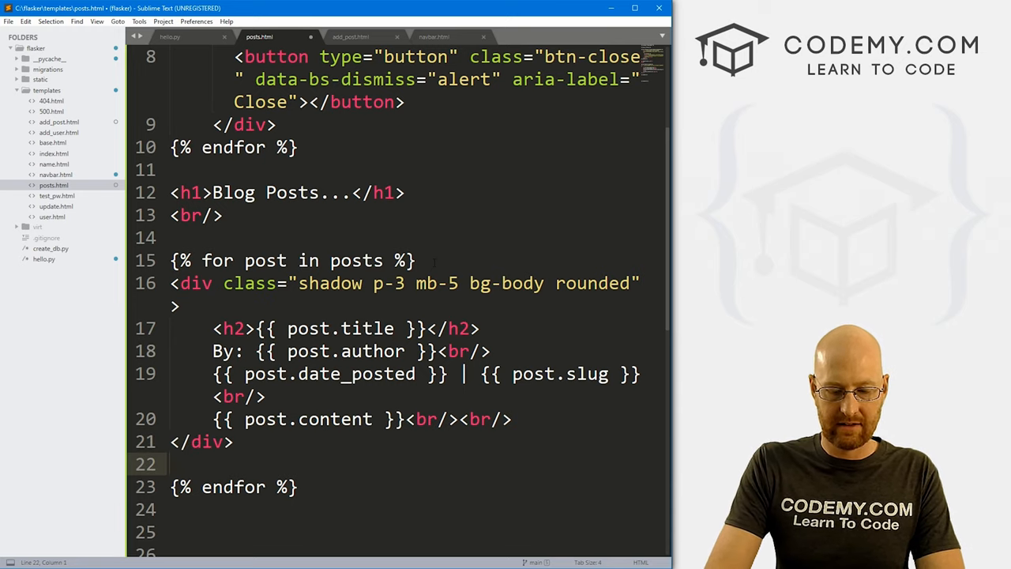
pyautogui.write('<br/>')
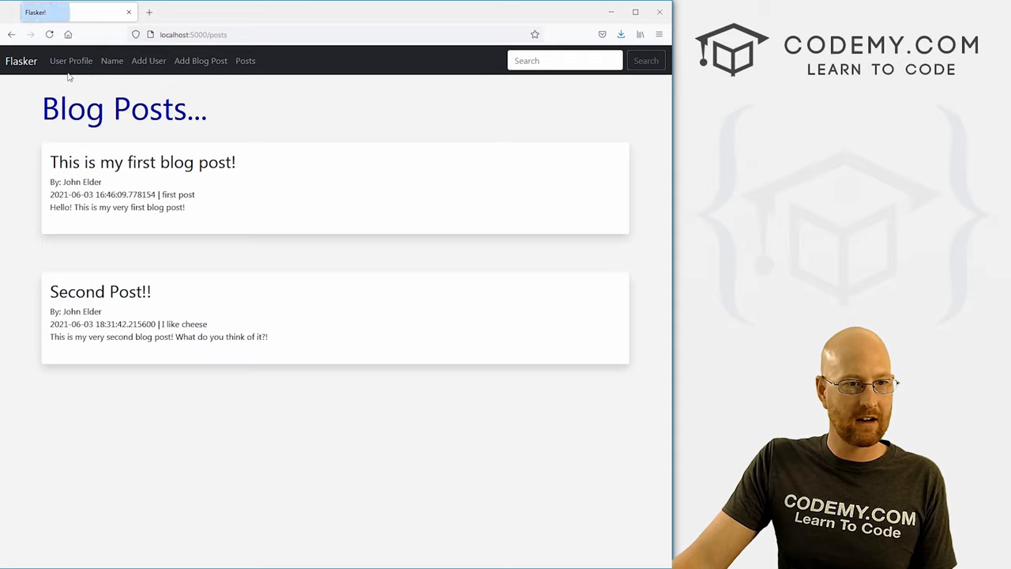
pyautogui.moveTo(98, 322)
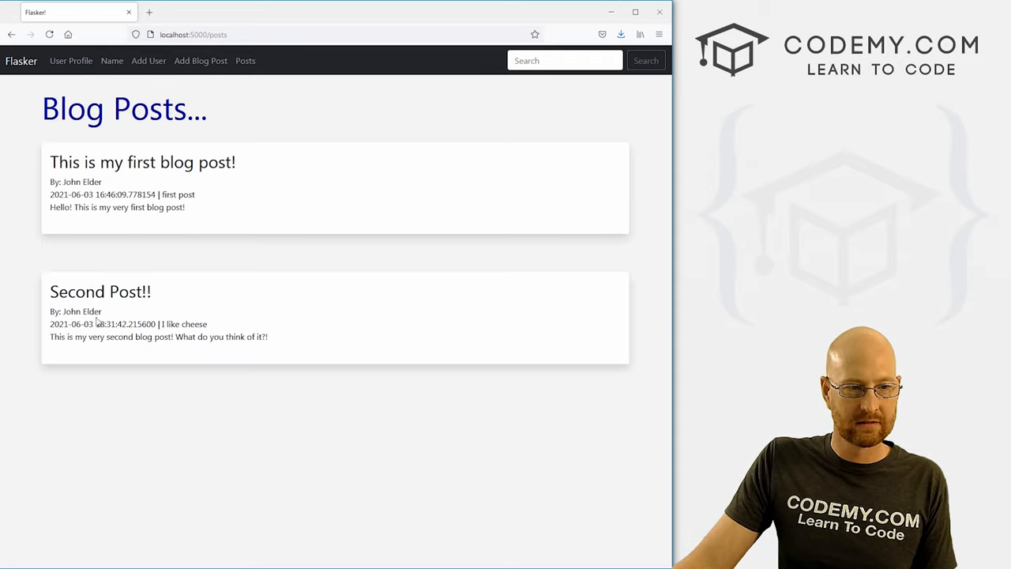
pyautogui.moveTo(466, 266)
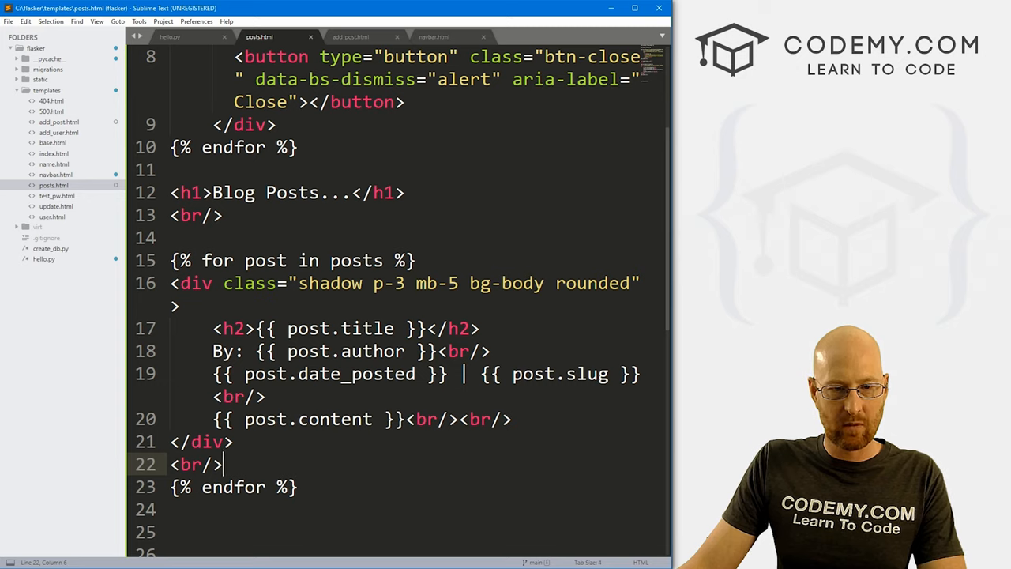
# Remove {{ post.slug }}, add another <br/> before content, and wrap author/date in <small>...</small>.
pyautogui.doubleClick(559, 373)
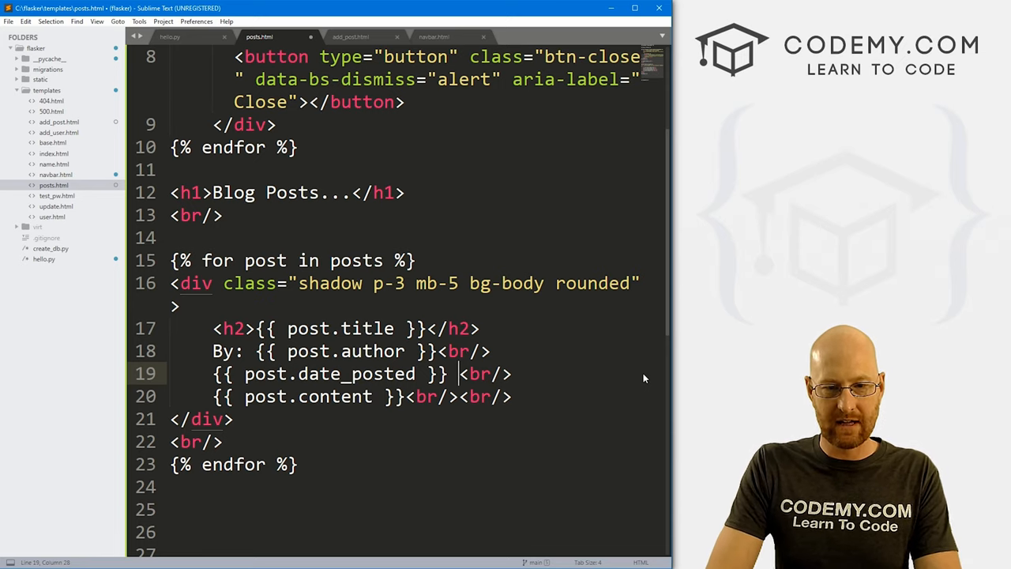
pyautogui.write('<')
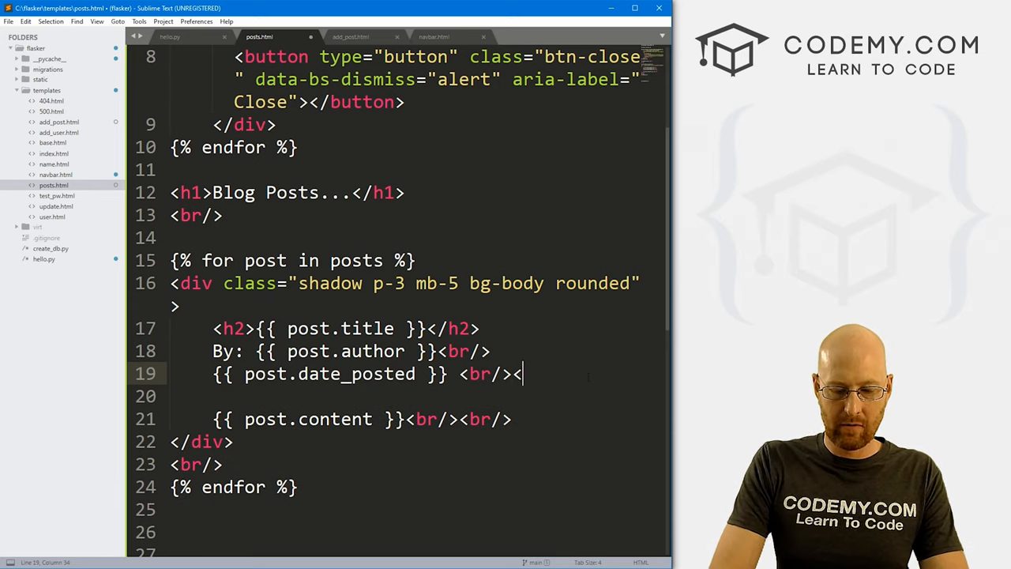
pyautogui.write('br/>')
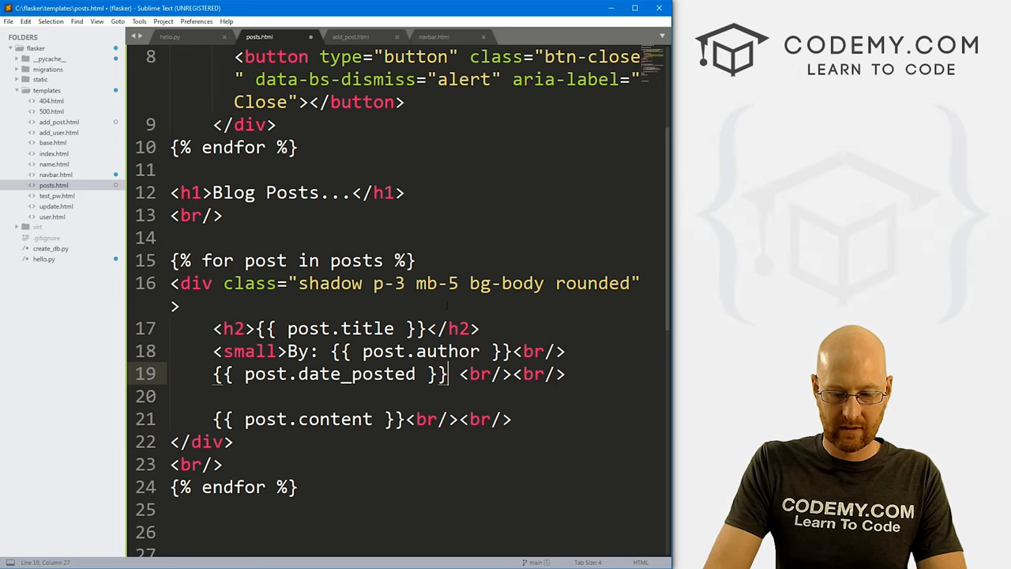
pyautogui.write('</small>')
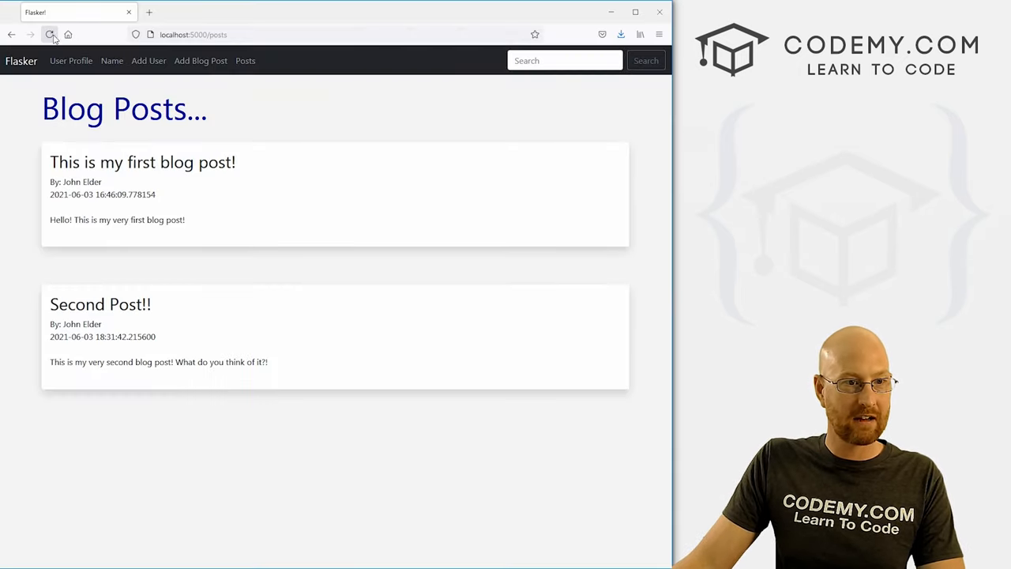
# Select the Blog Posts heading line in posts.html for removal.
pyautogui.doubleClick(107, 195)
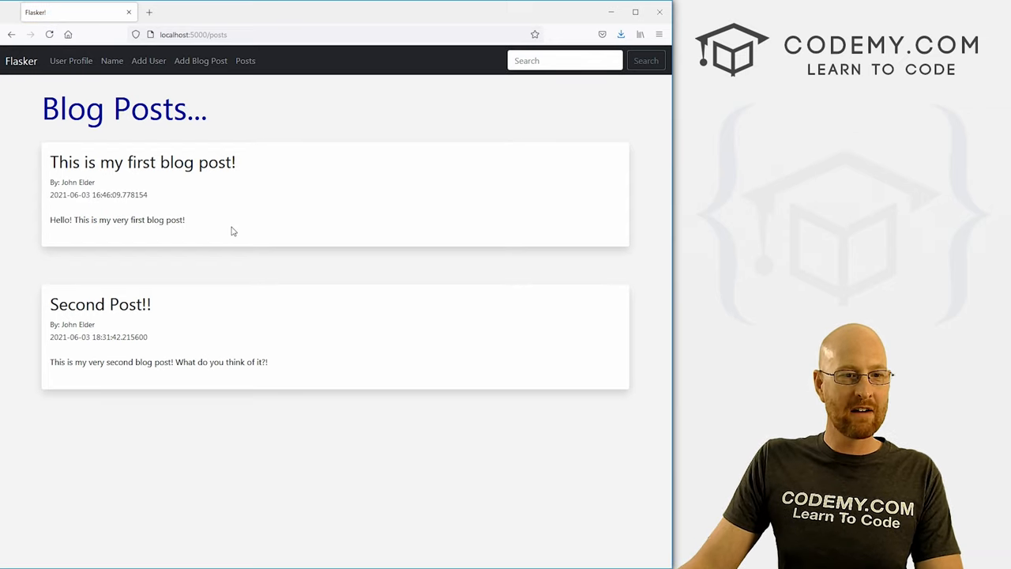
pyautogui.moveTo(274, 285)
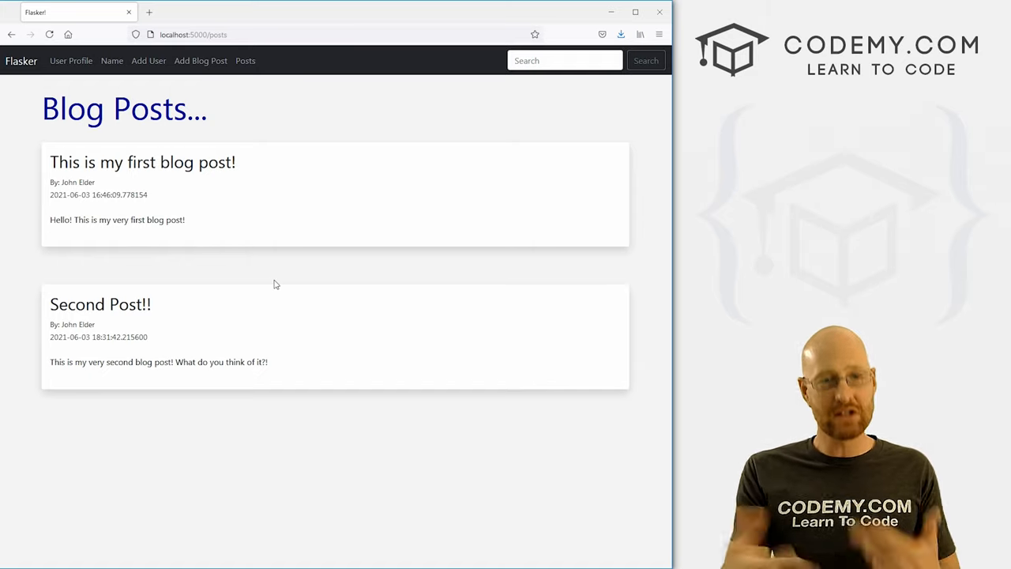
pyautogui.moveTo(228, 224)
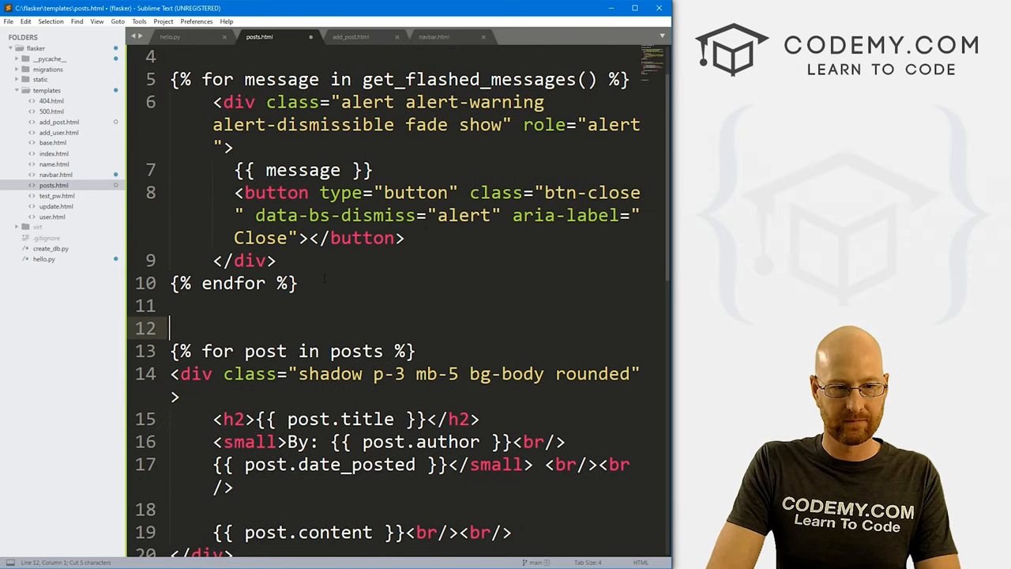
# Save the headingless template and add a <br/> above the post cards loop.
pyautogui.press('ctrl+s')
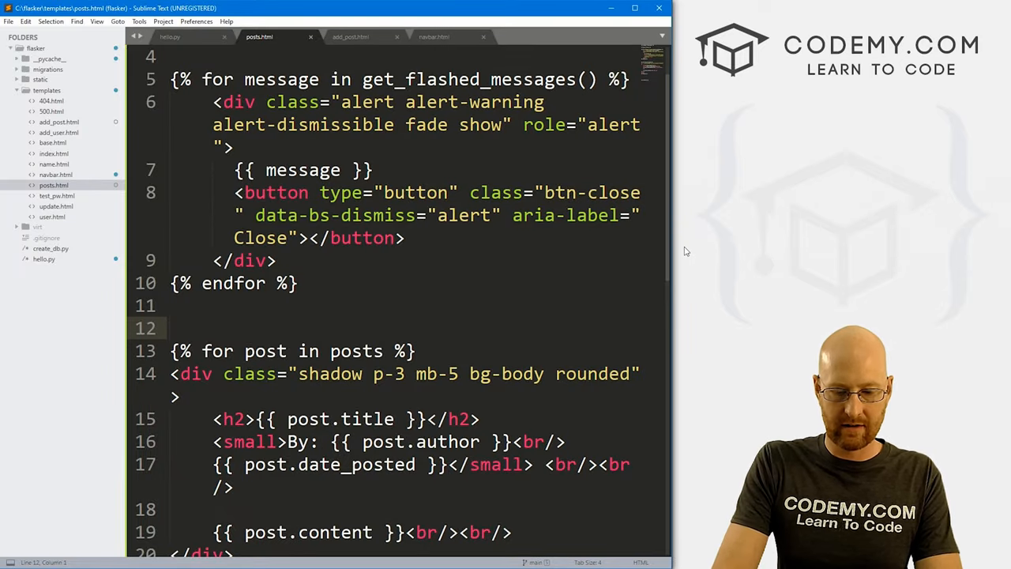
pyautogui.write('<br/>')
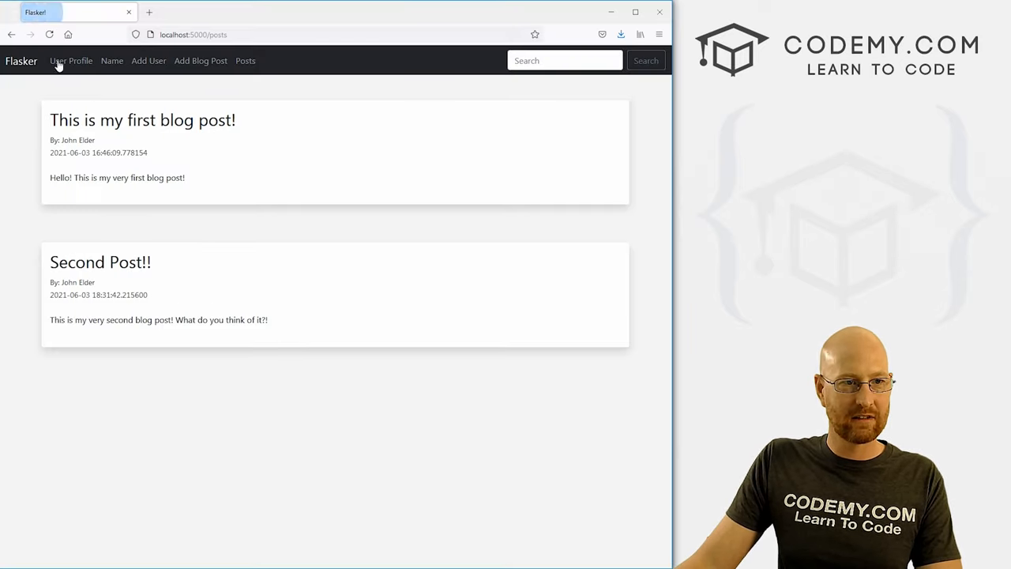
pyautogui.moveTo(186, 228)
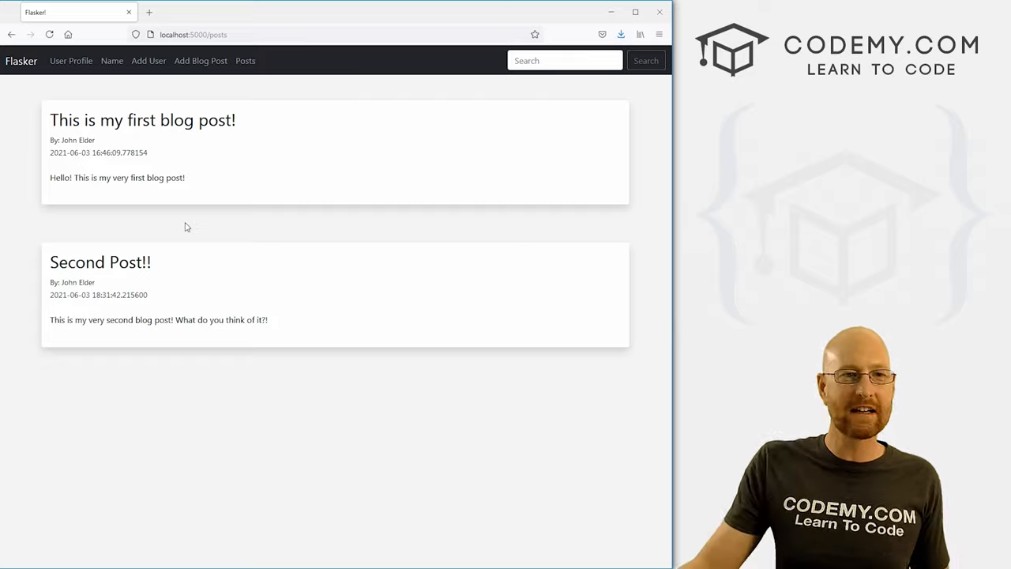
pyautogui.moveTo(218, 94)
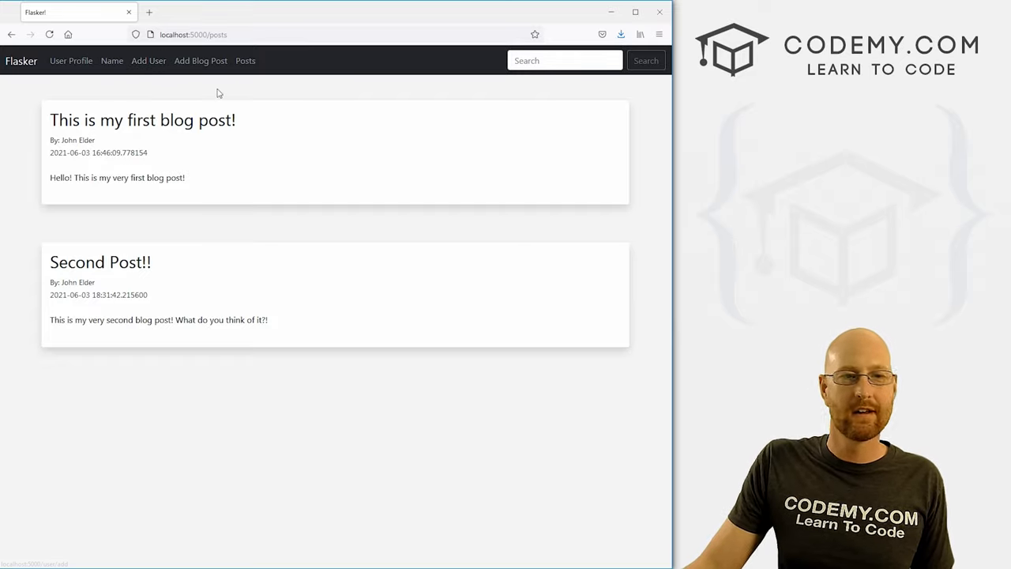
pyautogui.moveTo(234, 90)
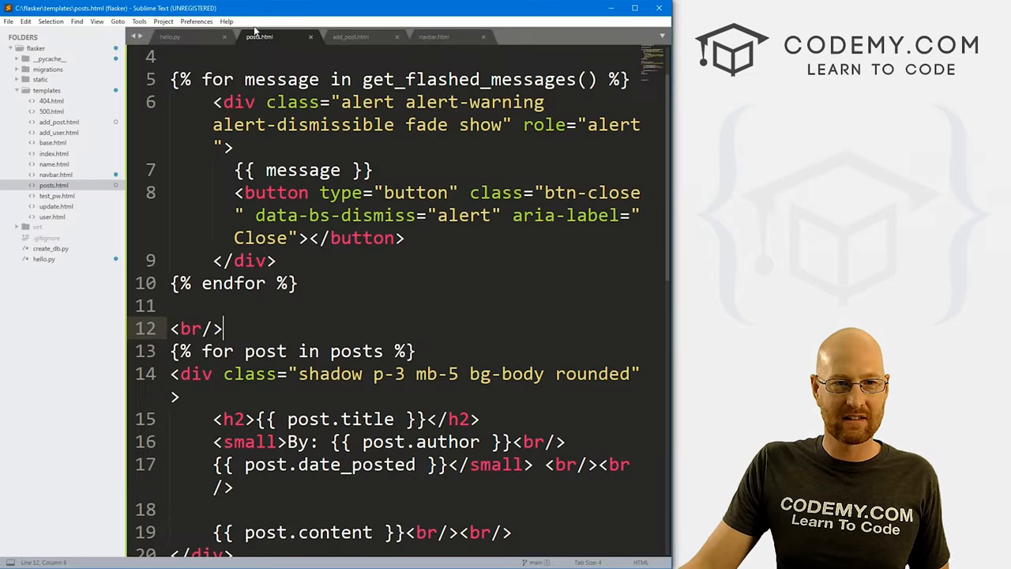
# Show the /posts route in hello.py with its order_by(Posts.date_posted) query.
pyautogui.click(170, 37)
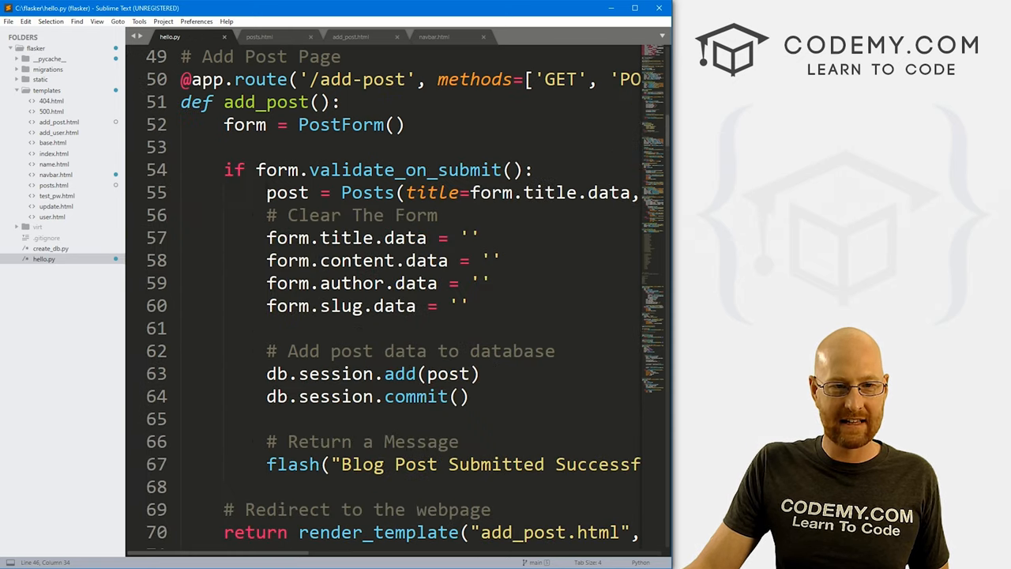
pyautogui.scroll(3)
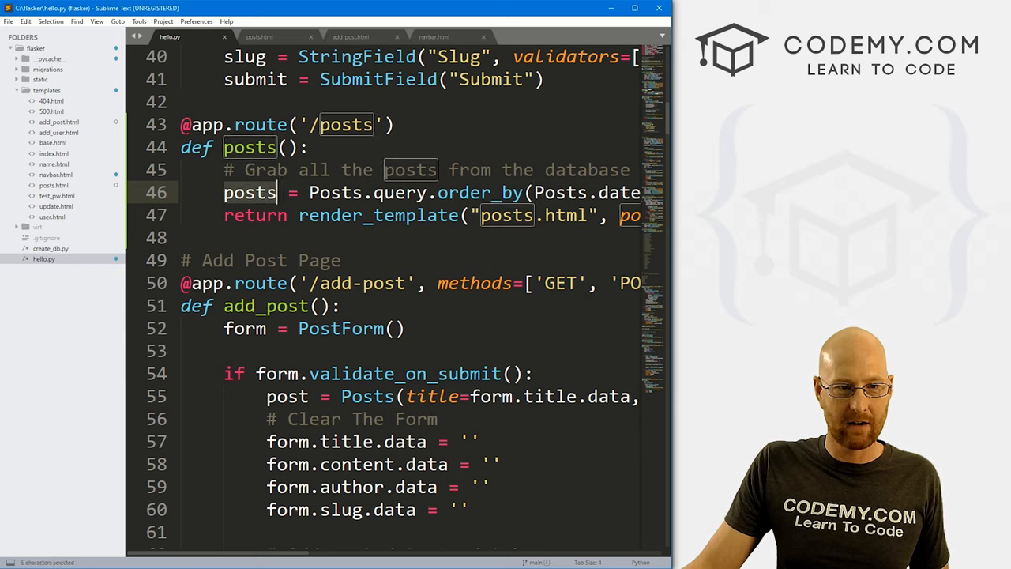
pyautogui.scroll(3)
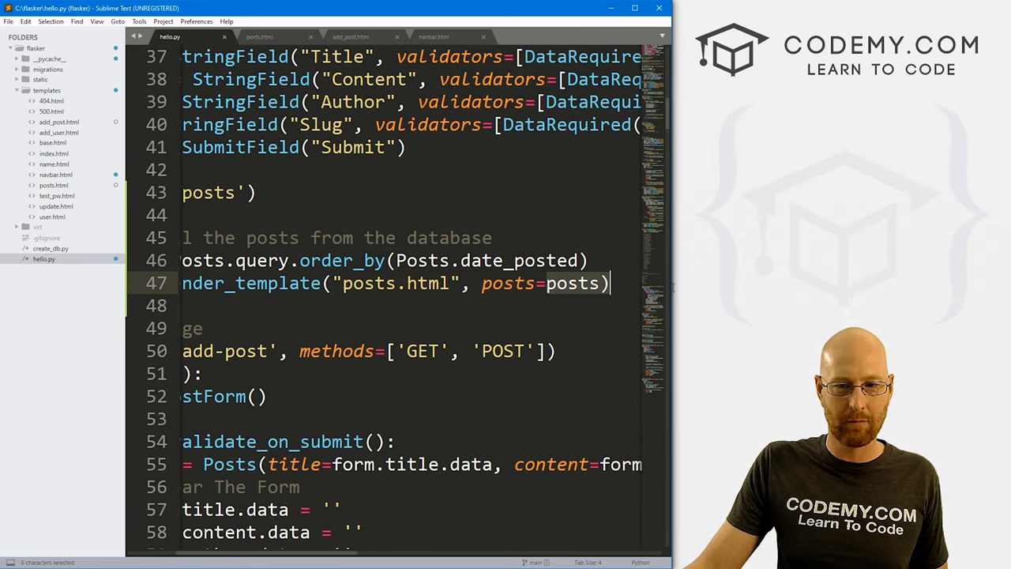
pyautogui.click(259, 36)
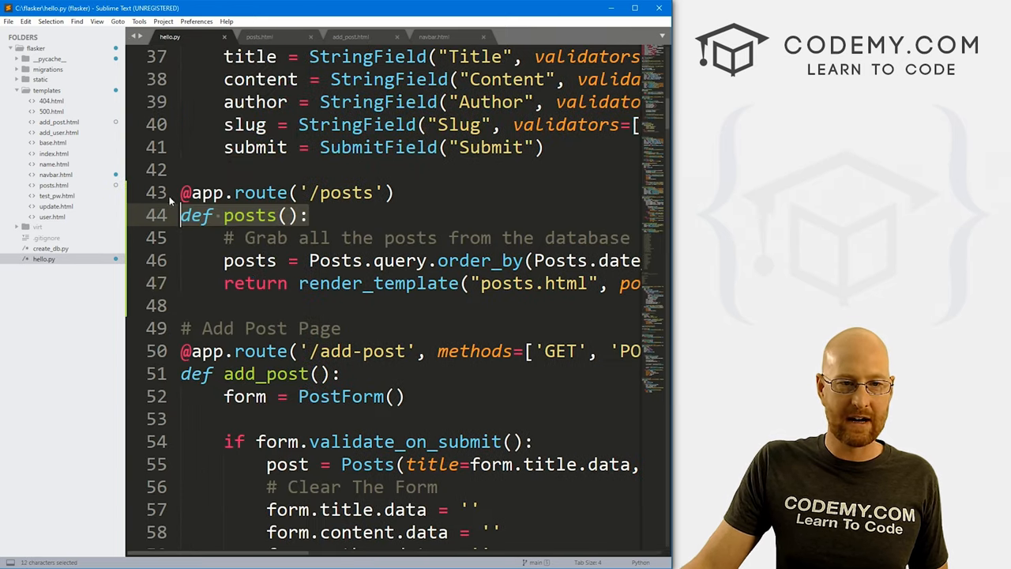
# Show the Posts model class and its date_posted column.
pyautogui.scroll(3)
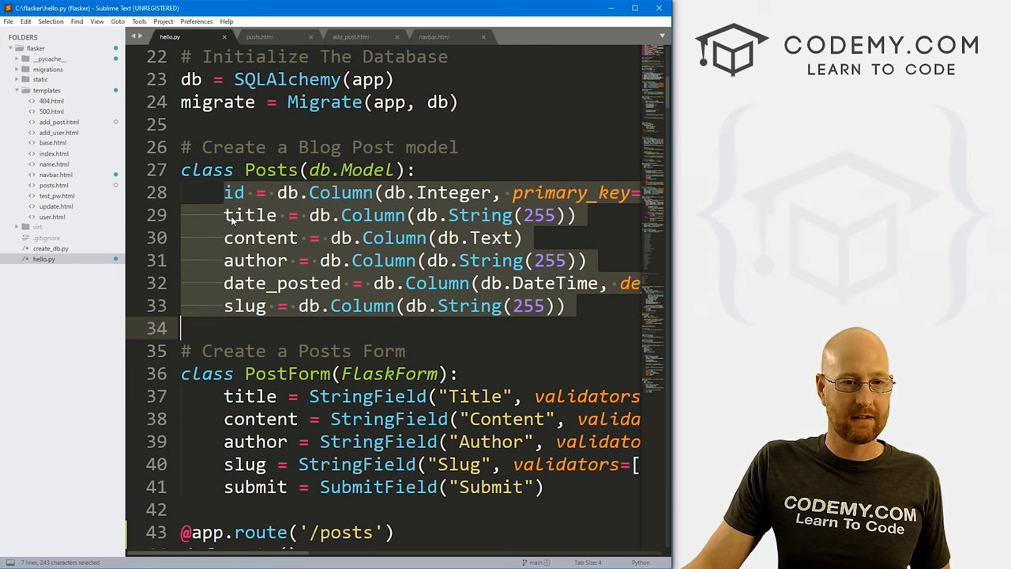
pyautogui.click(234, 283)
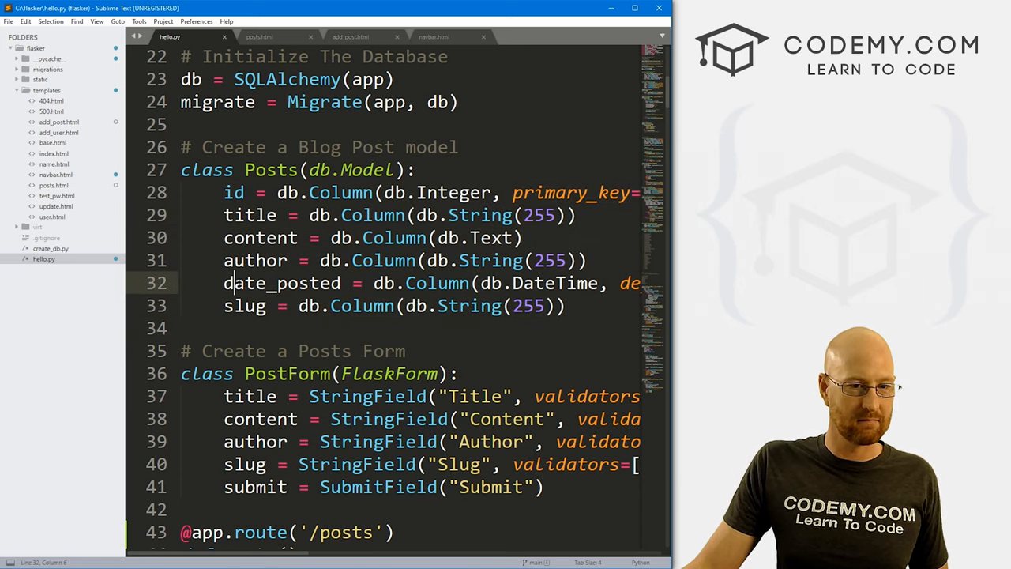